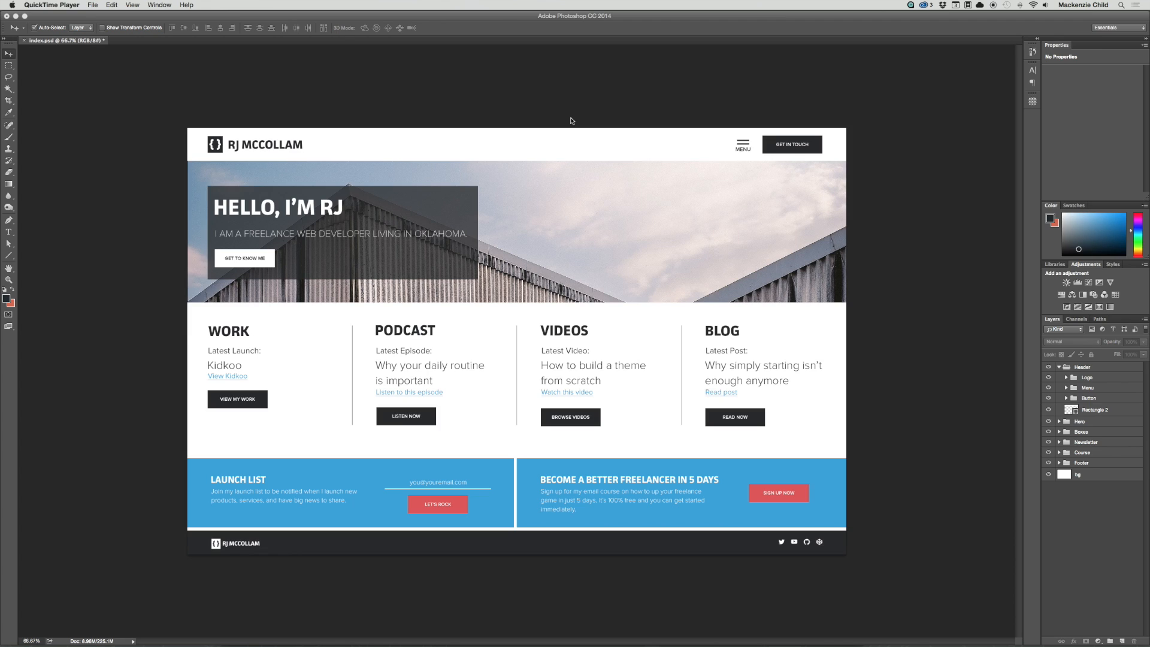
mouse_move(841, 357)
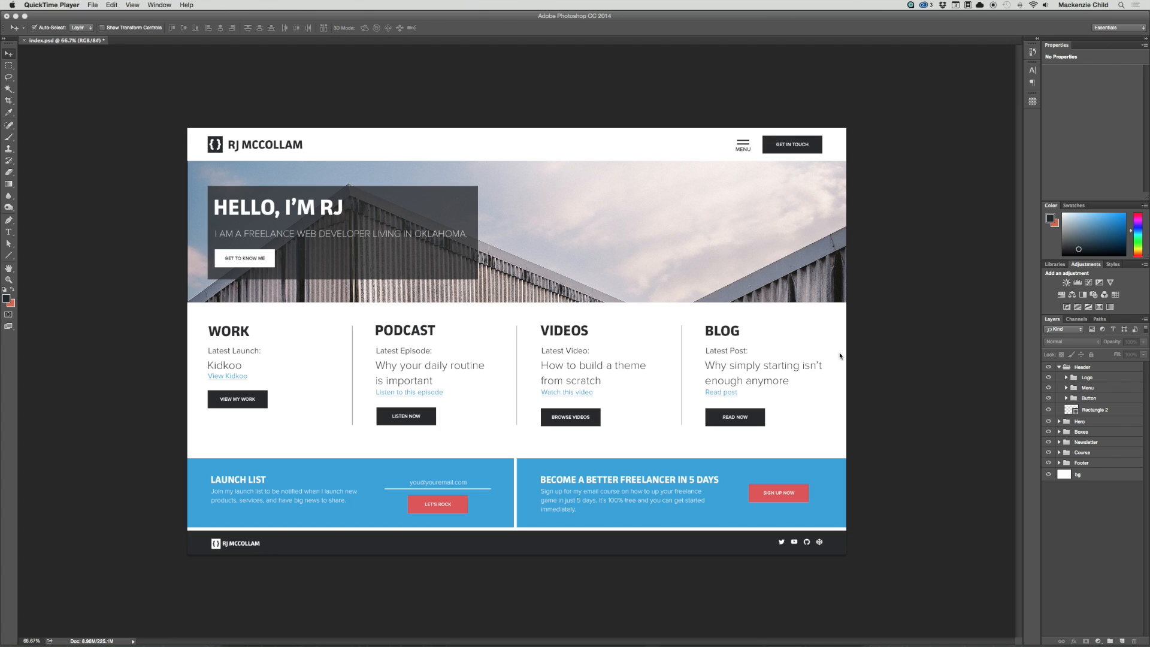
mouse_move(273, 384)
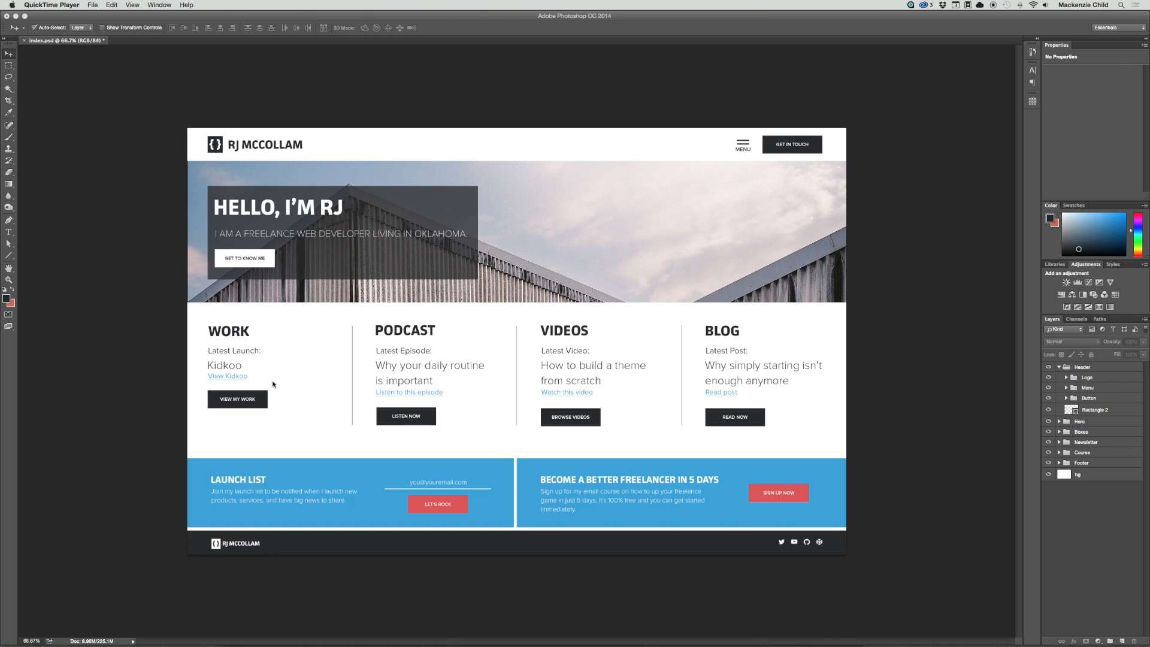
mouse_move(302, 269)
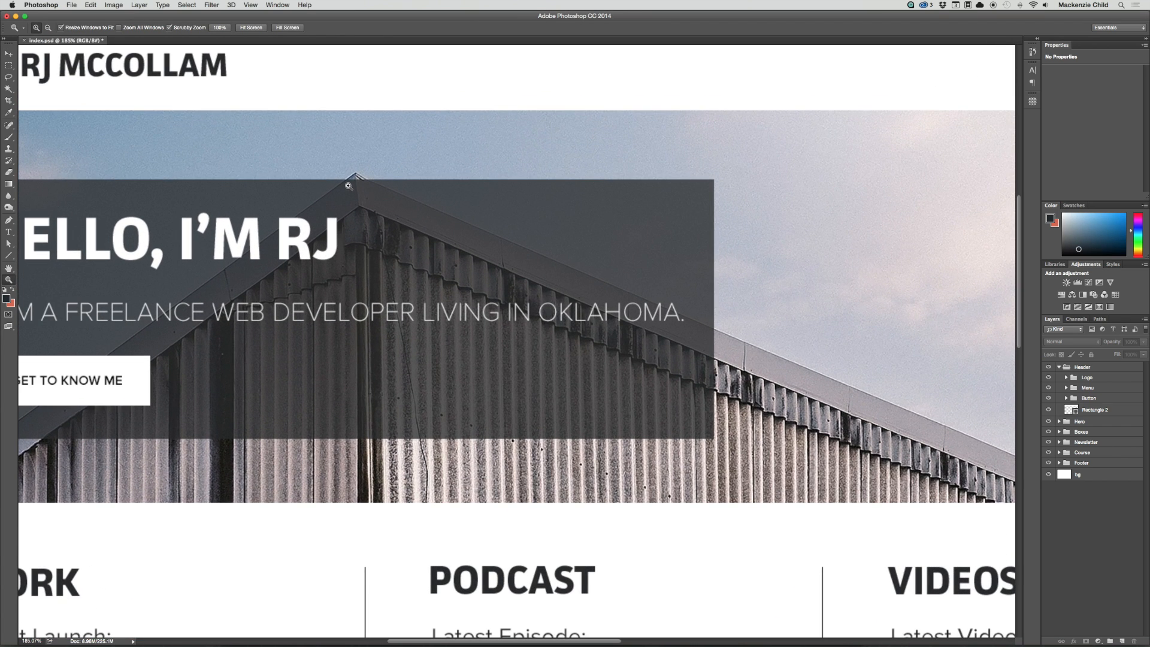
mouse_move(837, 349)
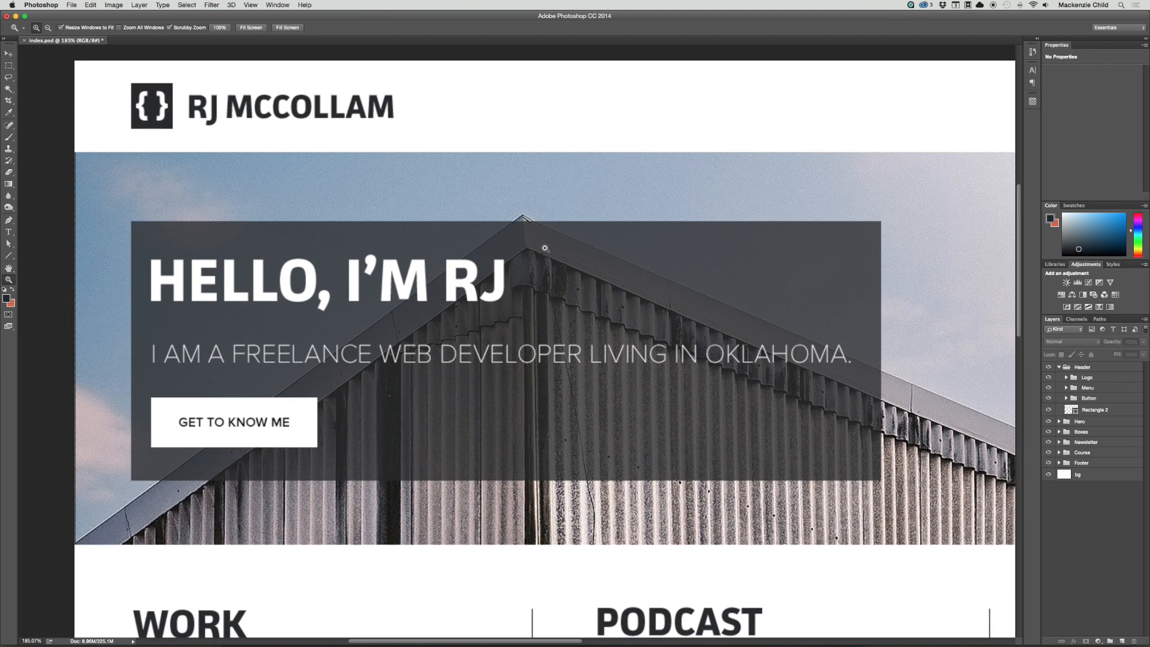
mouse_move(295, 315)
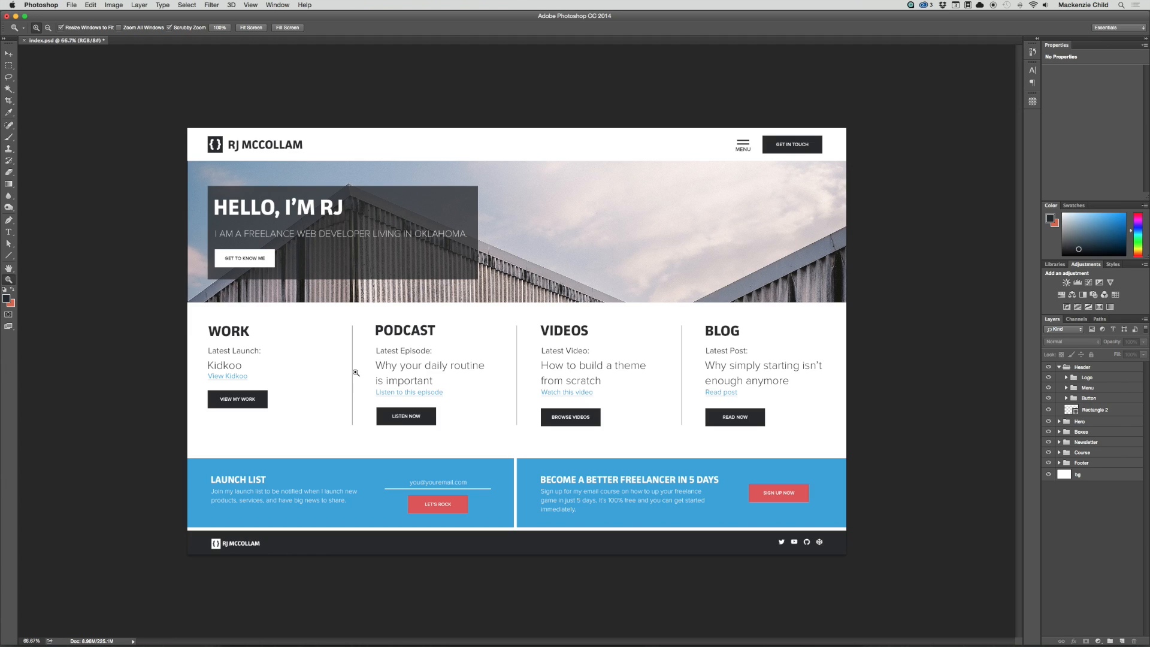
mouse_move(364, 376)
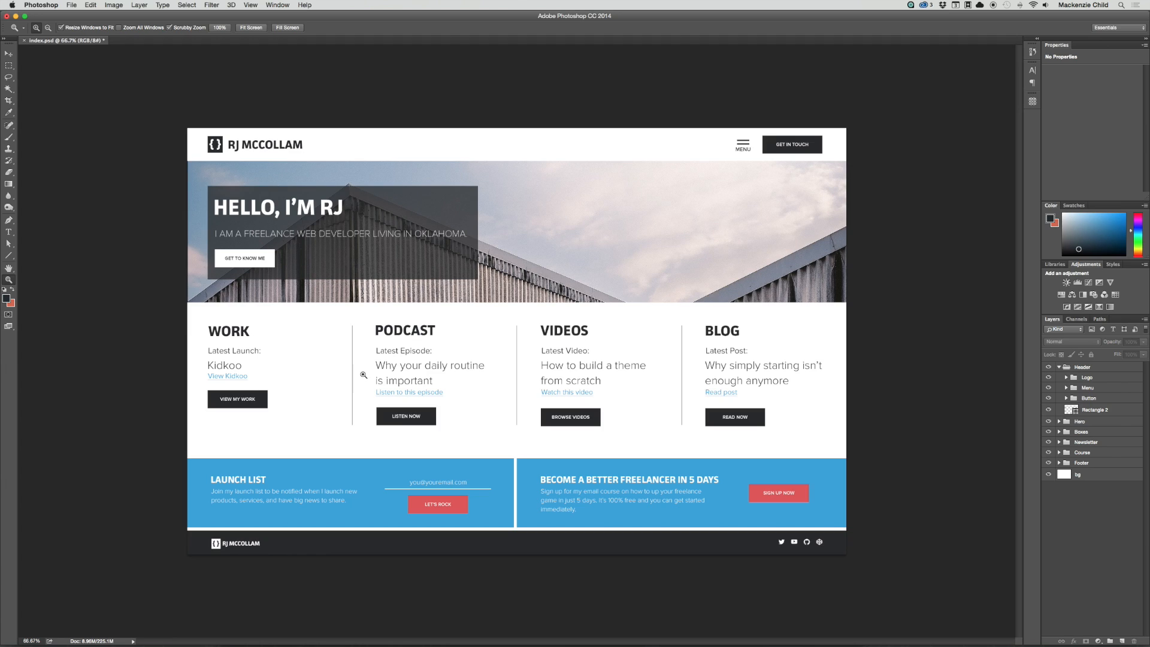
mouse_move(534, 257)
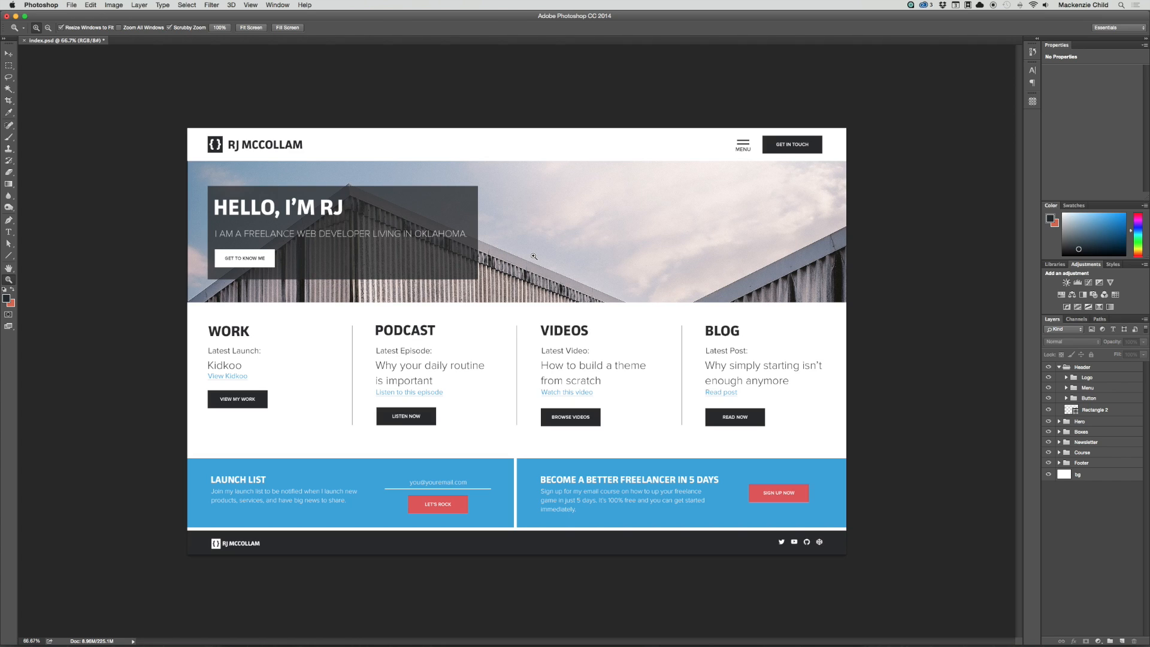
Step: Shift the hero background photo up and right so its roof lines lead toward the intro box
click(9, 53)
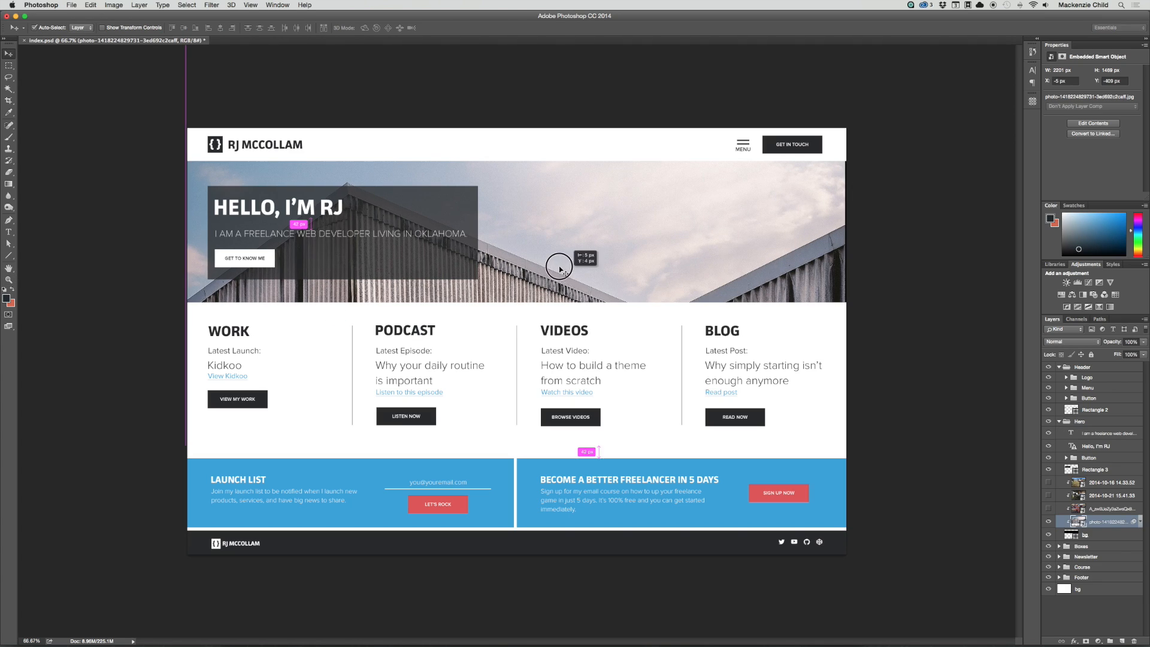
drag(559, 266, 587, 242)
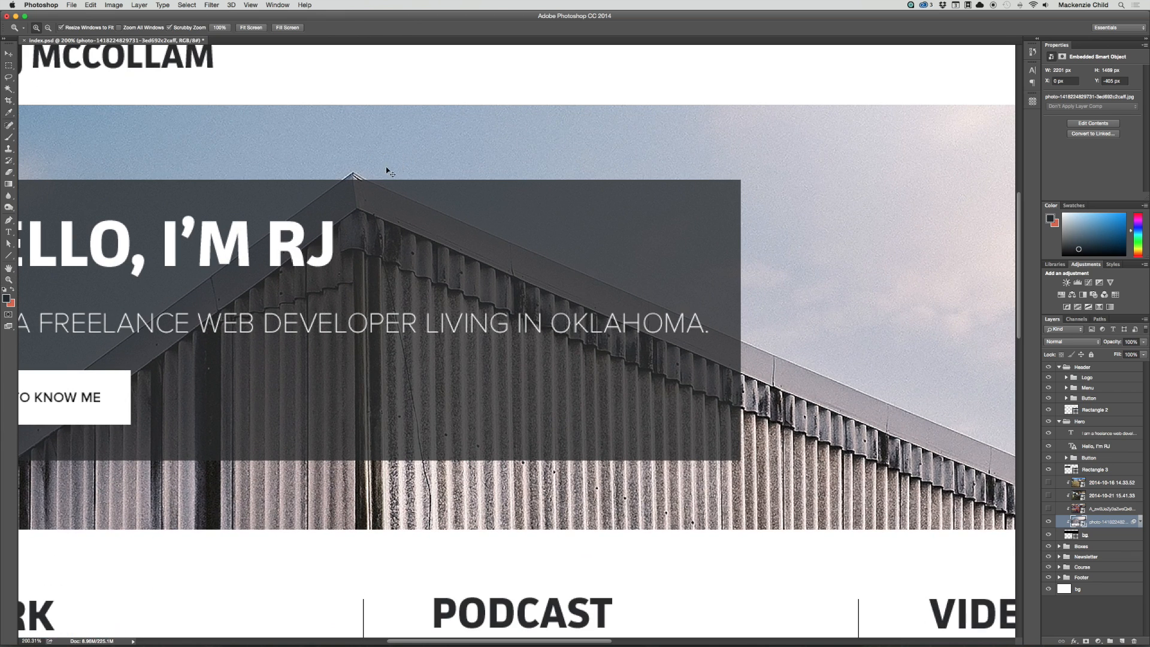
click(9, 51)
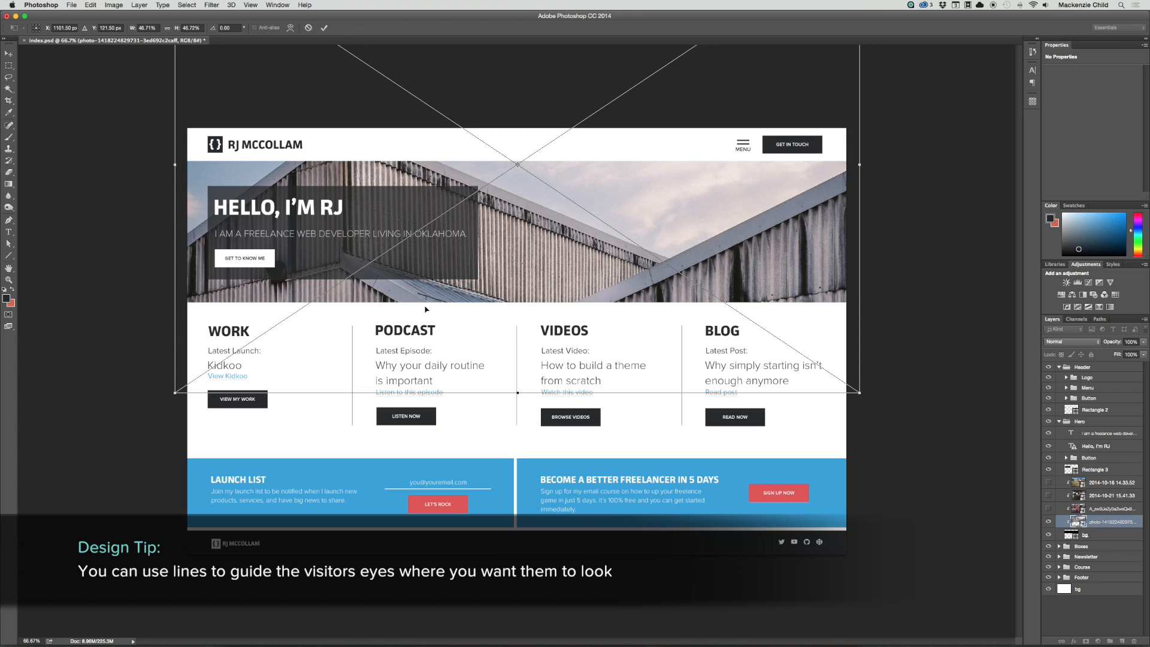
mouse_move(332, 261)
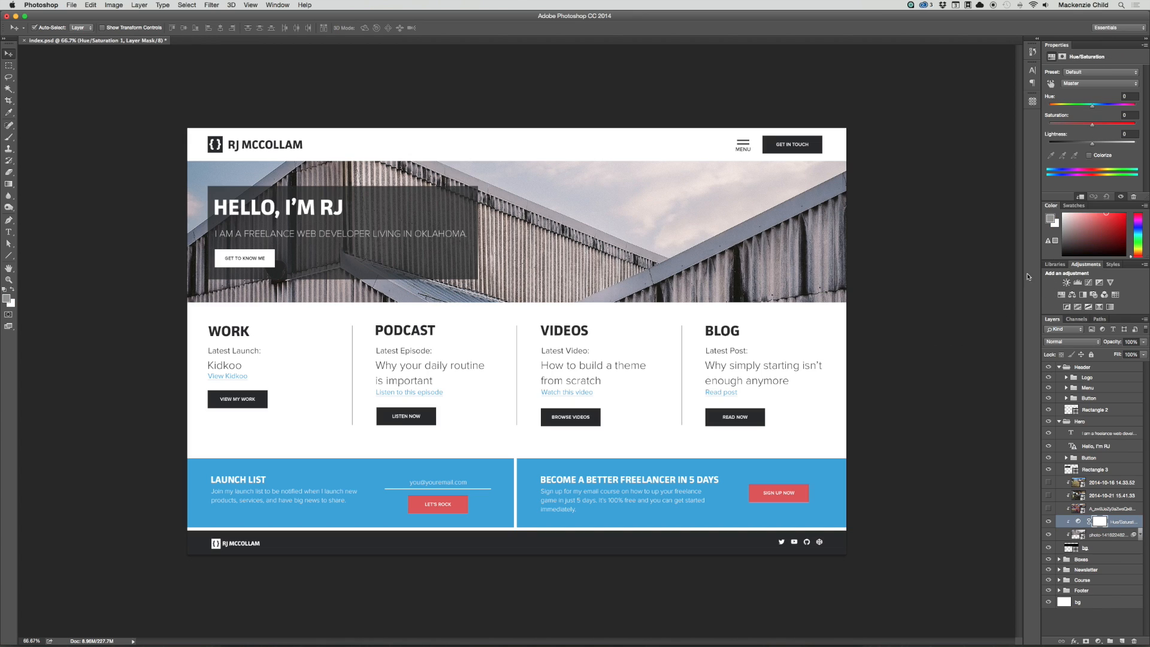
mouse_move(1093, 128)
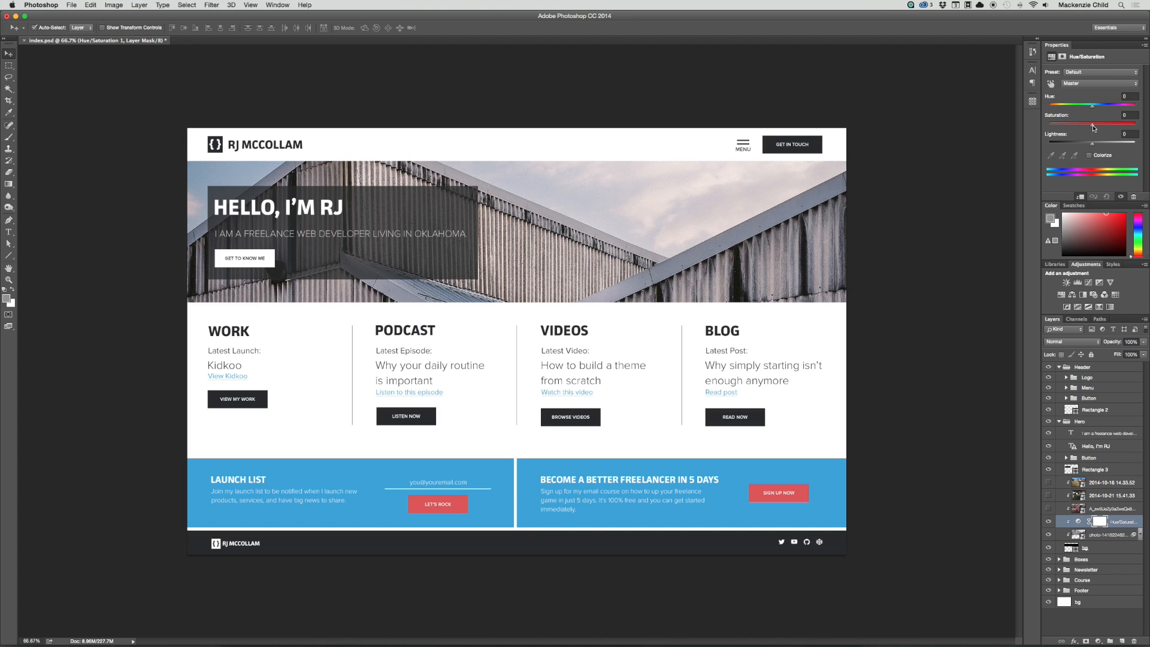
Step: Tune the hero photo's Hue/Saturation to about +43 saturation and +36 lightness
drag(1091, 125, 1102, 126)
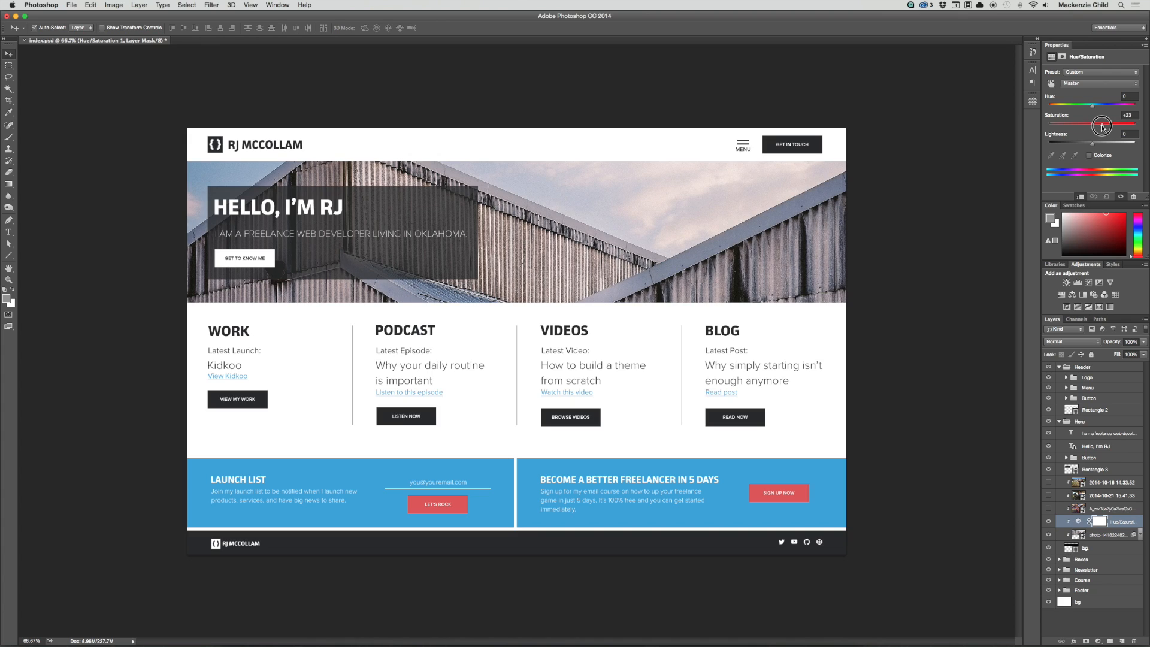
drag(1102, 124, 1108, 124)
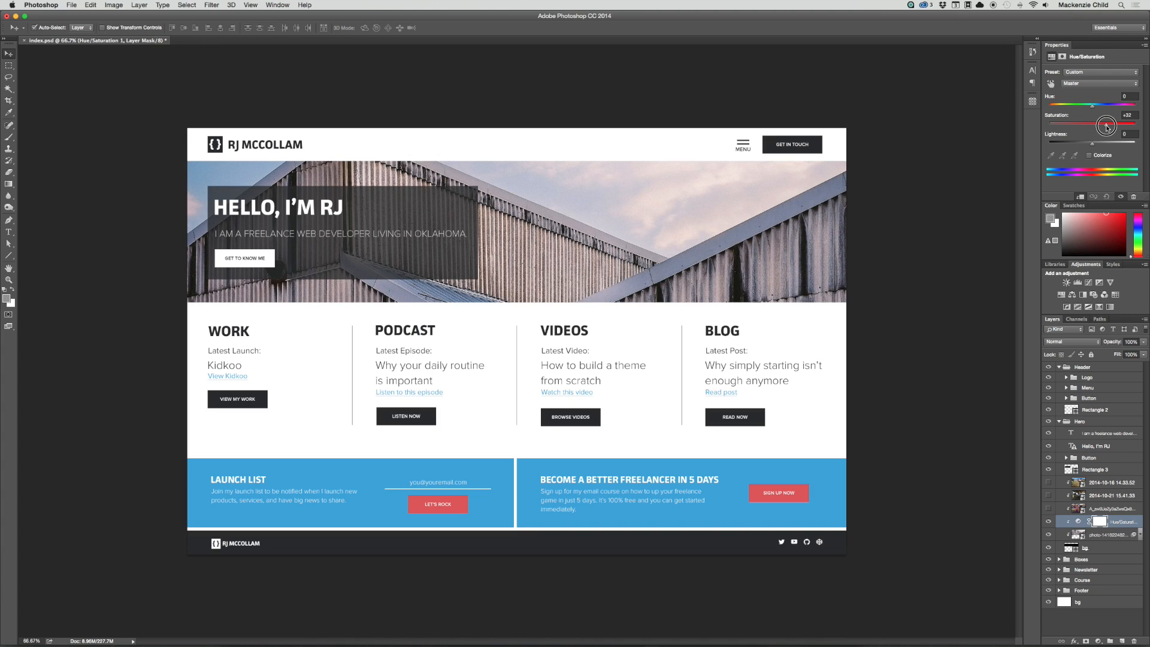
drag(1107, 124, 1095, 115)
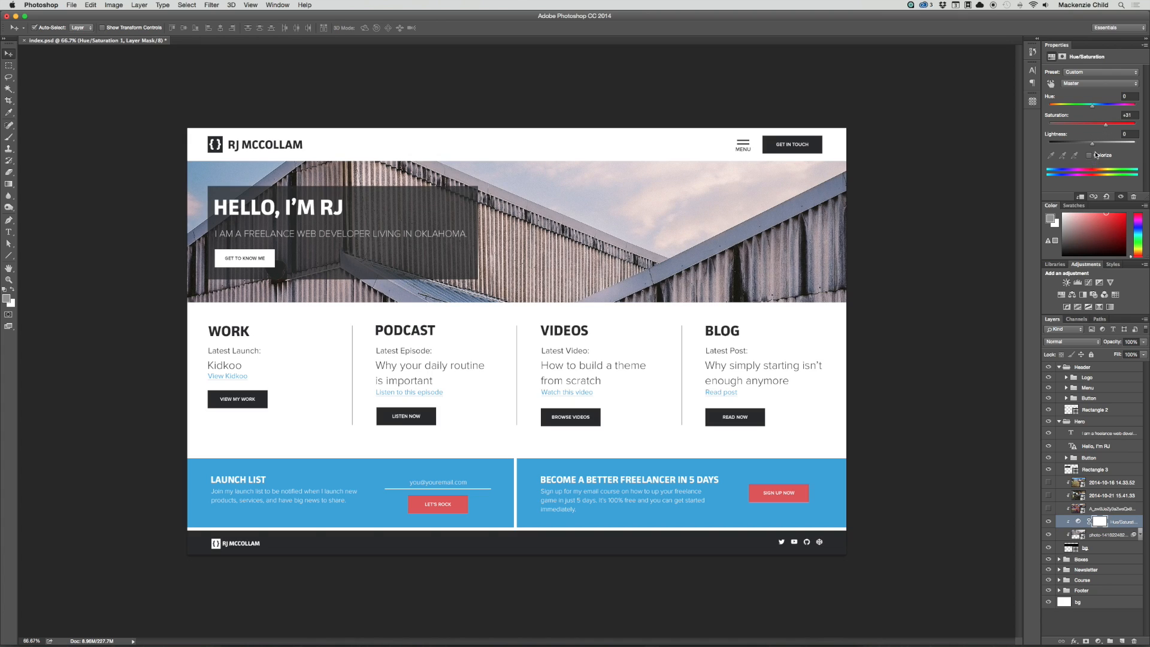
drag(1092, 141, 1080, 144)
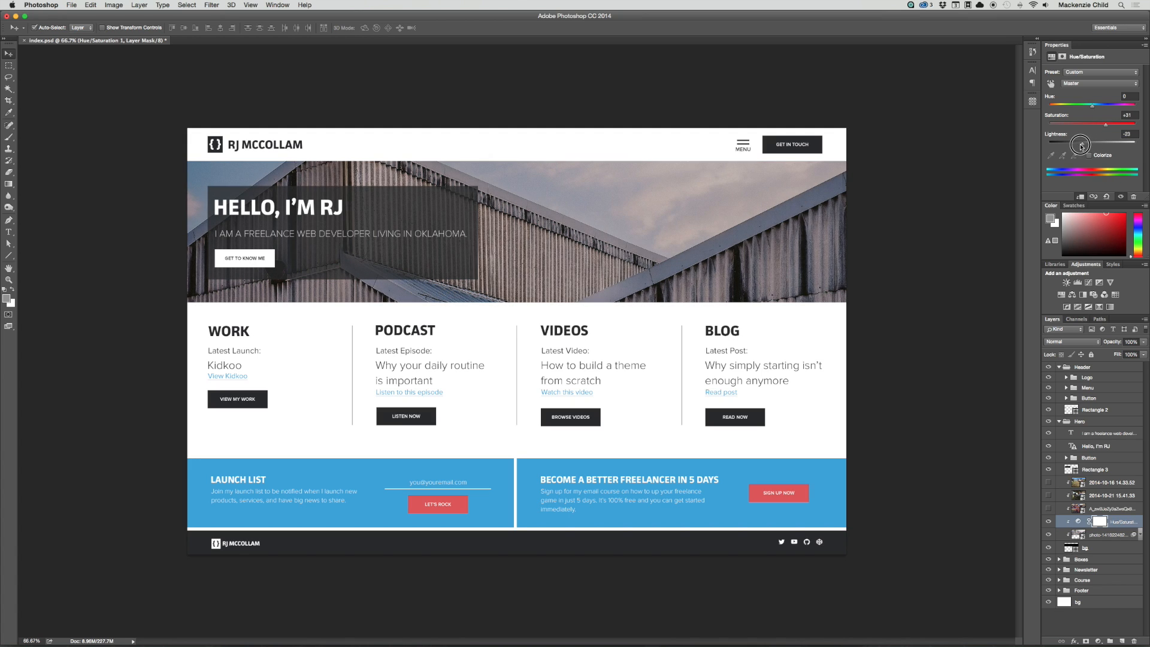
drag(1081, 144, 1075, 144)
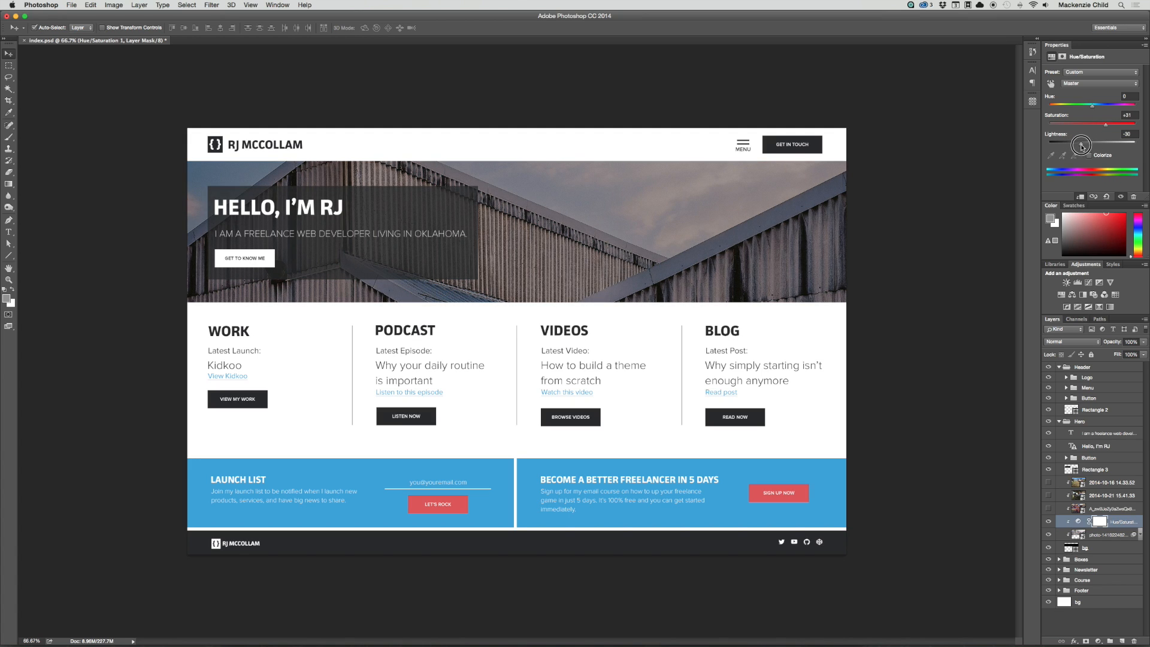
drag(1082, 144, 1114, 144)
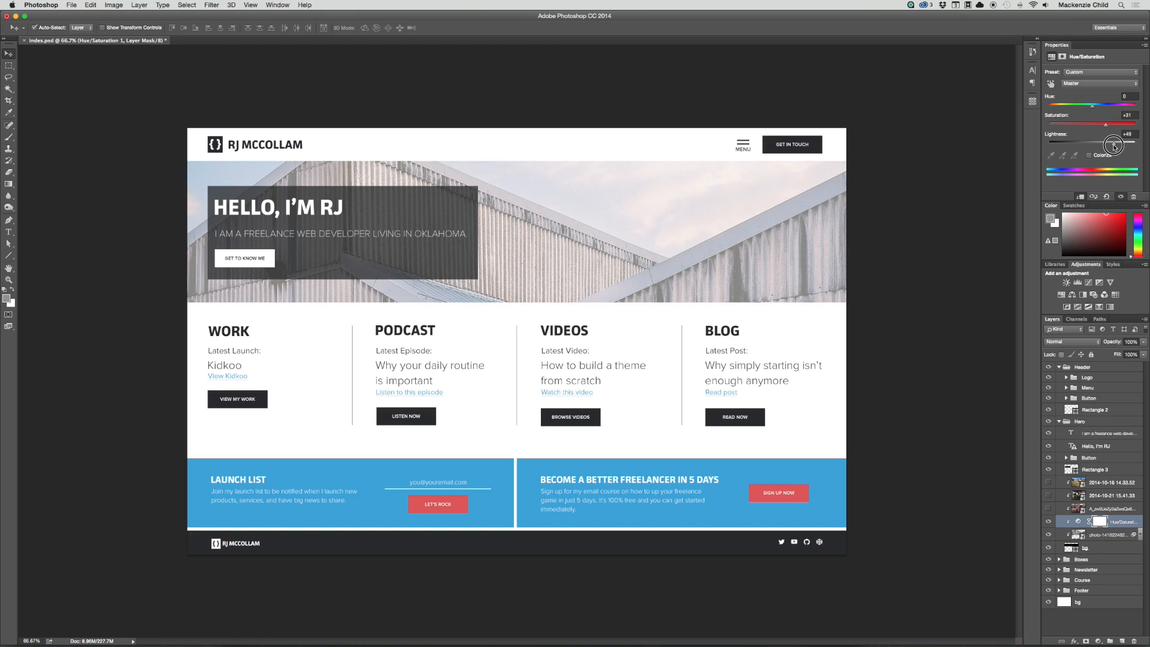
drag(1114, 144, 1109, 144)
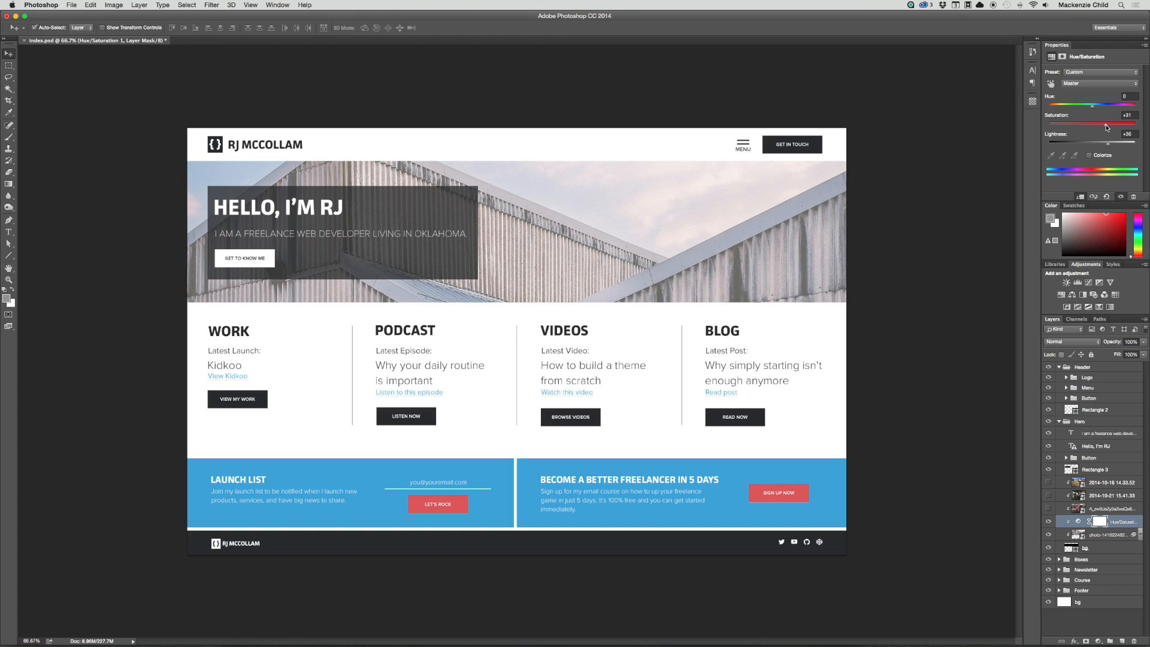
drag(1098, 125, 1112, 125)
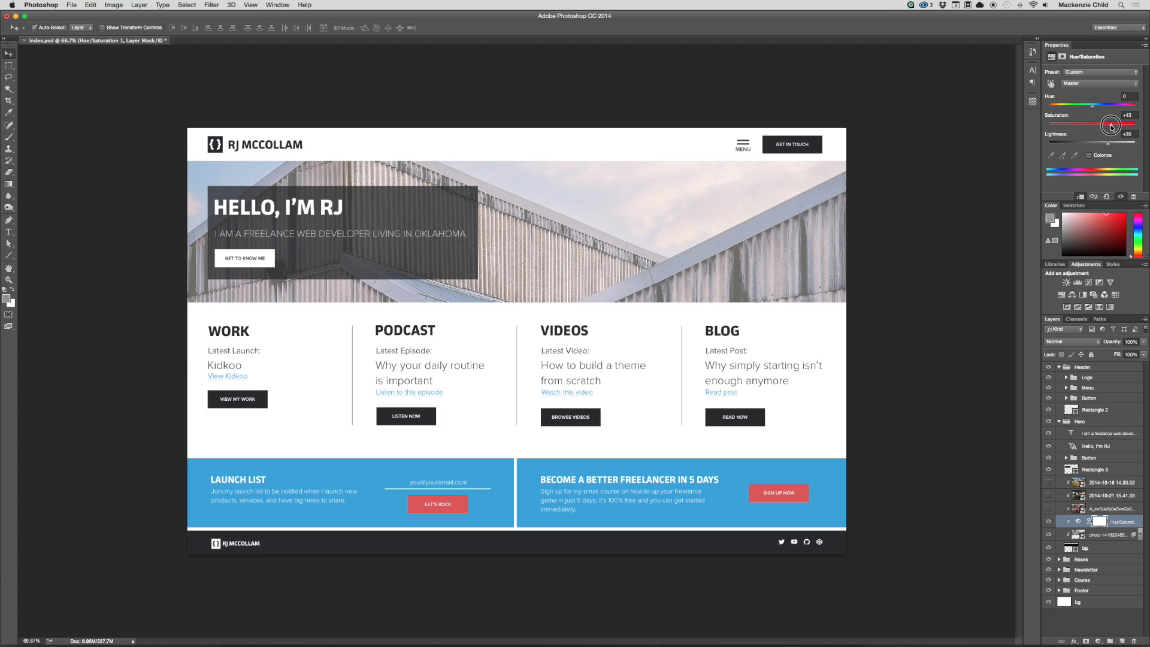
drag(1111, 125, 1104, 124)
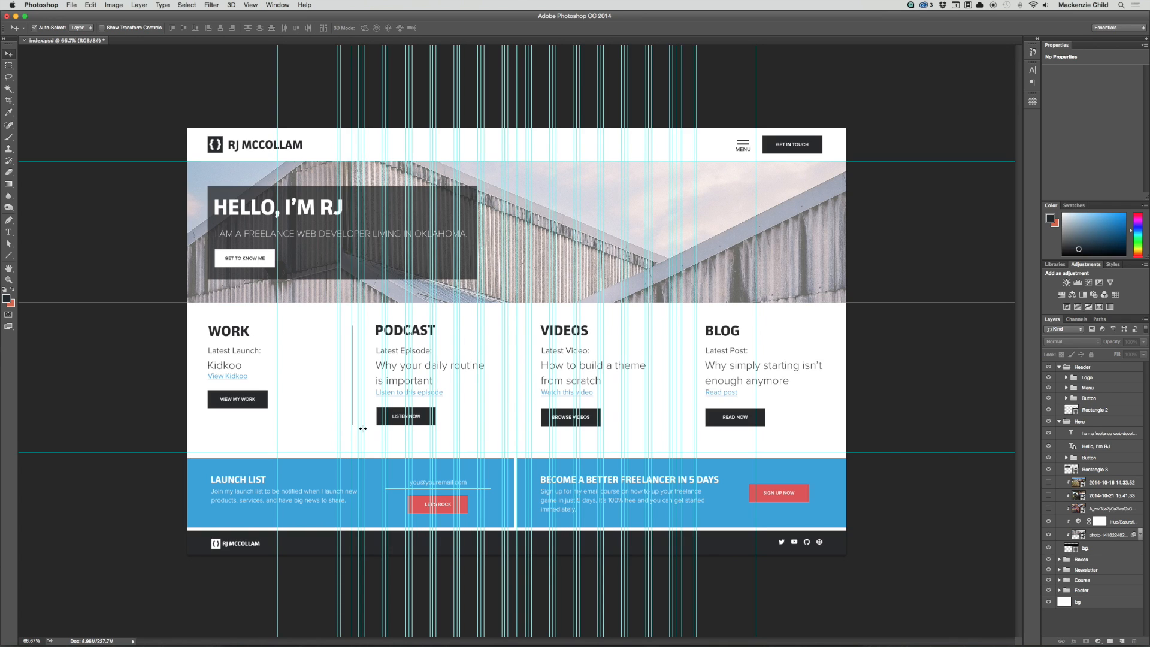
Step: Clear all the existing dense column guides from the canvas
click(186, 5)
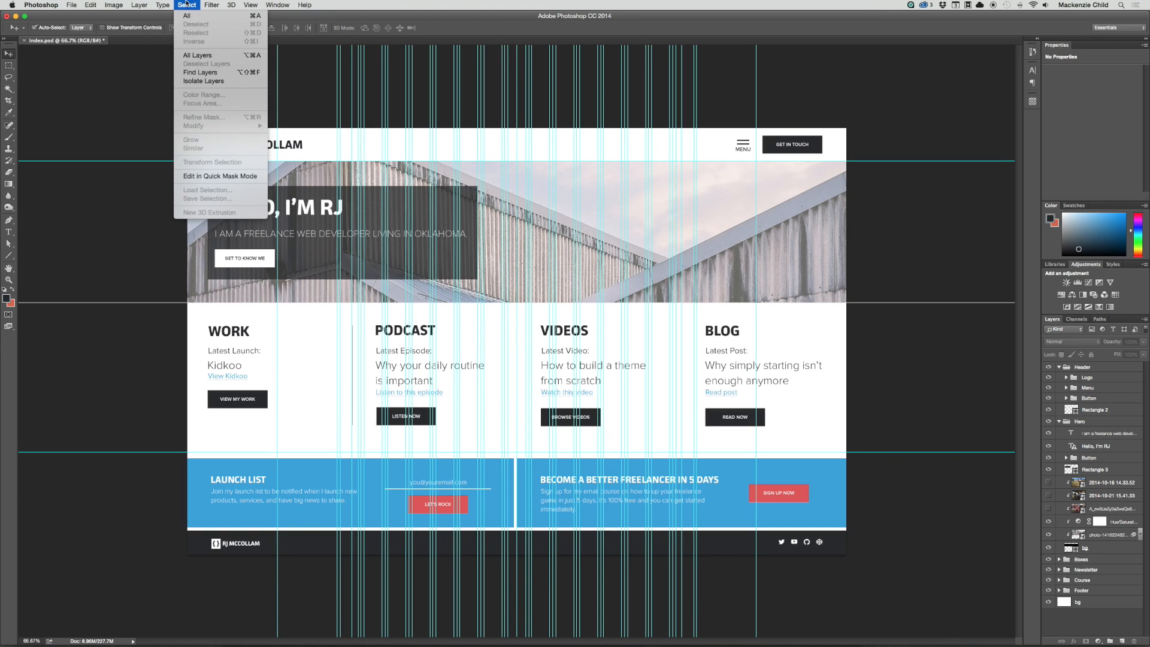
click(139, 5)
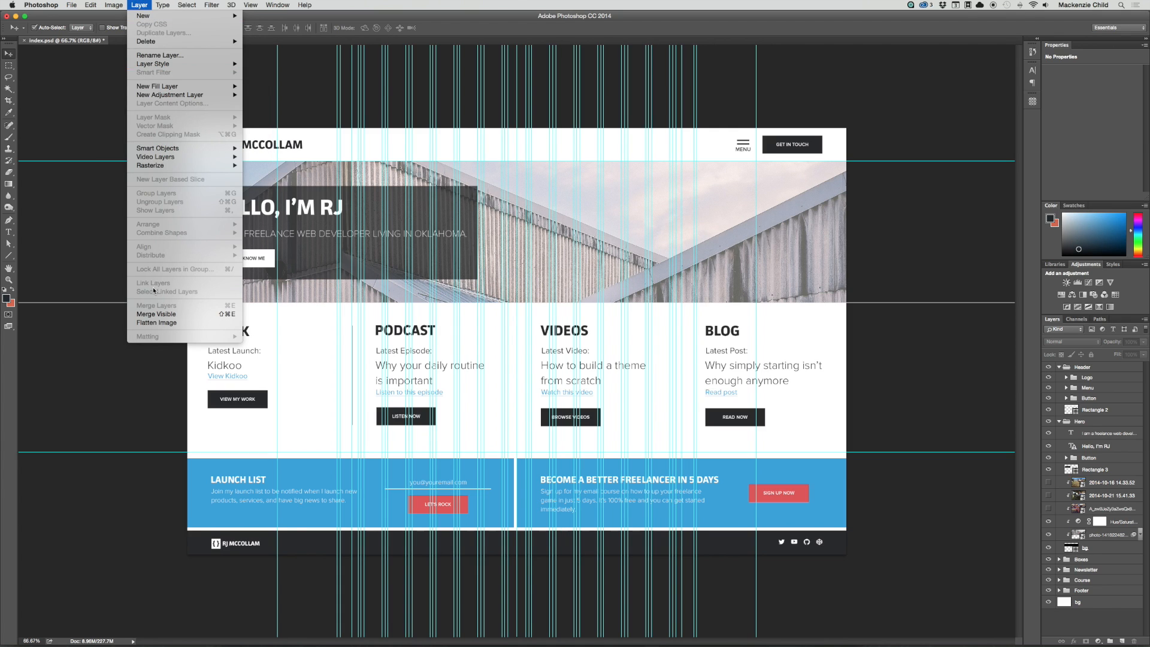
click(251, 5)
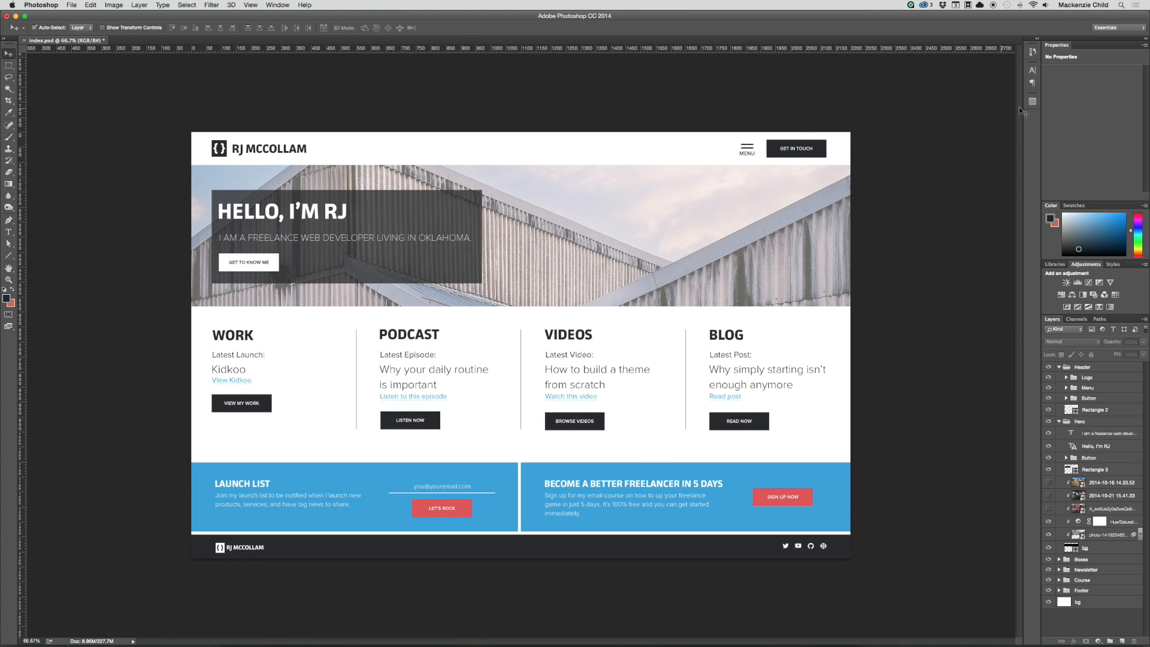
Step: Add guides at the page's centre and its left and right edges
click(1032, 102)
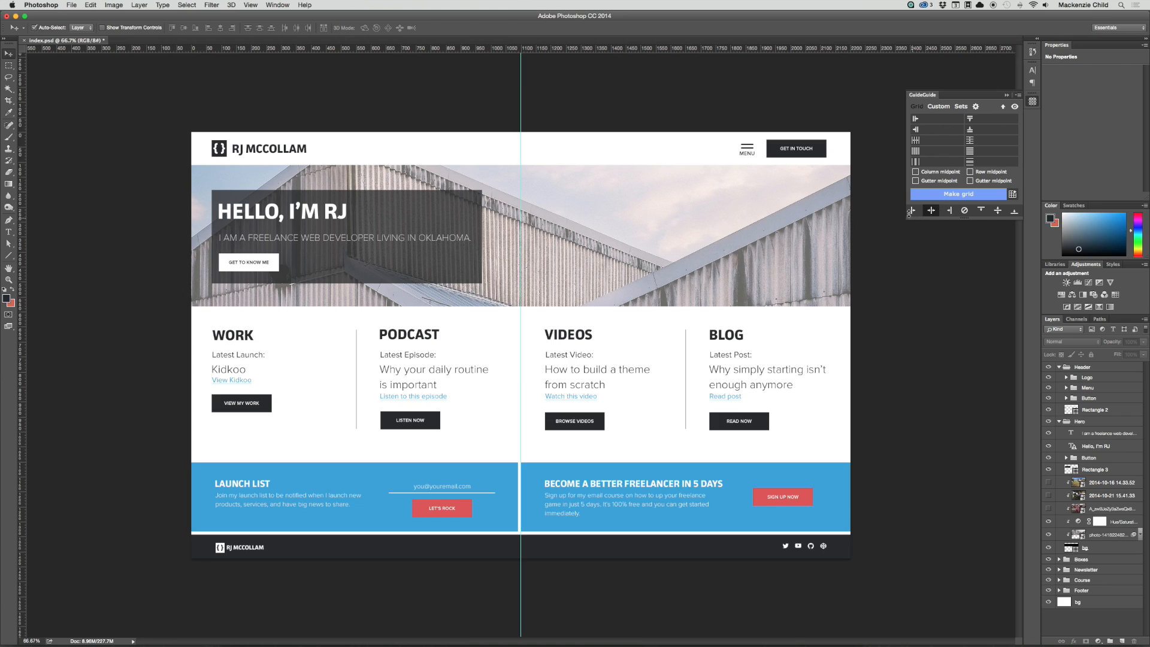
click(964, 211)
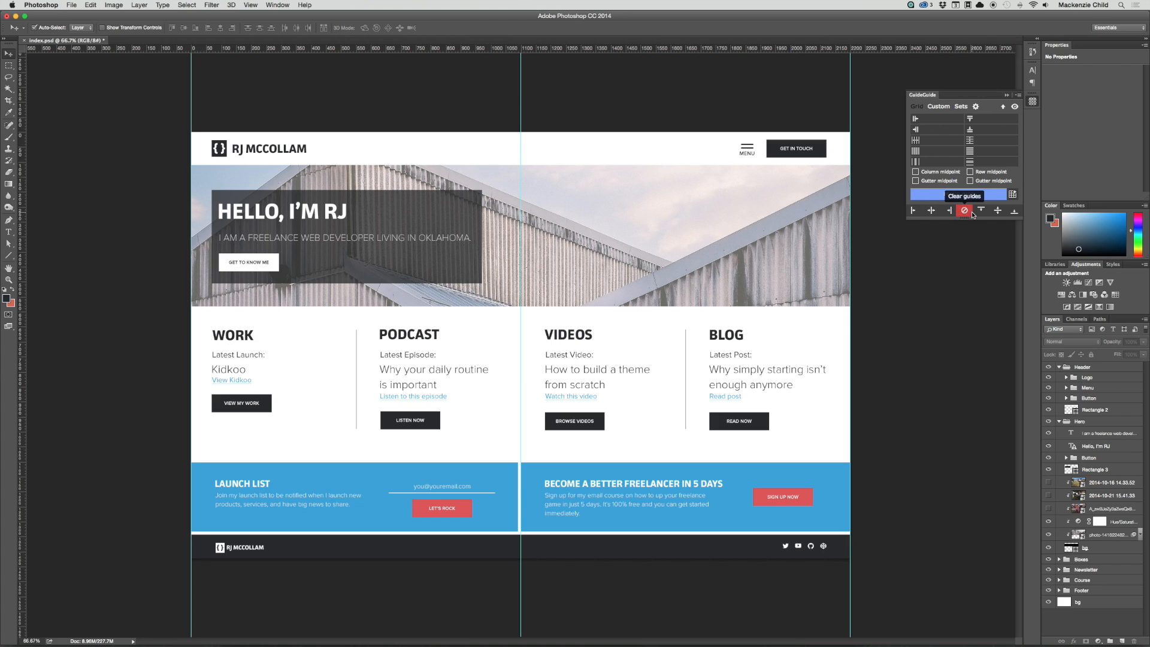
click(965, 211)
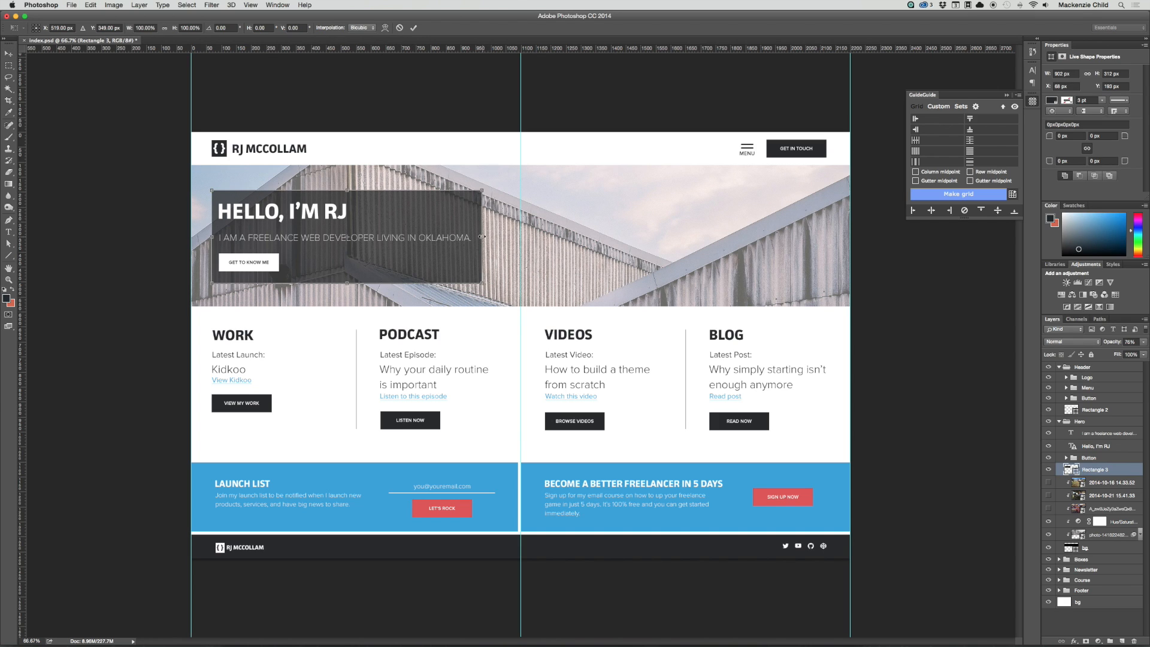
Step: Widen the dark intro box so it ends at the page's centre guide
drag(484, 235, 523, 235)
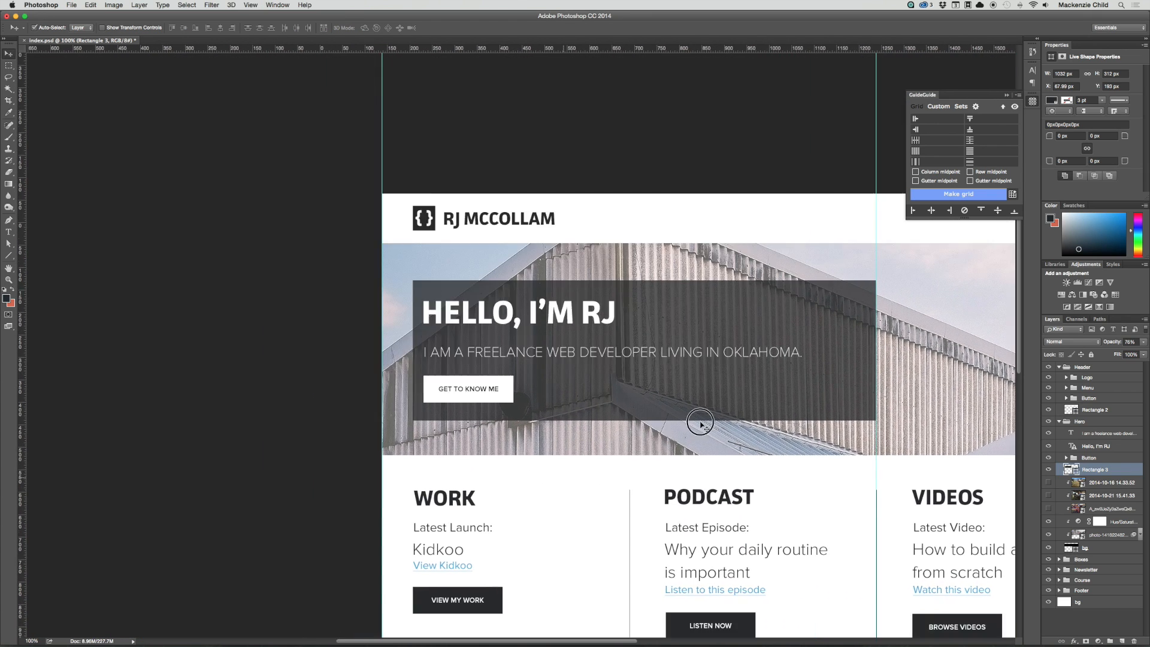
scroll(down, 3)
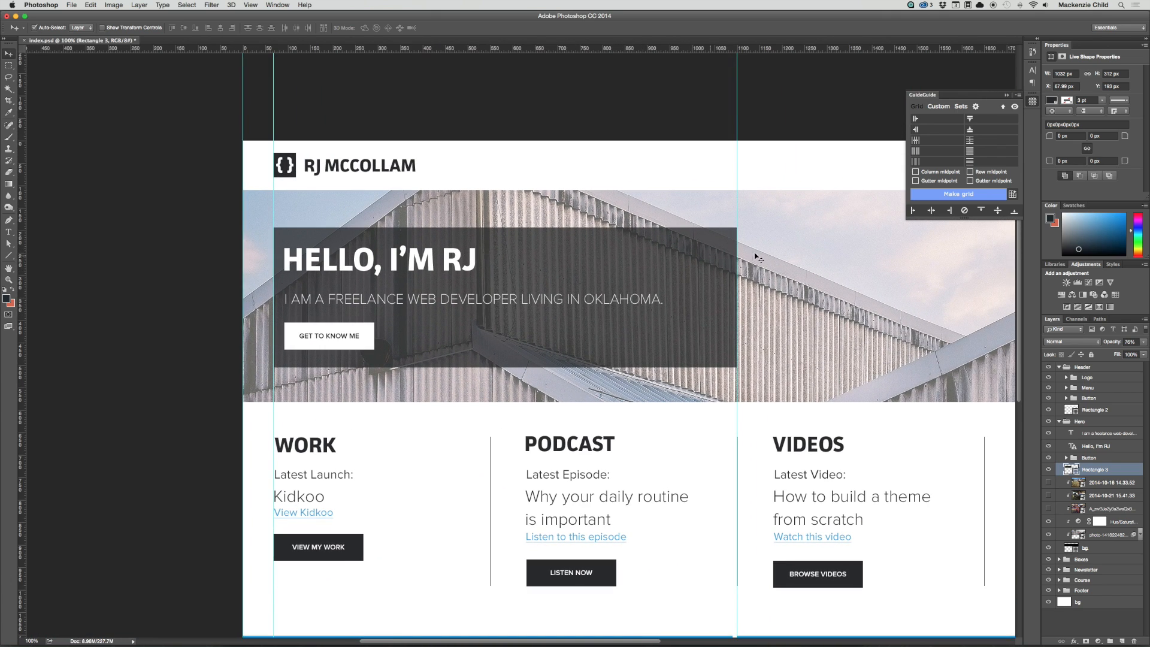
scroll(down, 3)
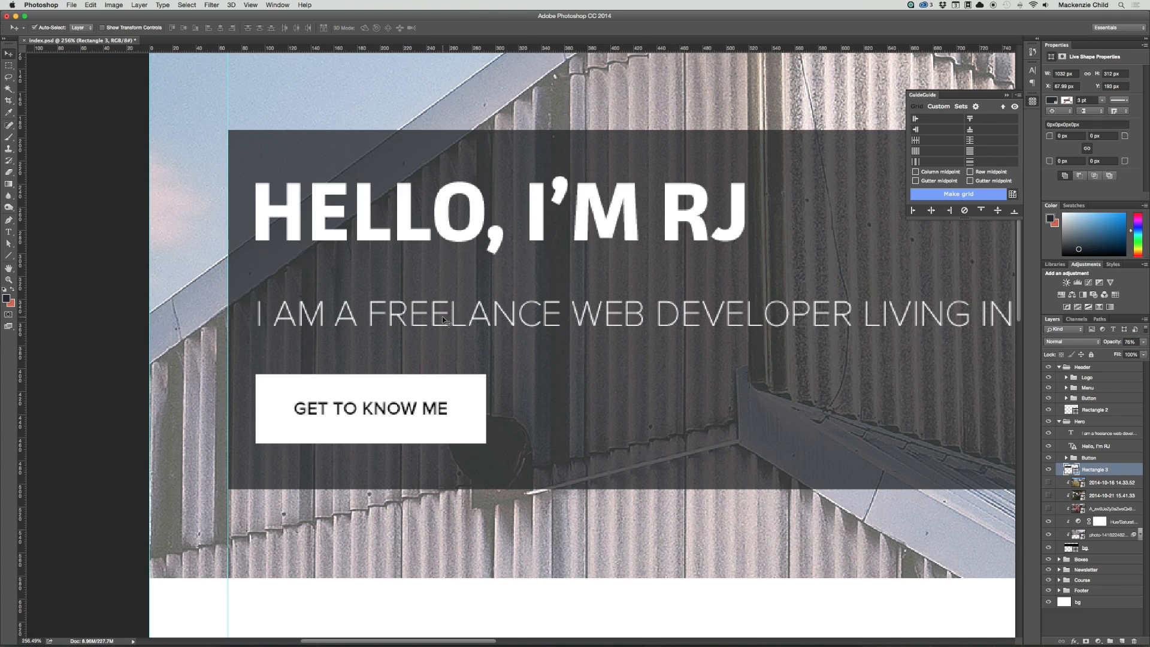
mouse_move(290, 220)
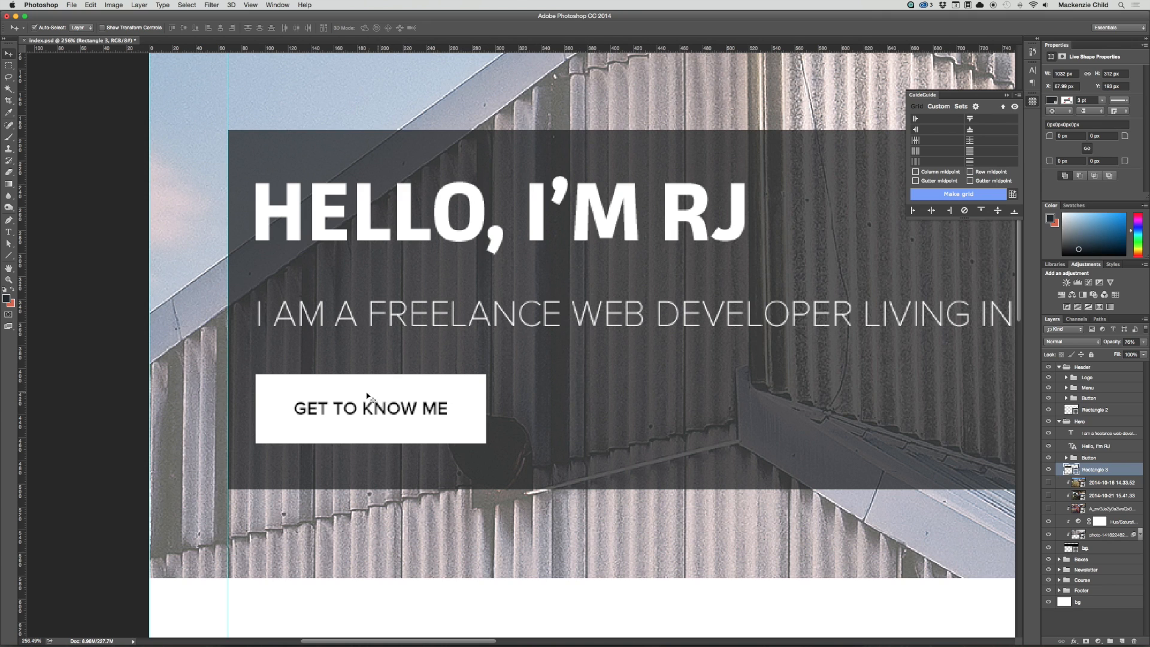
mouse_move(455, 337)
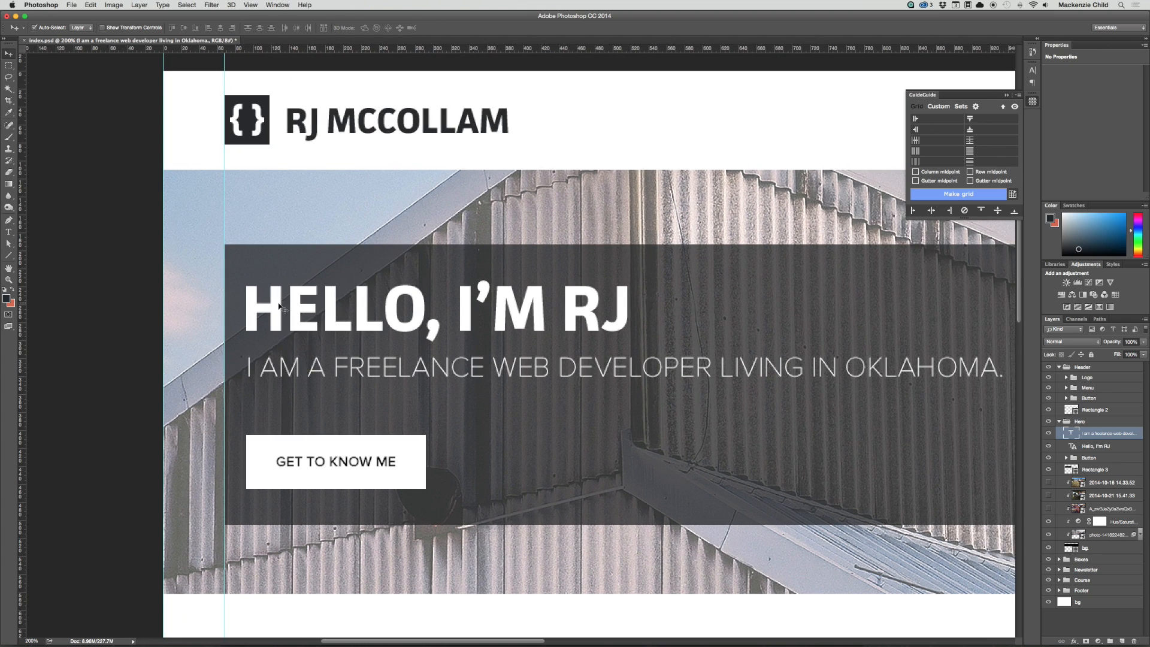
mouse_move(332, 249)
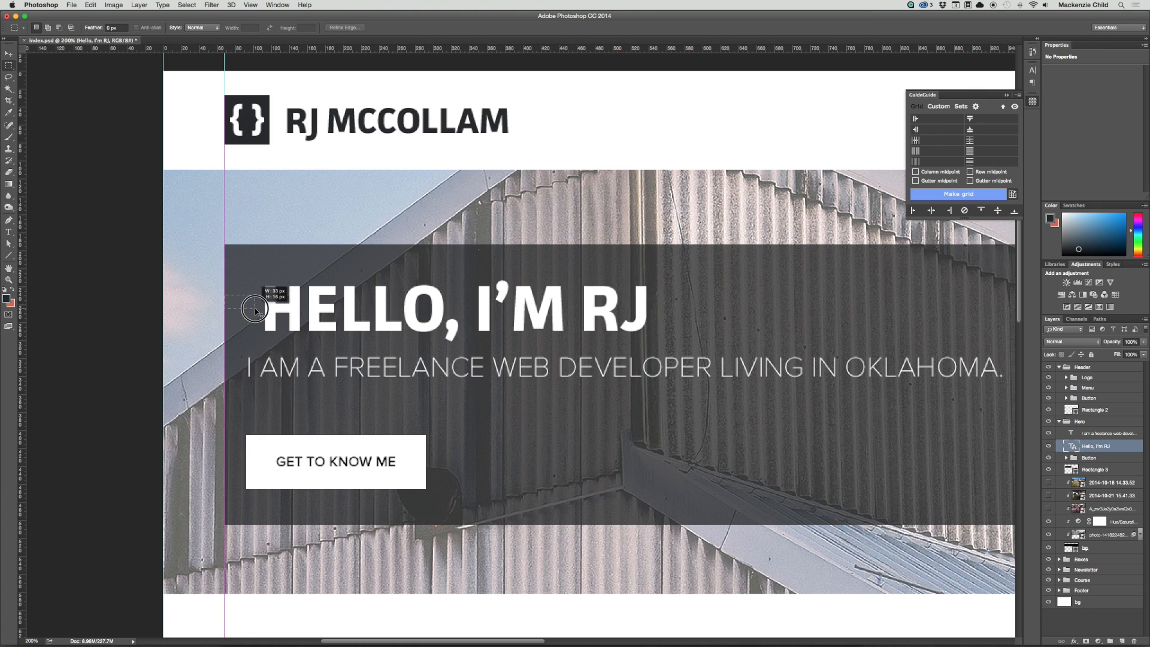
Step: Measure the margin left of the HELLO, I'M RJ headline with a marquee selection
drag(253, 307, 263, 308)
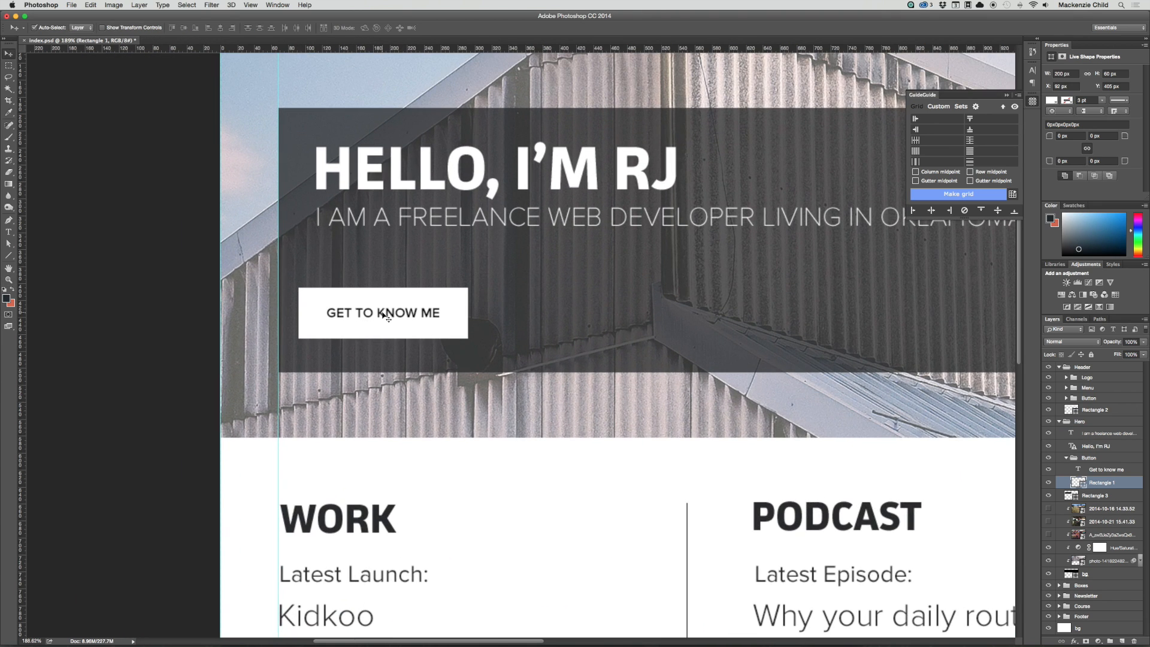
Step: Pick the Get to know me button text and zoom out to the full homepage
click(1111, 470)
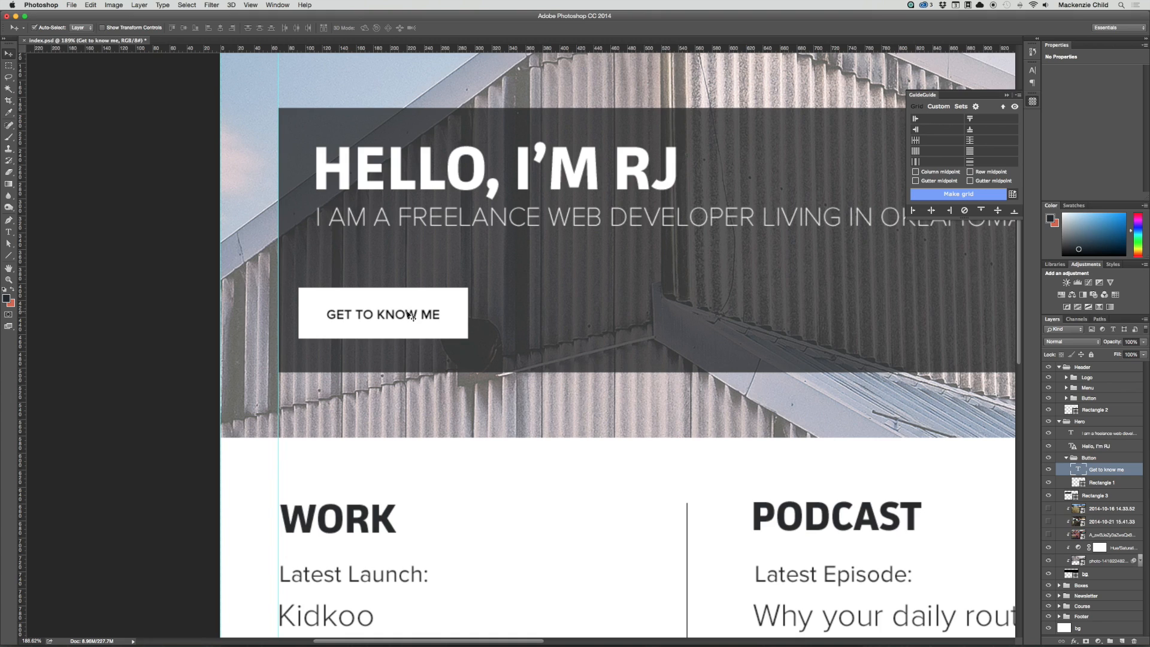
mouse_move(415, 304)
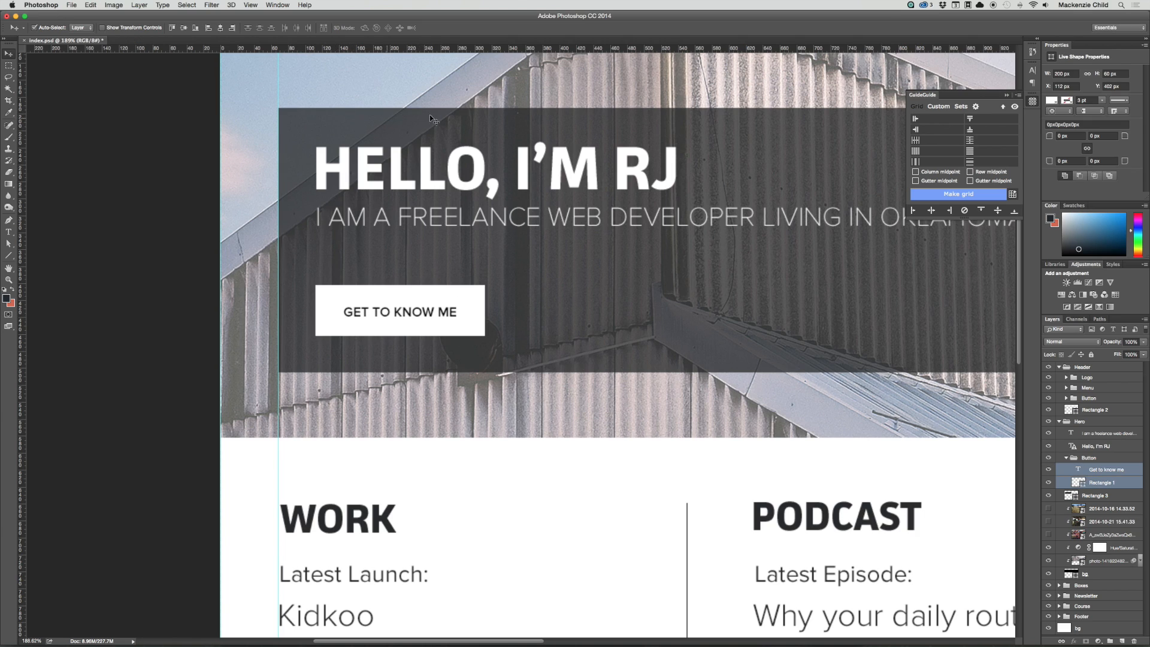
mouse_move(377, 340)
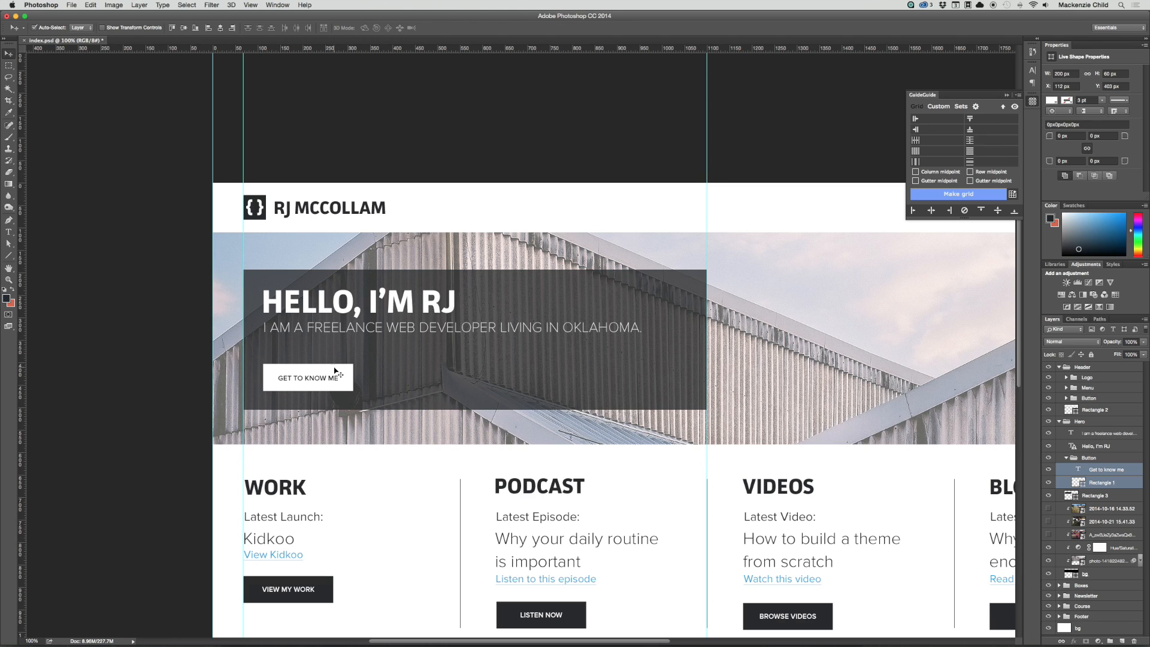
drag(308, 377, 308, 365)
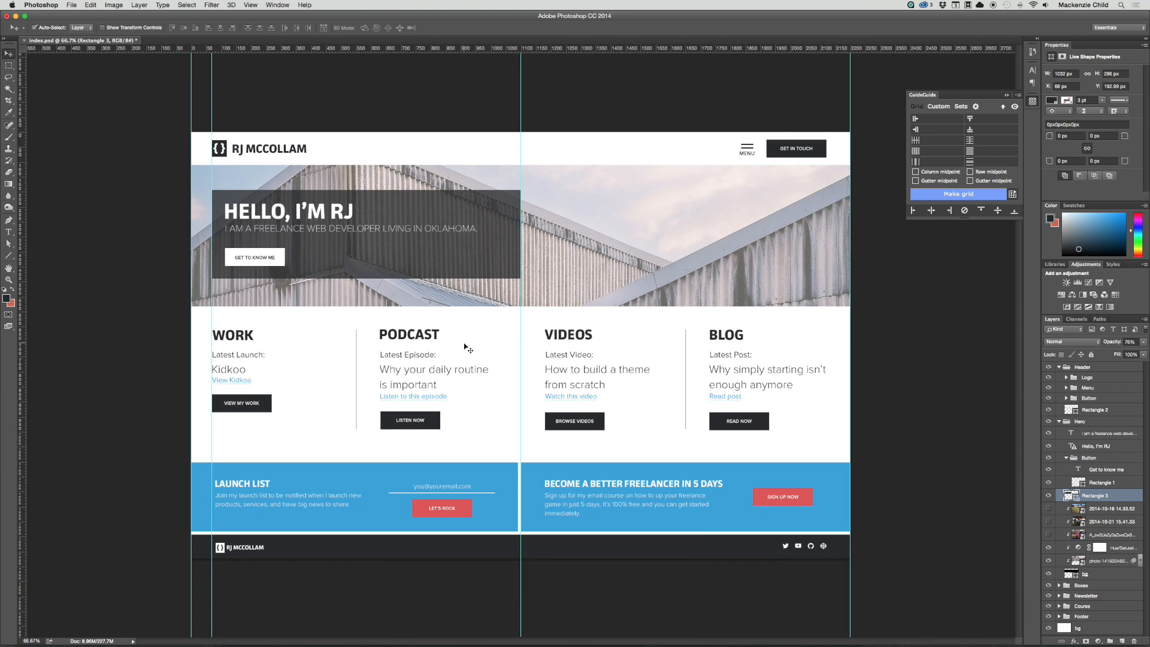
mouse_move(218, 277)
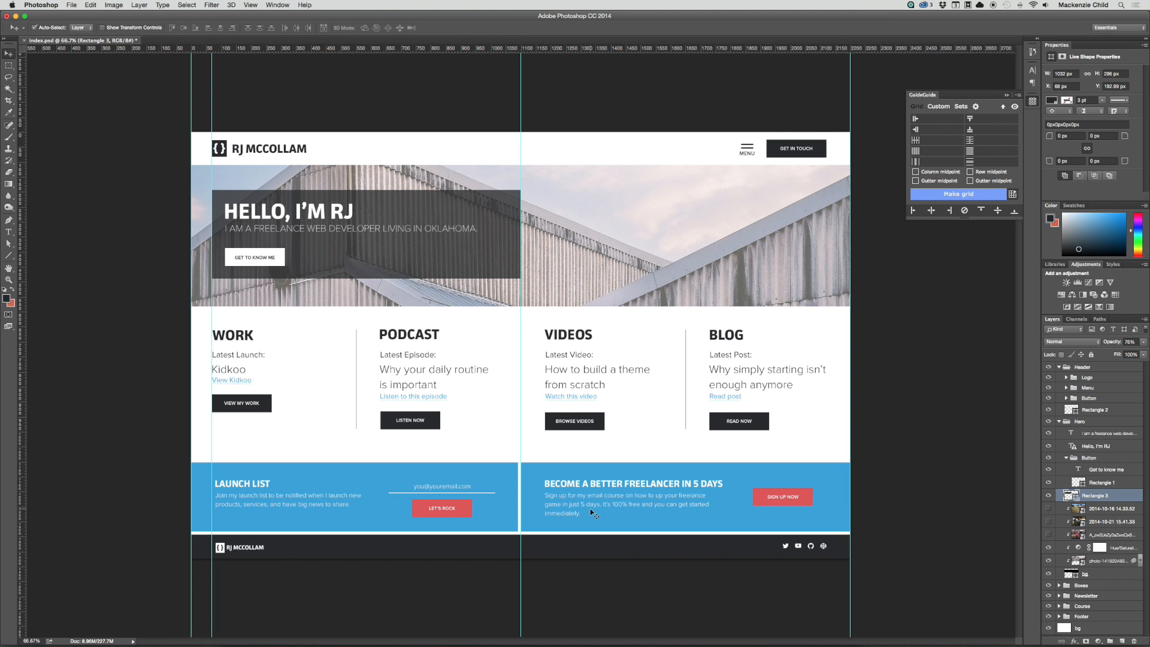
mouse_move(484, 338)
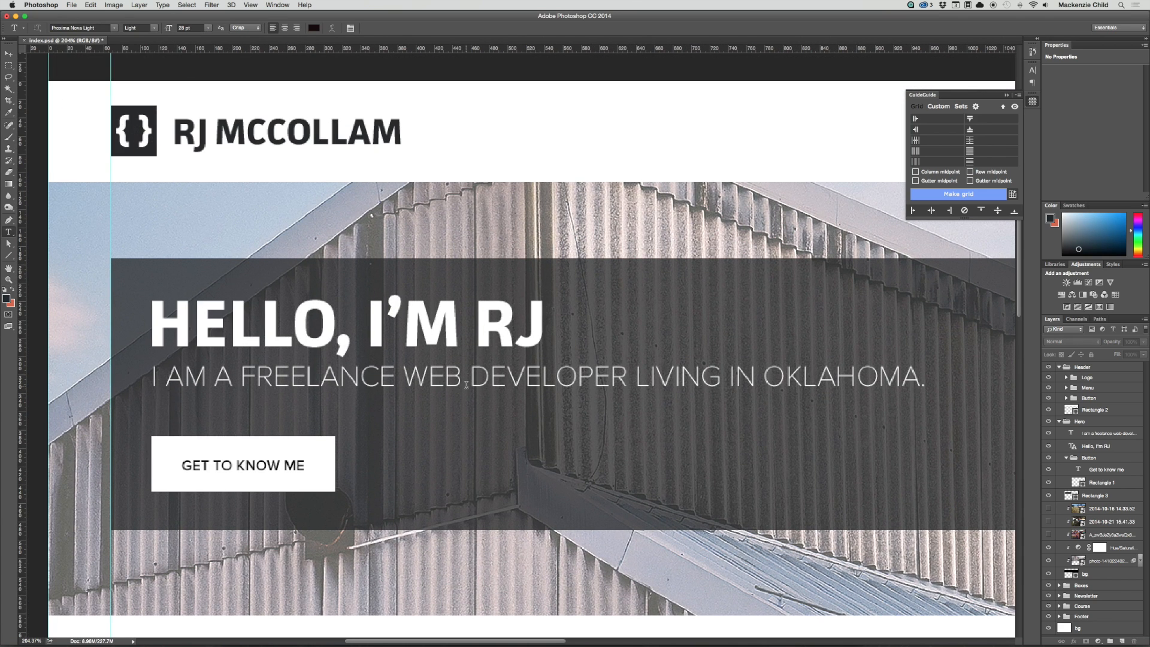
Step: Restyle the freelance web developer tagline in the Proxima Nova Thin weight
click(150, 27)
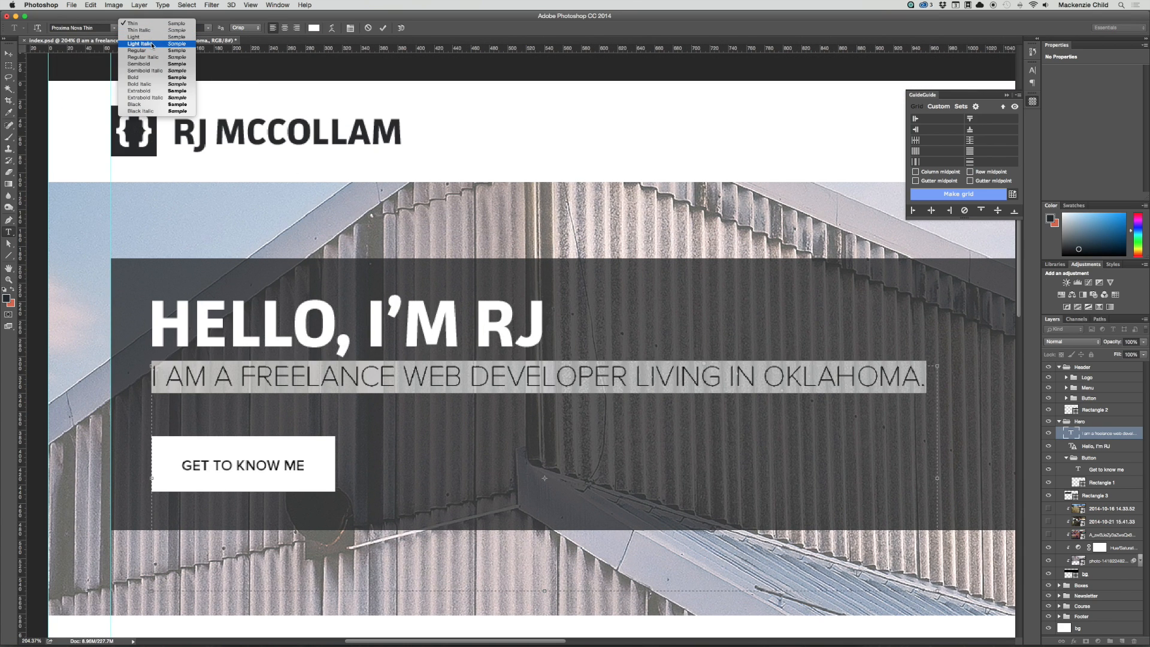
click(136, 36)
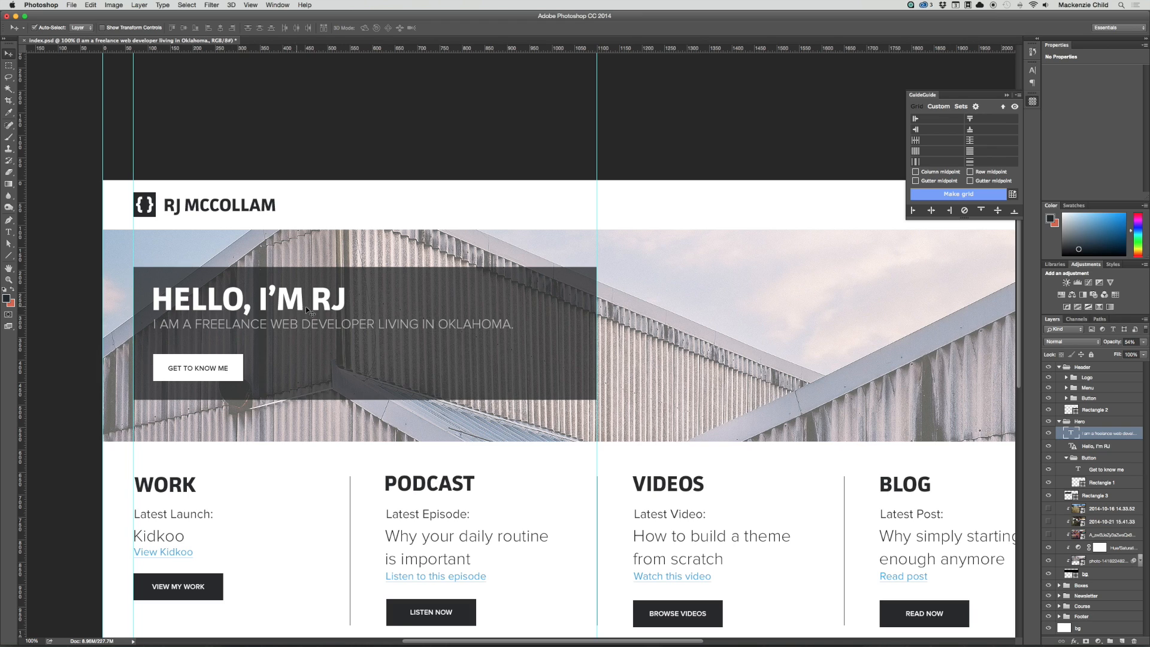
mouse_move(139, 301)
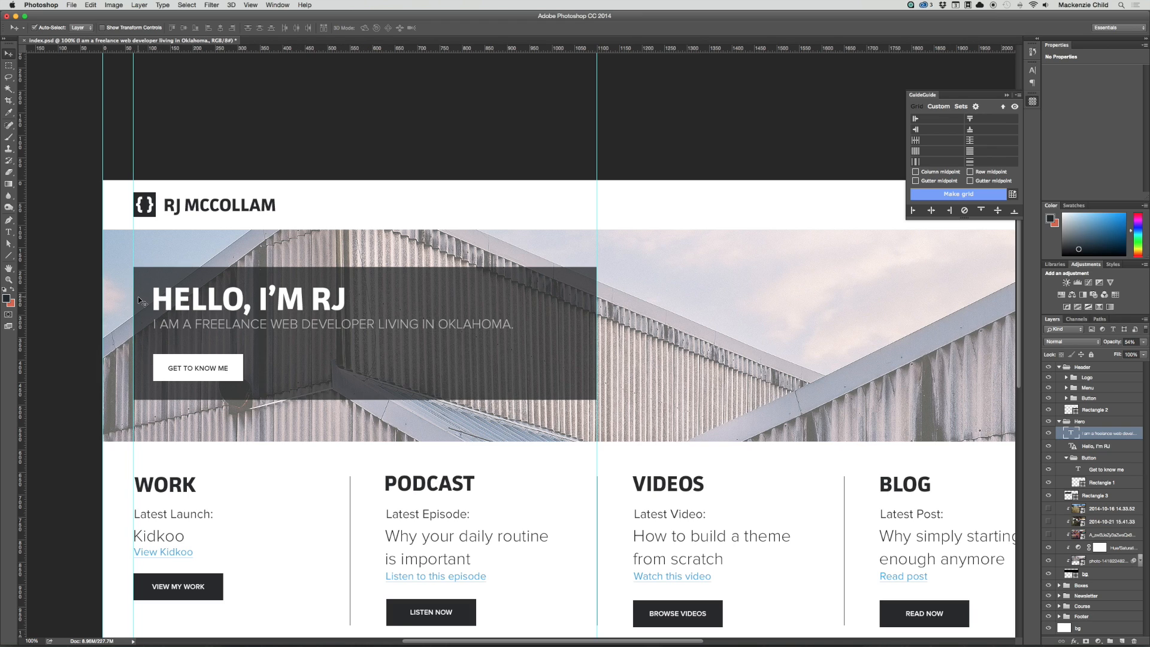
mouse_move(193, 340)
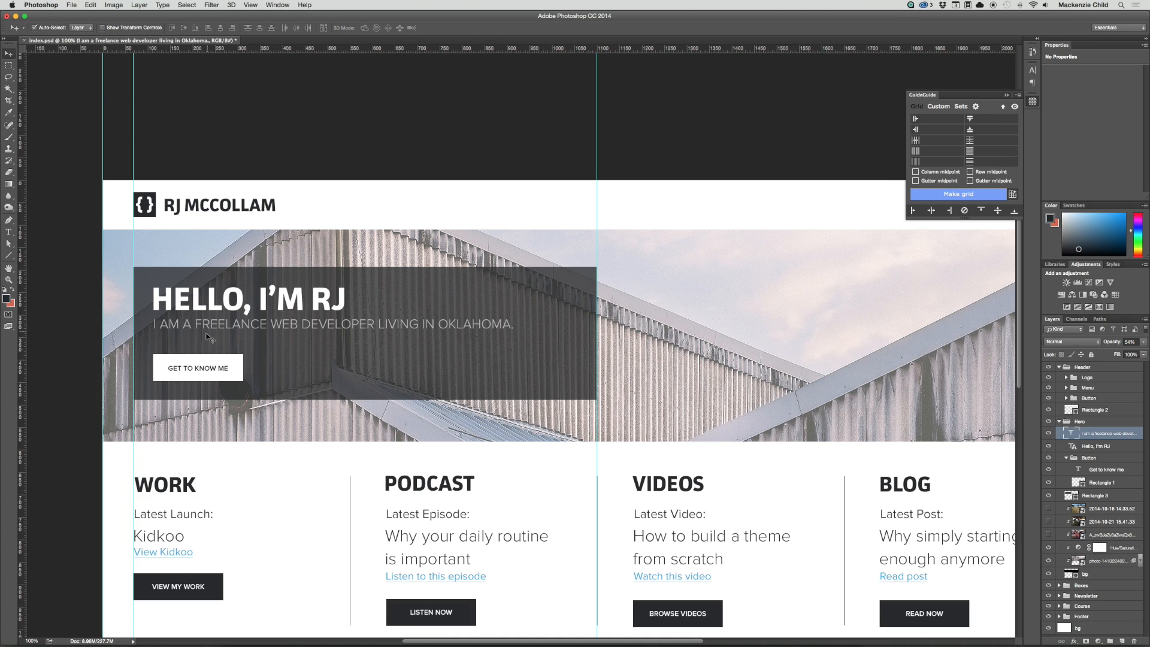
mouse_move(151, 362)
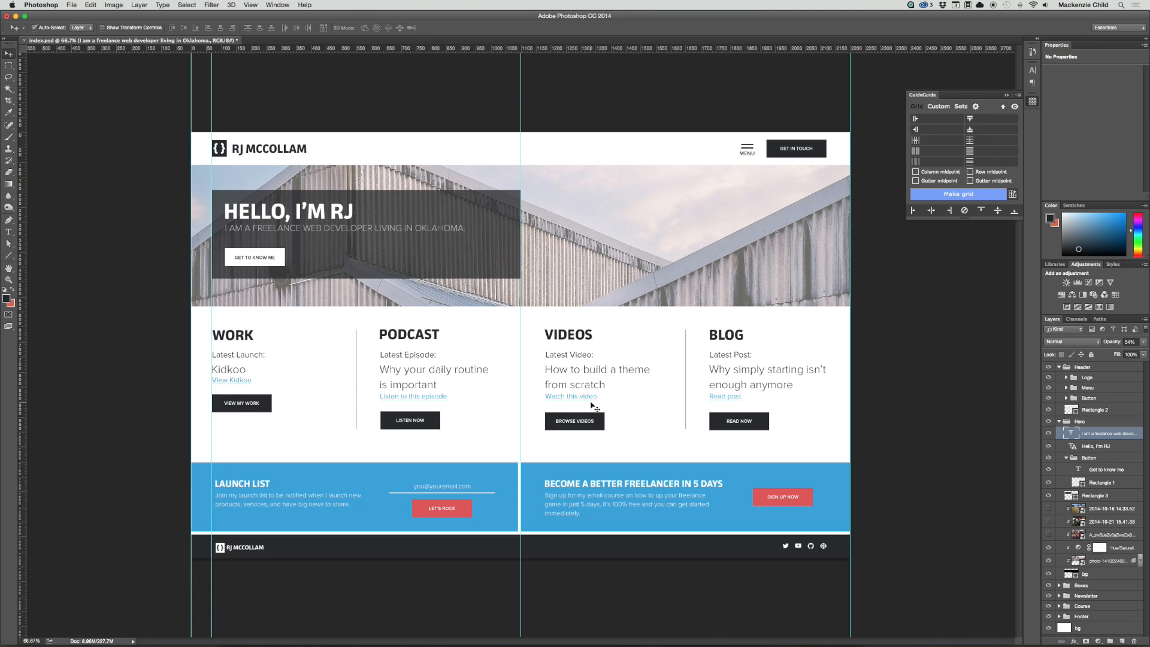
Step: Lower the hero photo's Hue/Saturation lightness to a moderate level of about +21
click(1115, 562)
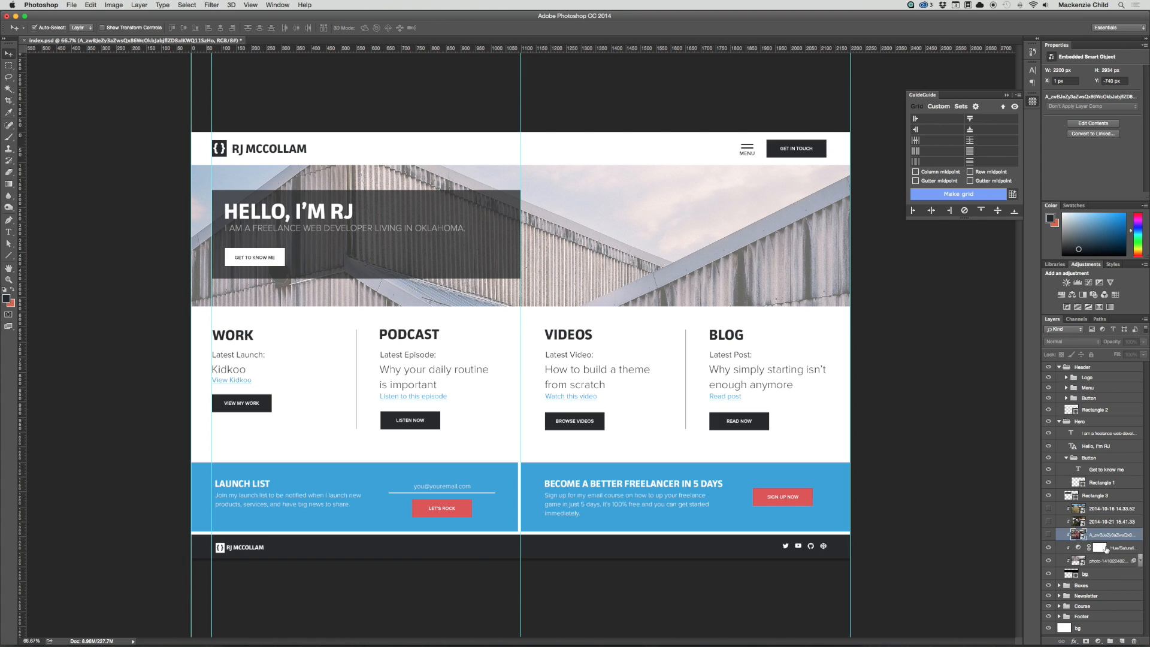
click(1107, 548)
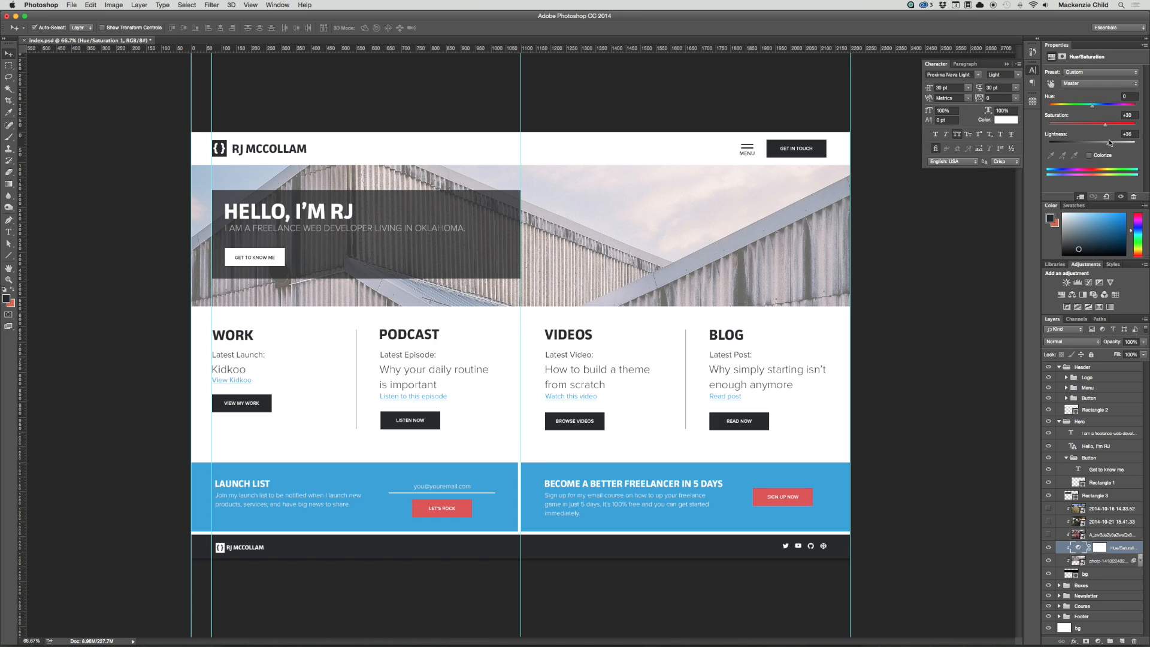
drag(1111, 143, 1104, 145)
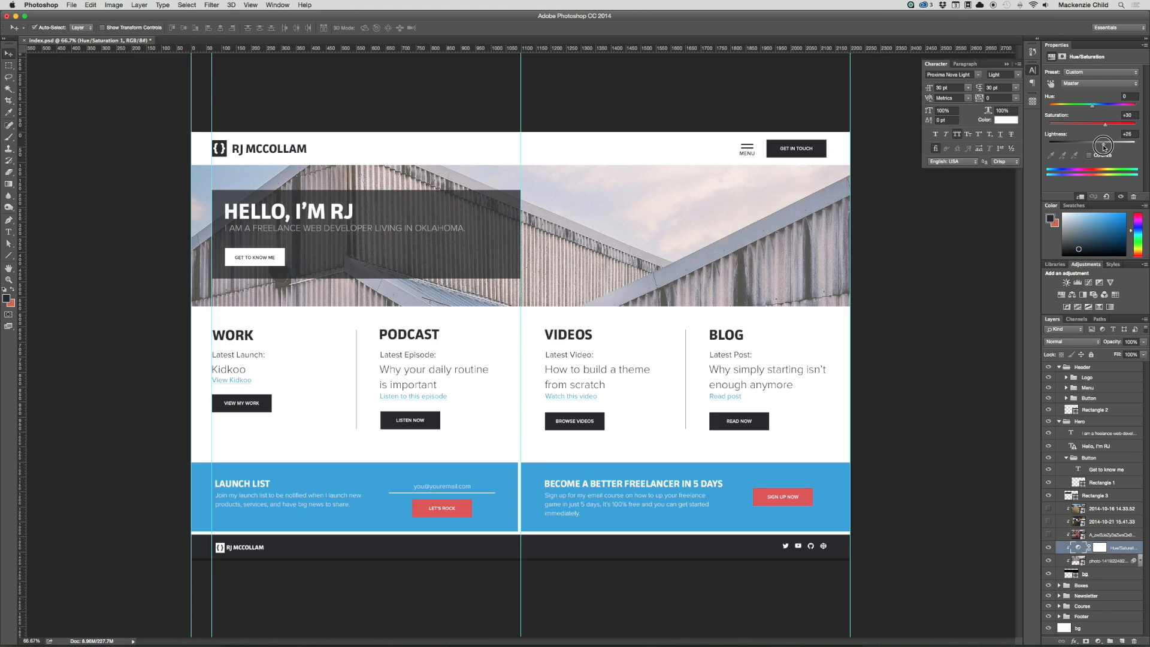
drag(1108, 145, 1089, 147)
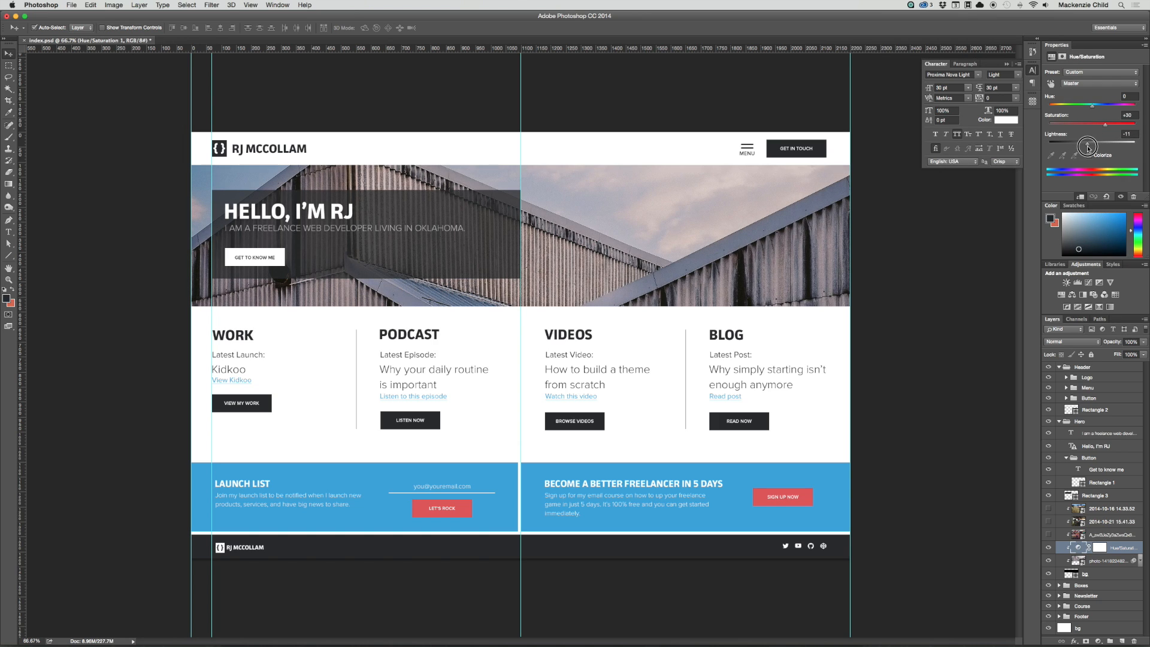
drag(1089, 140, 1093, 140)
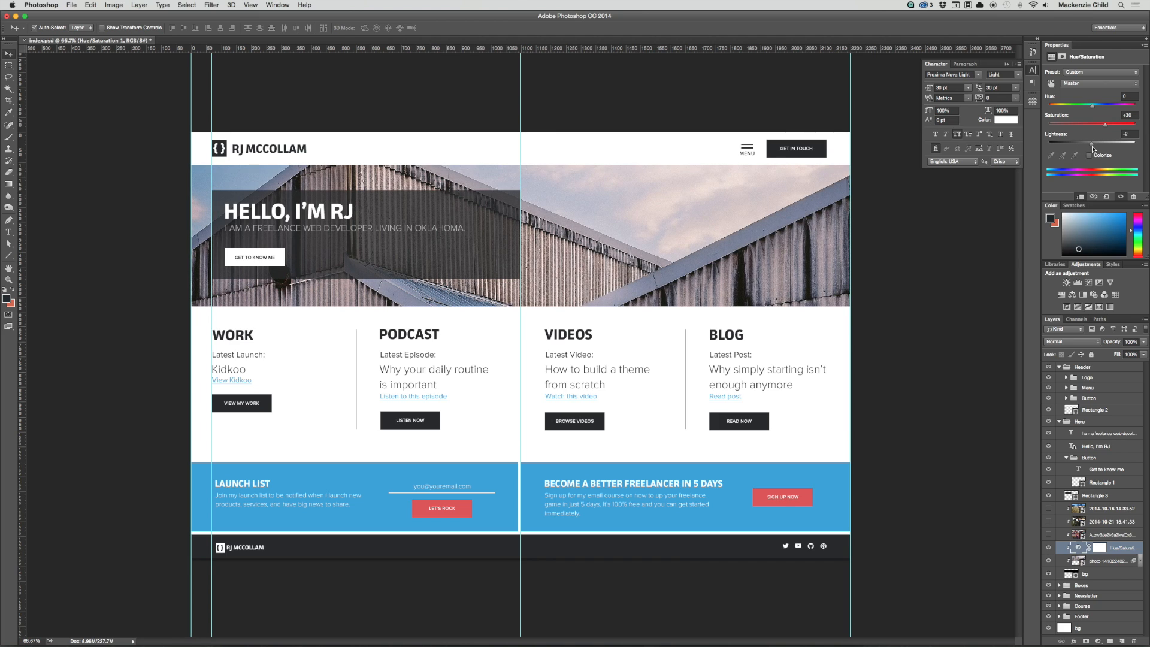
mouse_move(1094, 145)
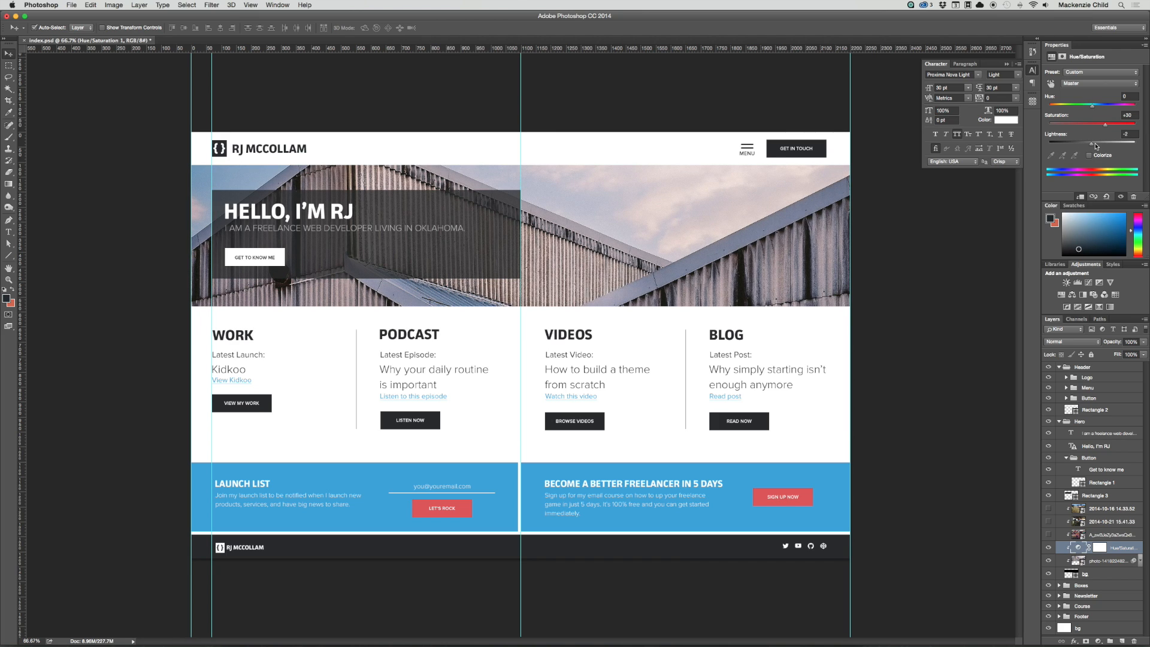
drag(1093, 144, 1102, 144)
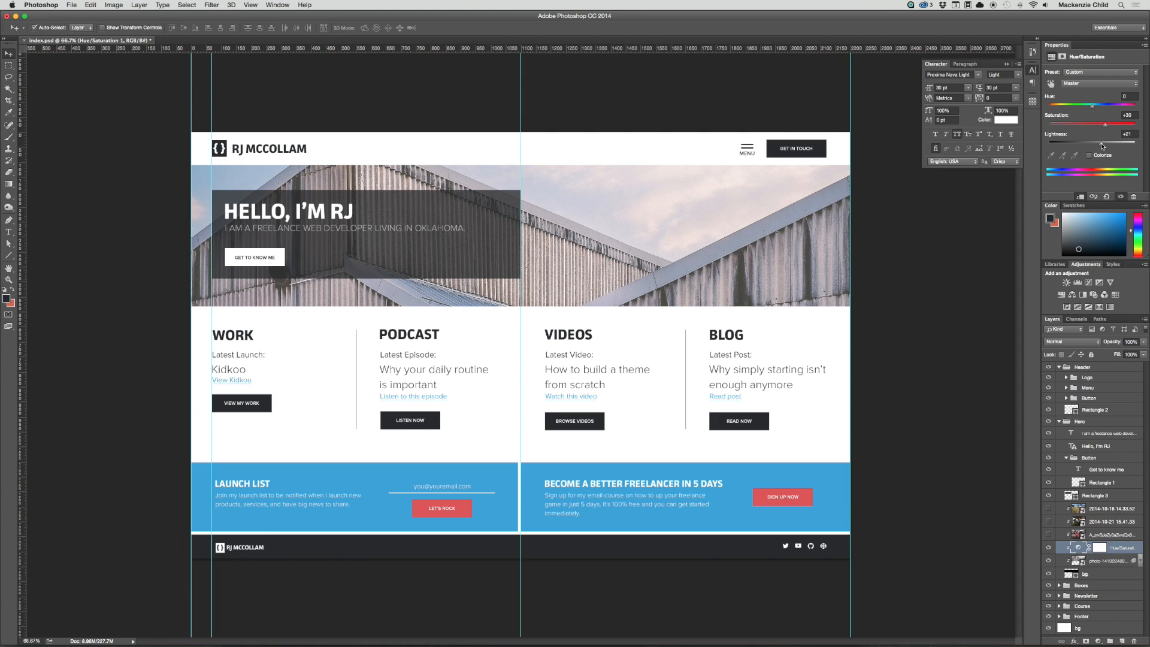
mouse_move(473, 213)
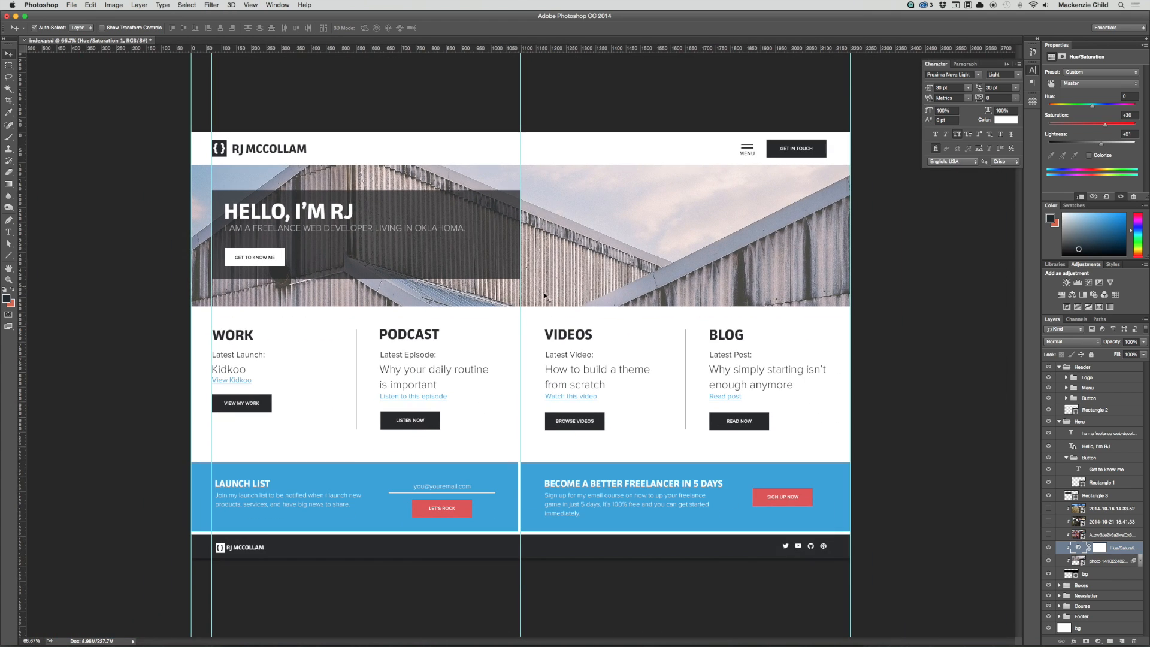
mouse_move(536, 425)
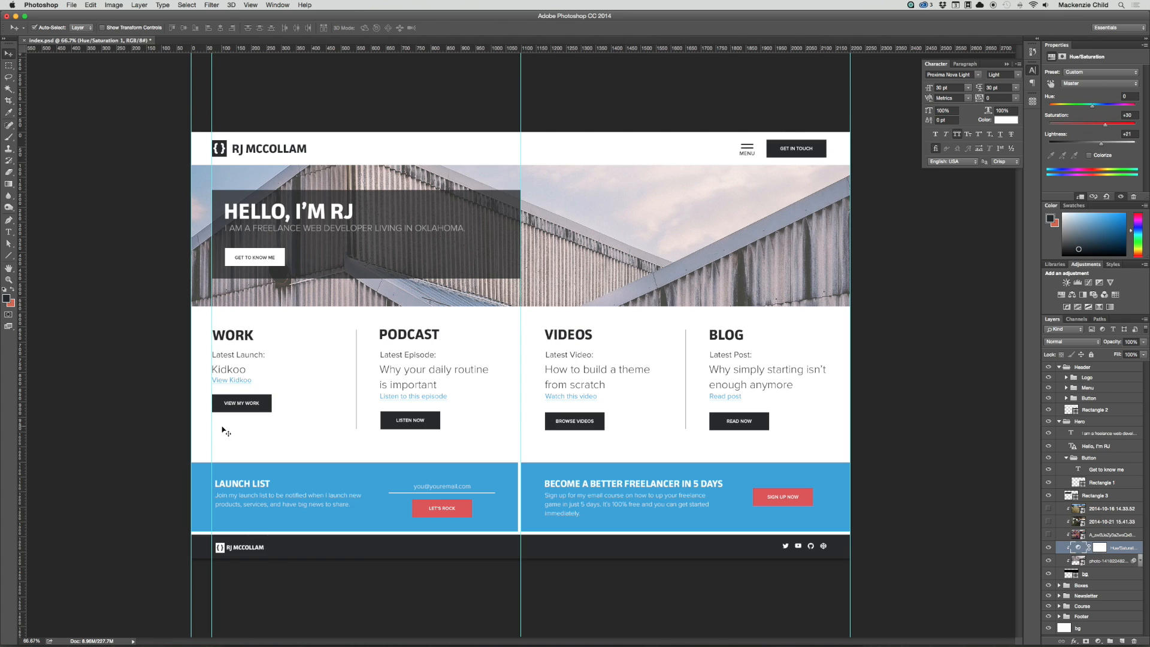
mouse_move(492, 262)
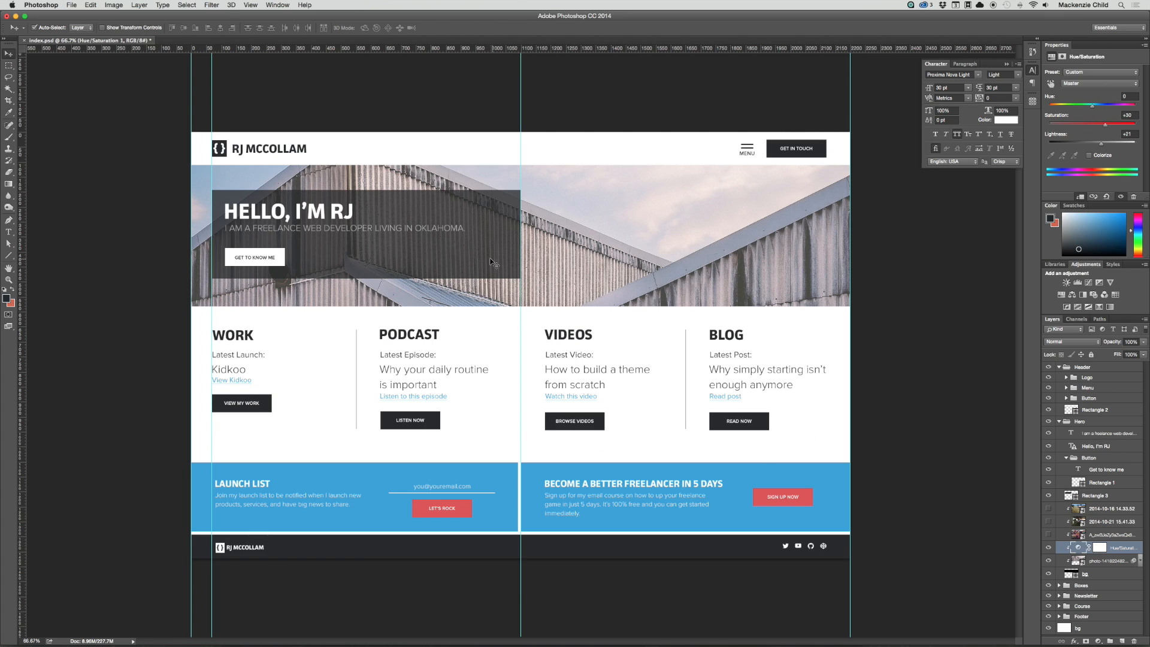
mouse_move(226, 389)
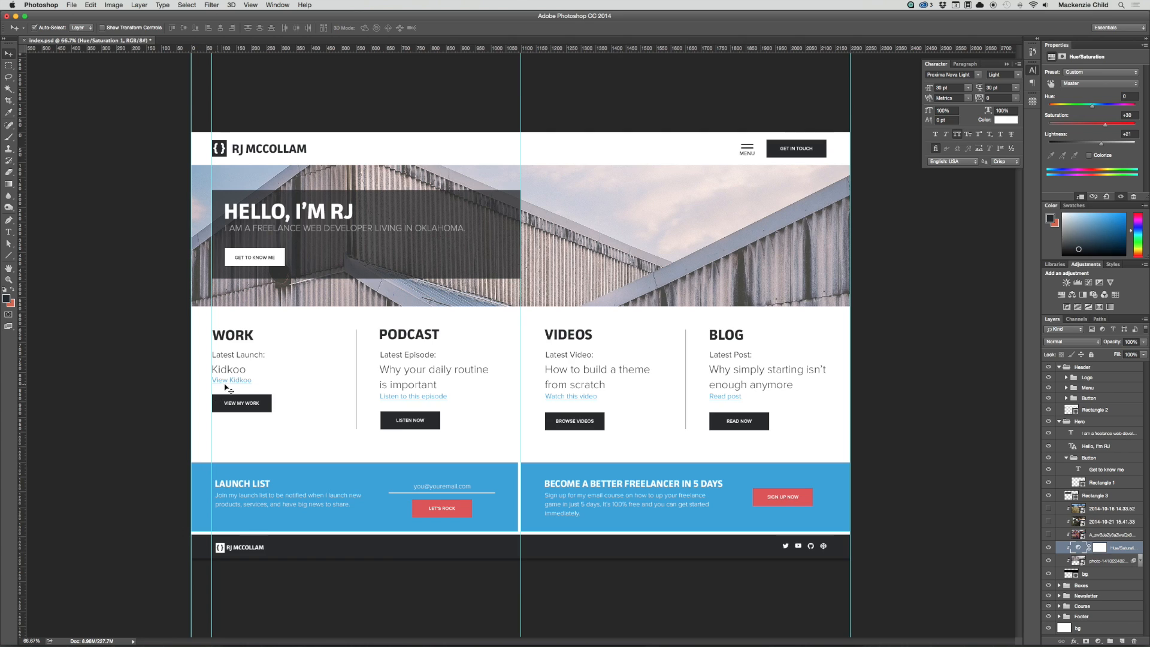
mouse_move(417, 429)
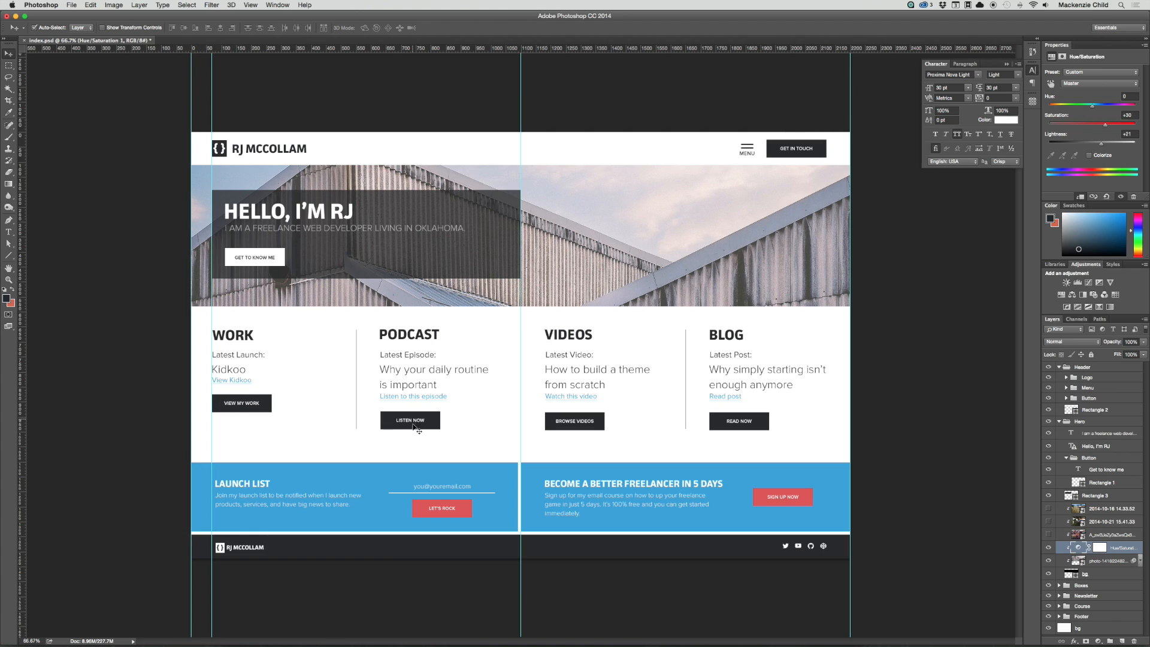
mouse_move(373, 443)
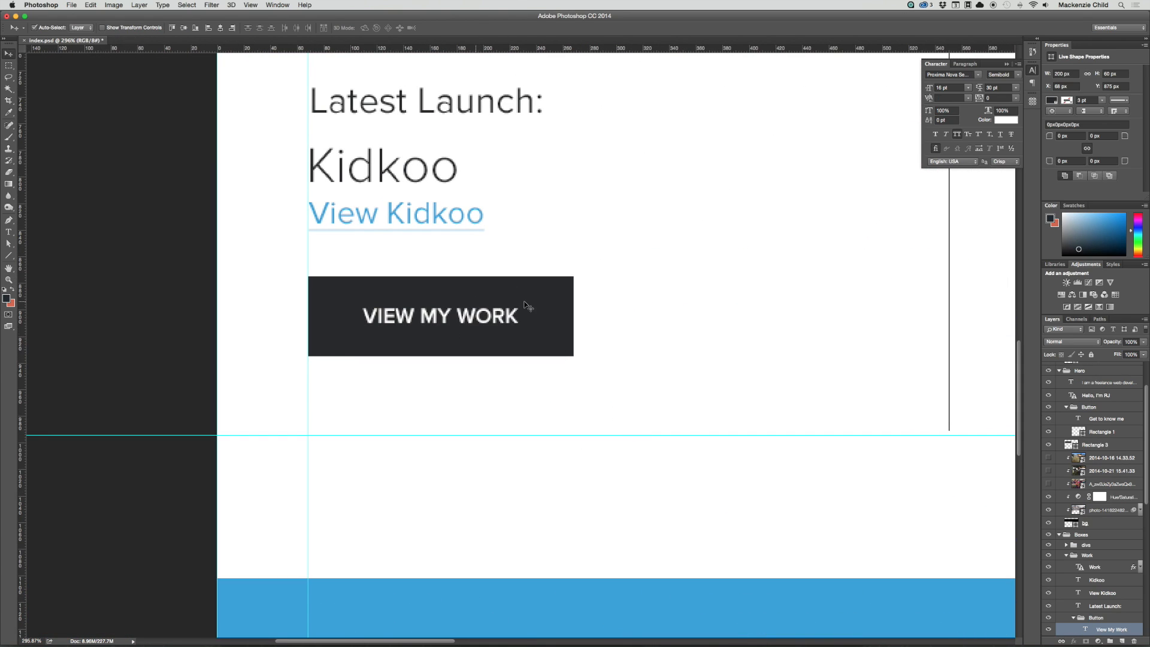
drag(440, 316, 528, 381)
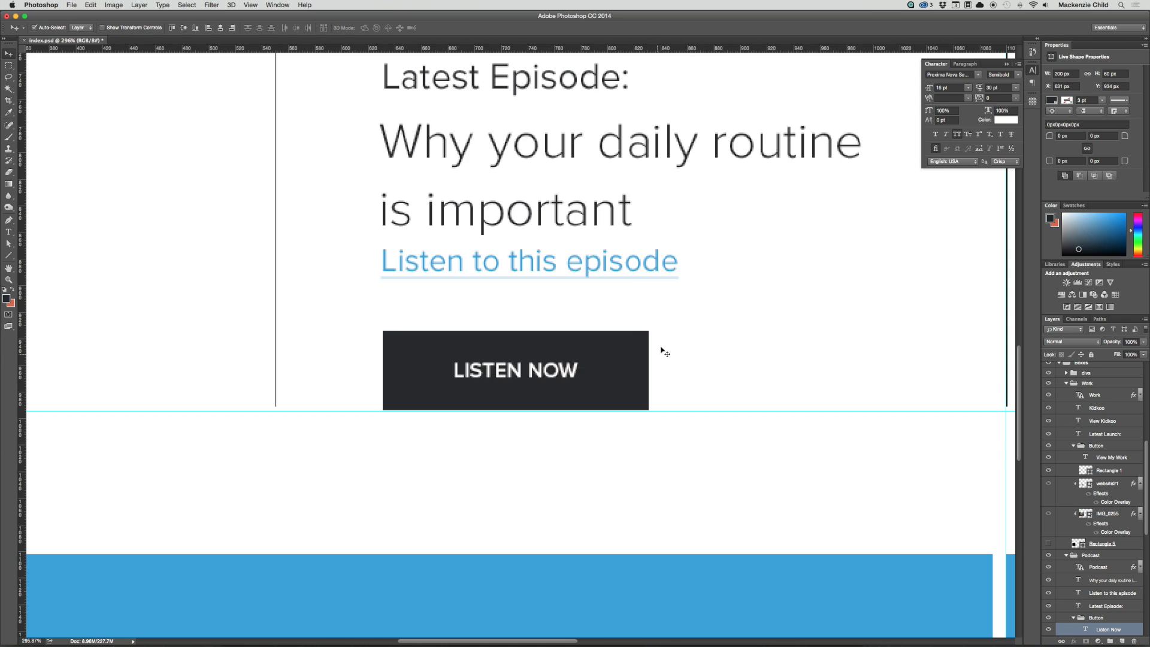
scroll(right, 3)
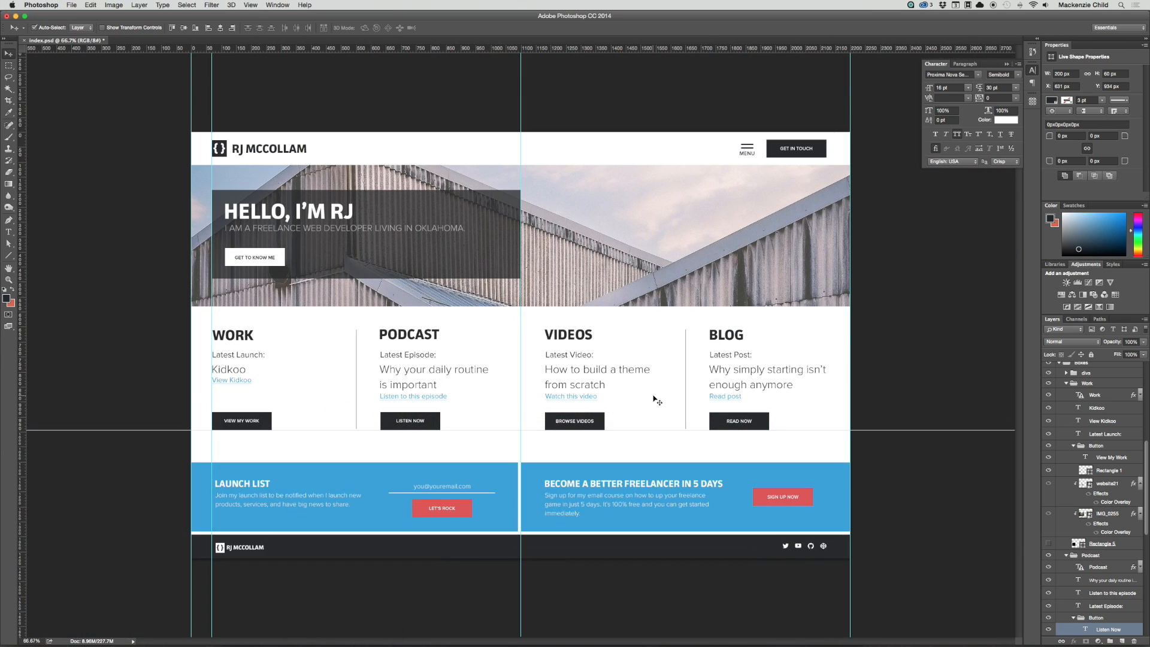
mouse_move(622, 425)
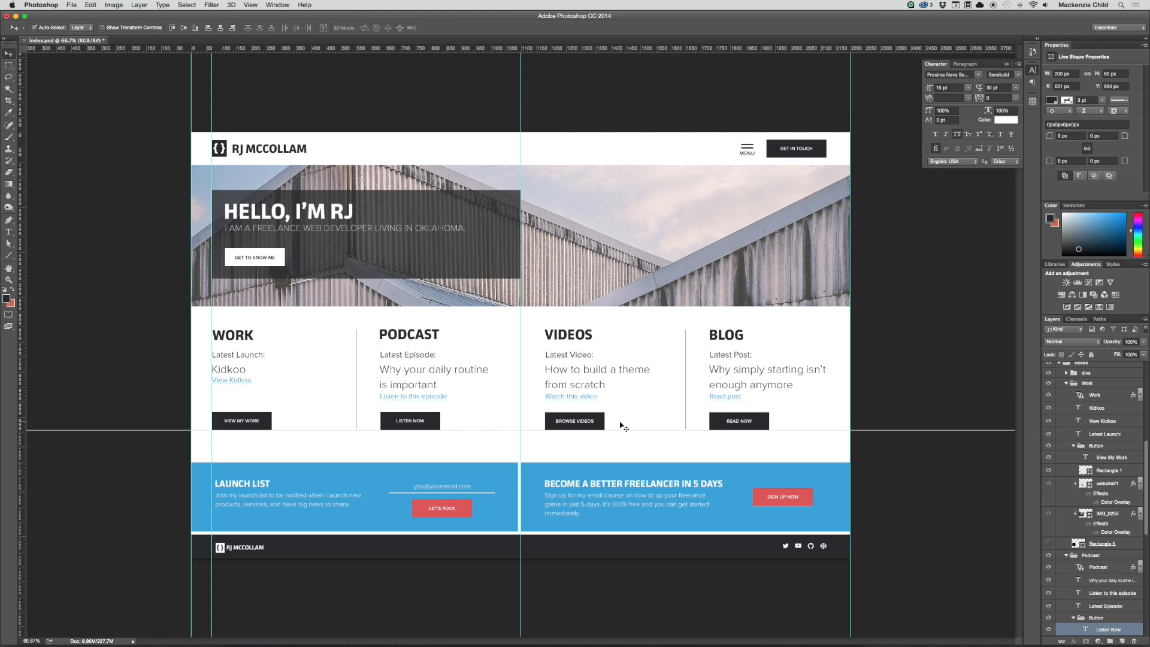
mouse_move(475, 285)
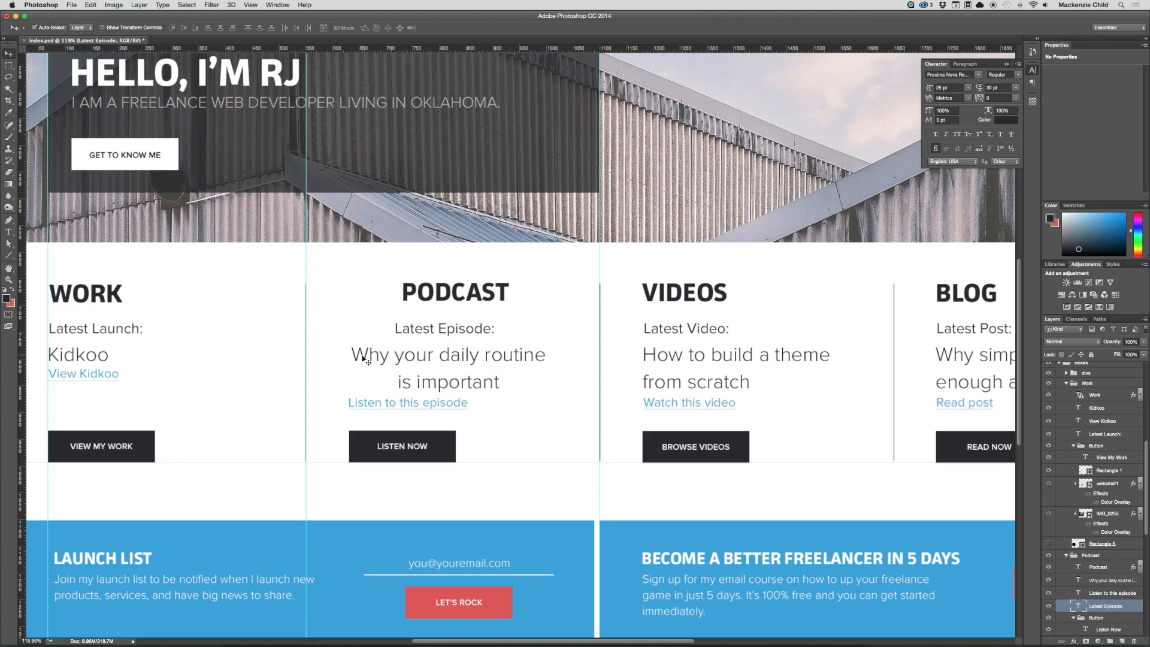
mouse_move(473, 354)
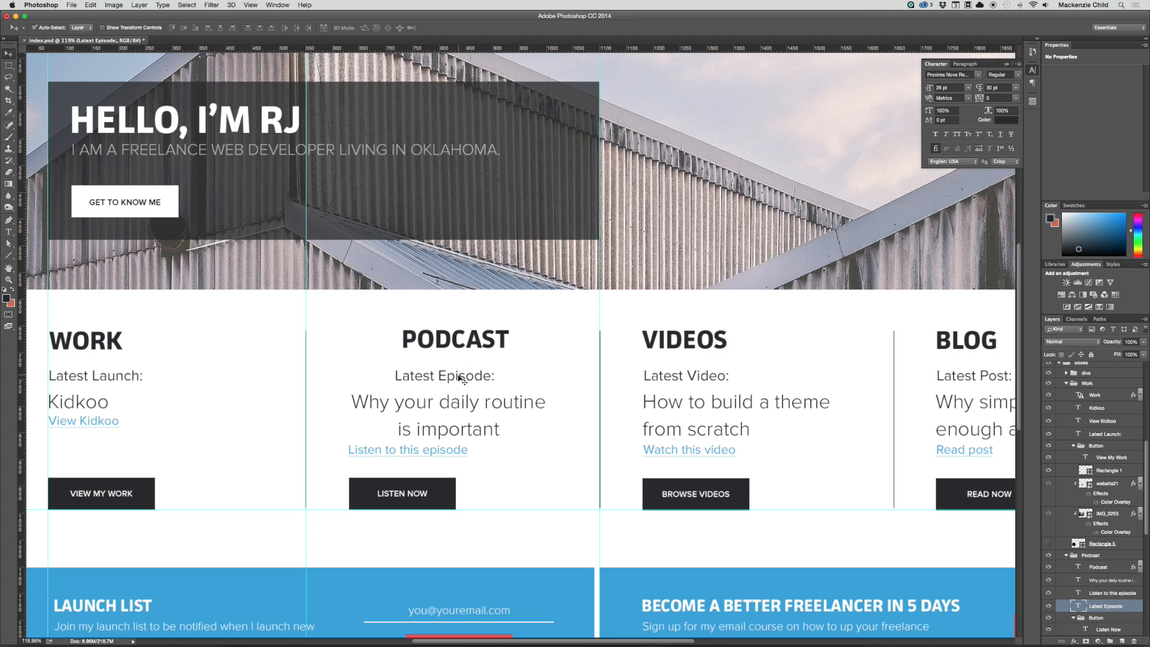
mouse_move(847, 422)
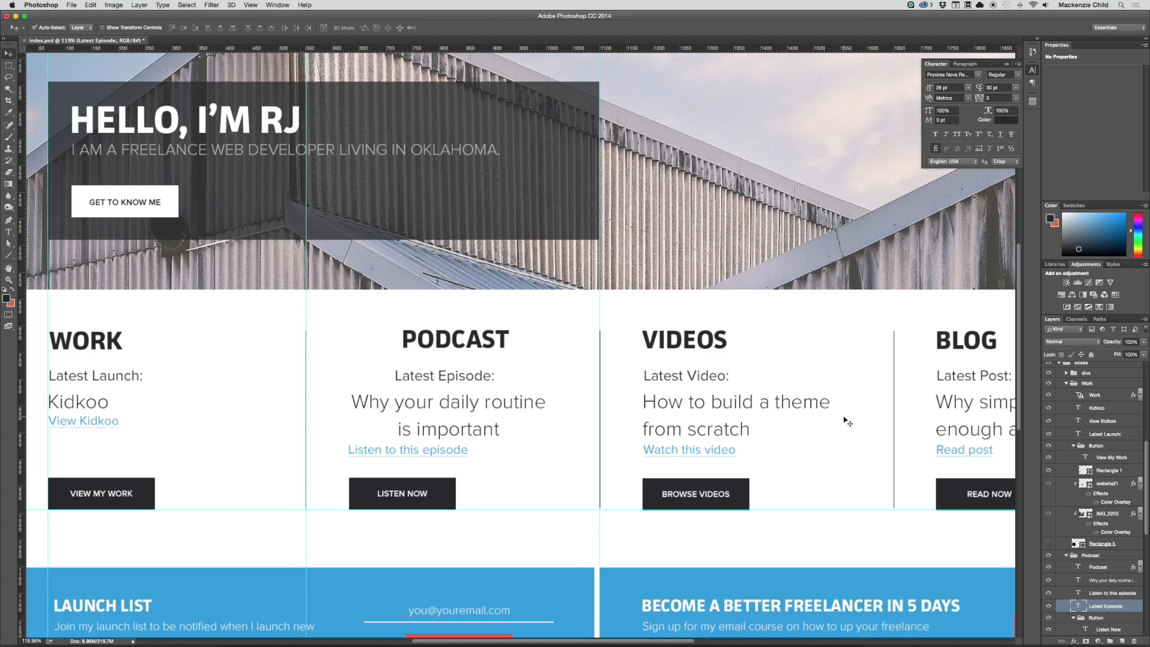
Step: Recolour the Latest Episode label text from dark charcoal to a soft light gray
double_click(444, 375)
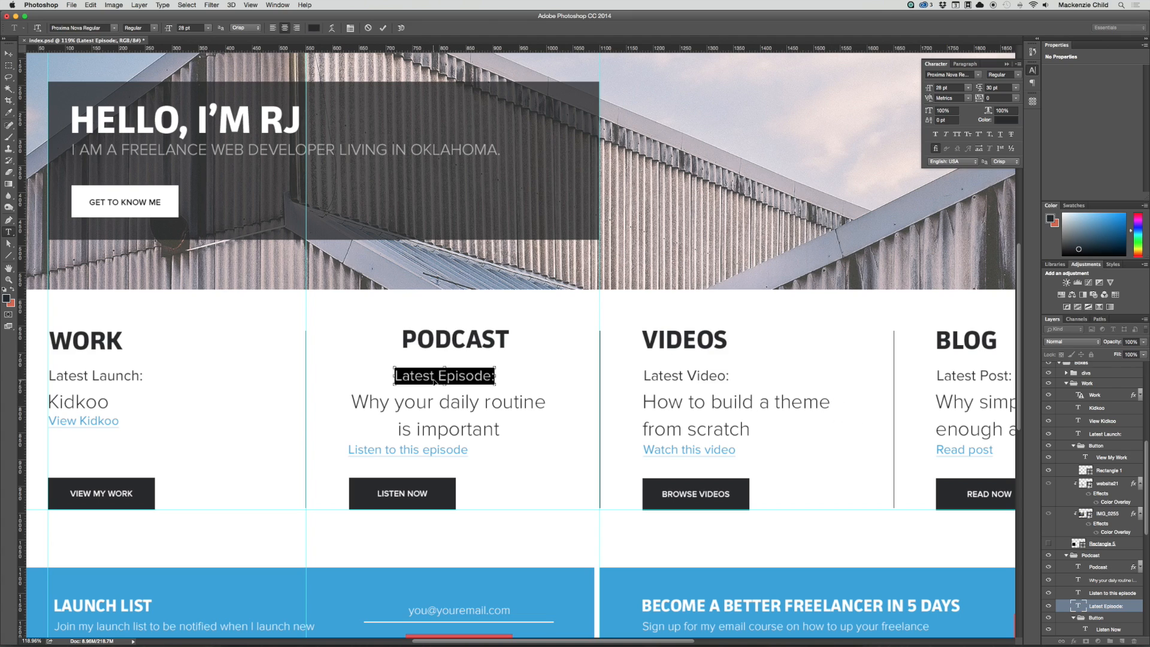
click(998, 118)
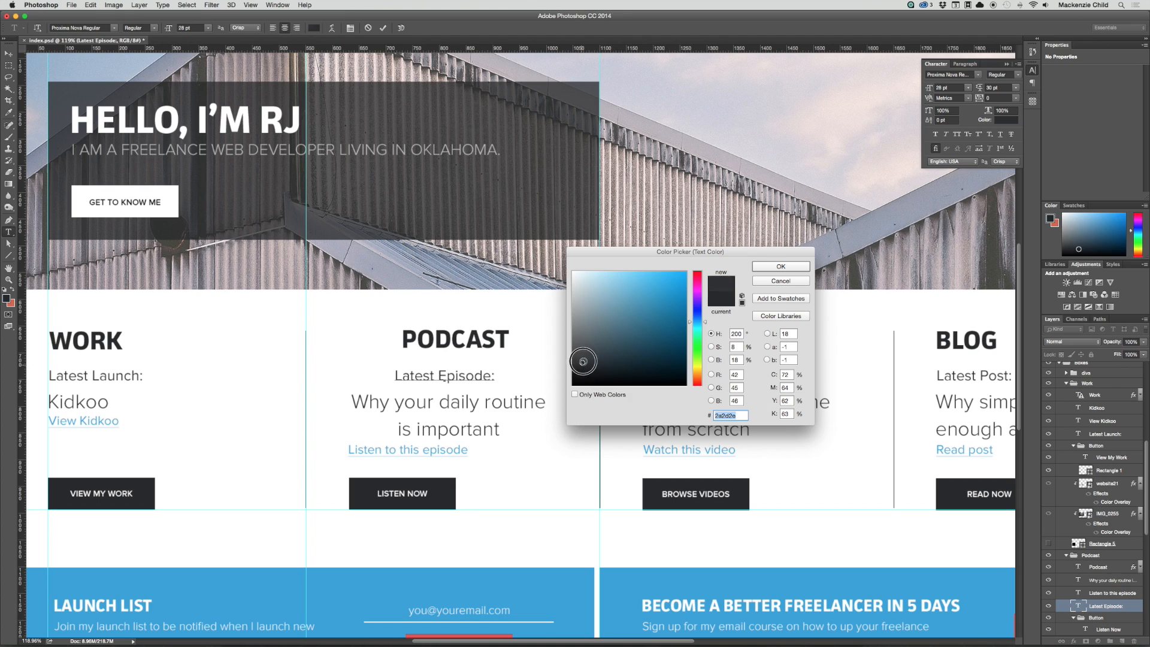
click(586, 319)
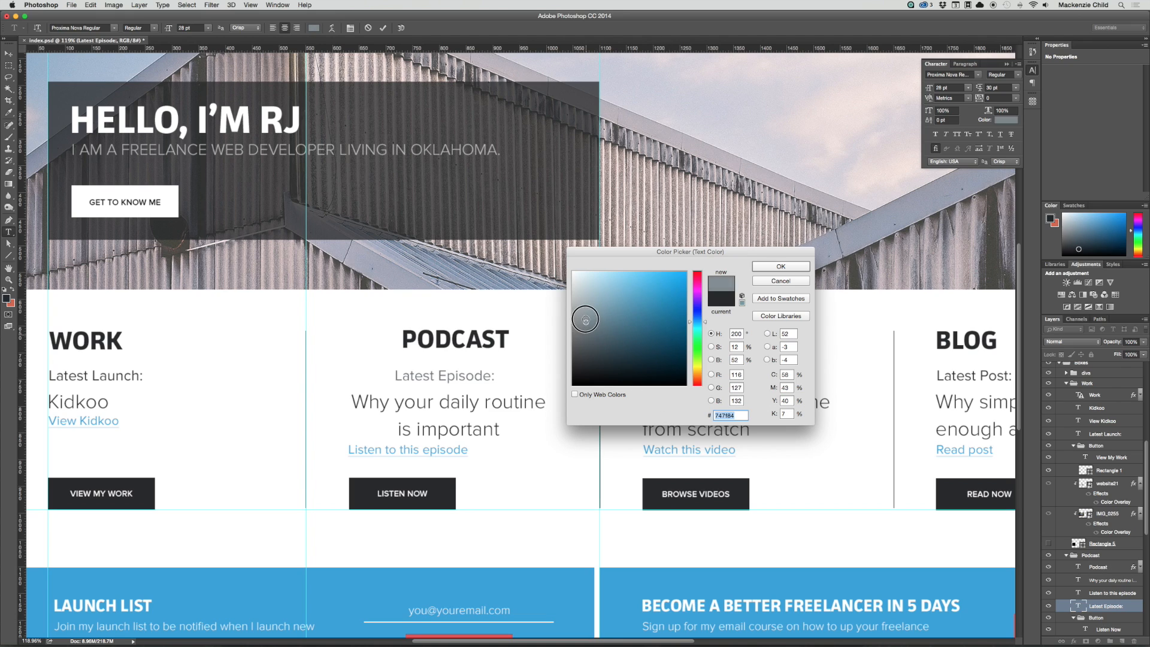
click(582, 314)
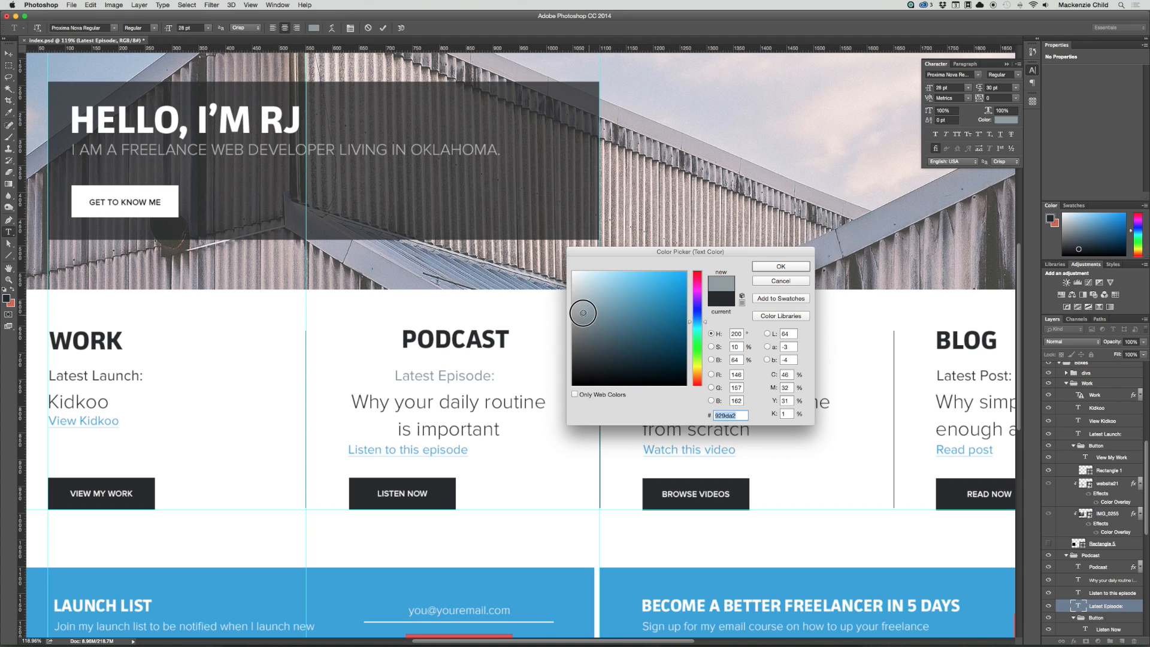
click(581, 307)
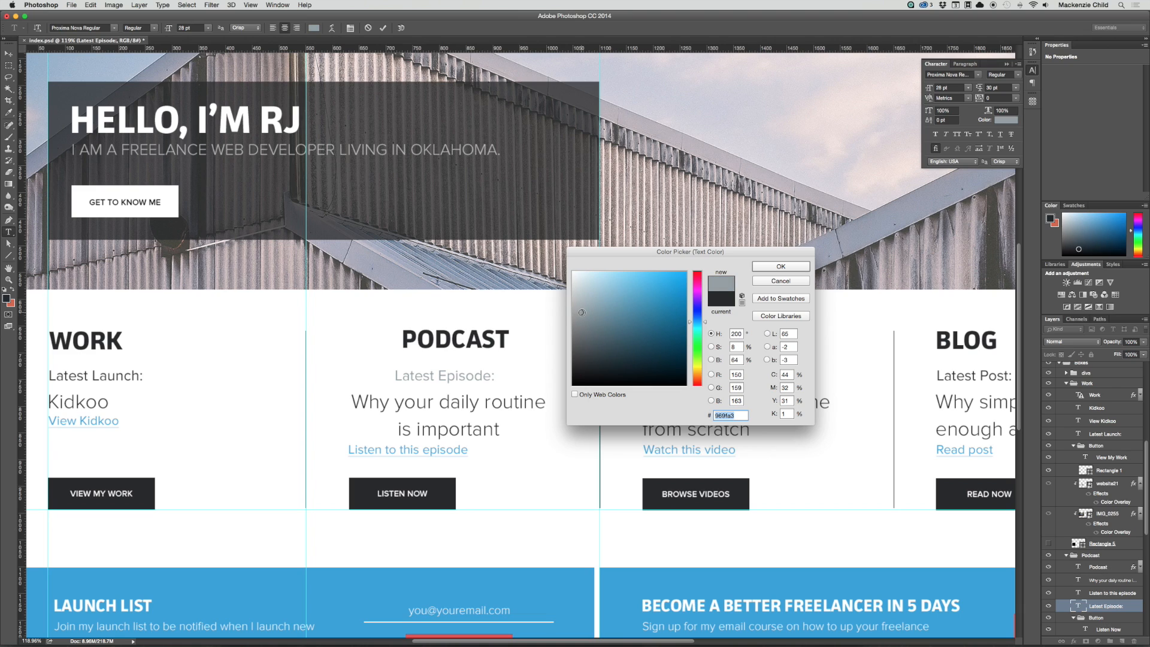
click(779, 266)
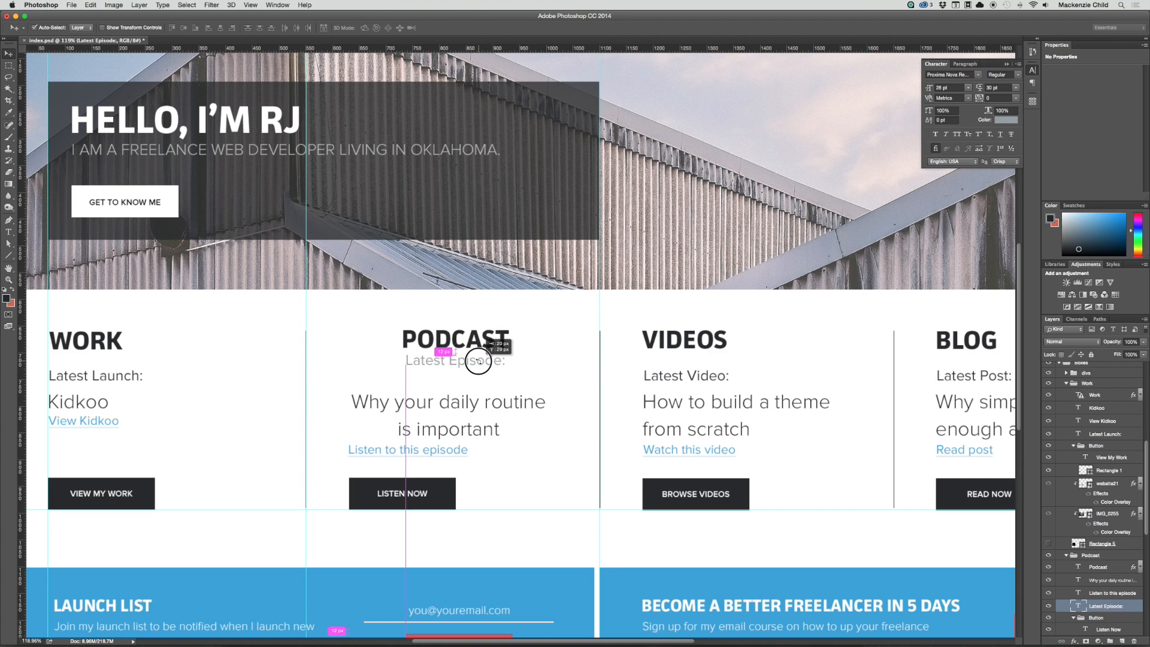
Step: Commit the smaller Latest Episode label and select the episode title, link and PODCAST heading
click(455, 360)
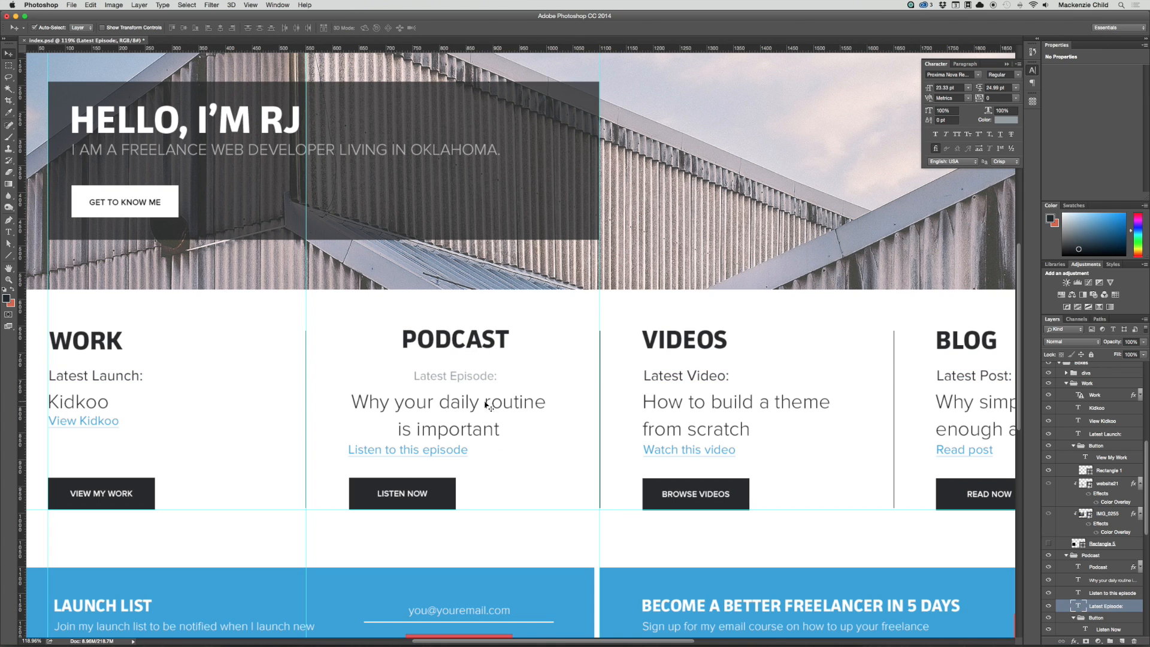
click(455, 402)
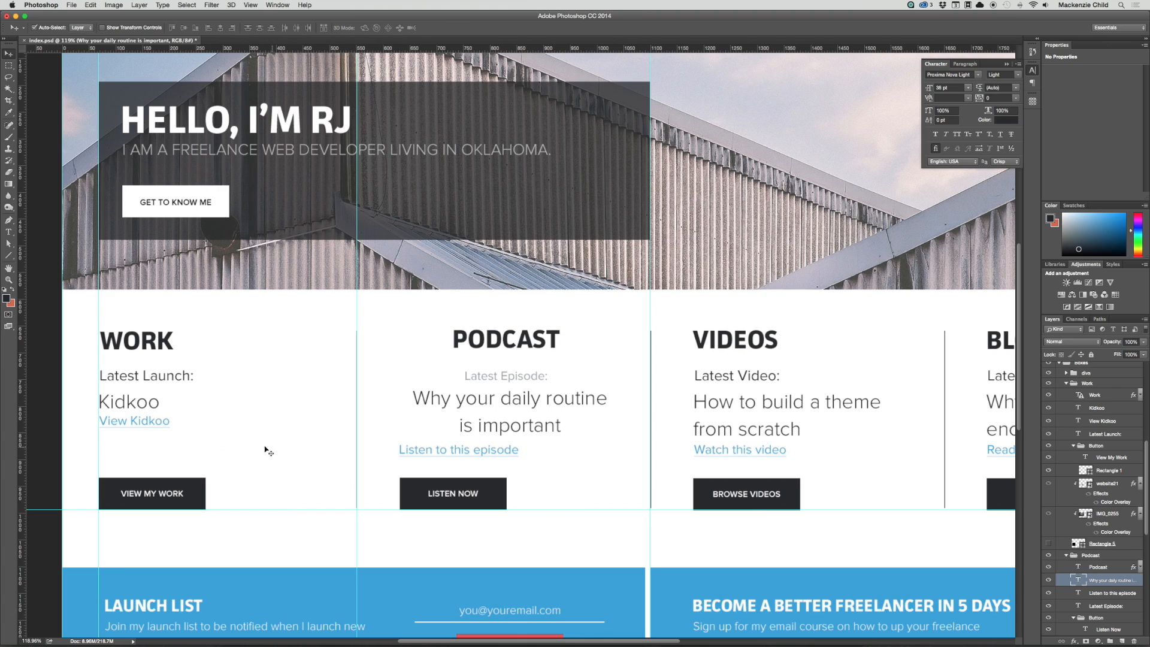
click(1101, 420)
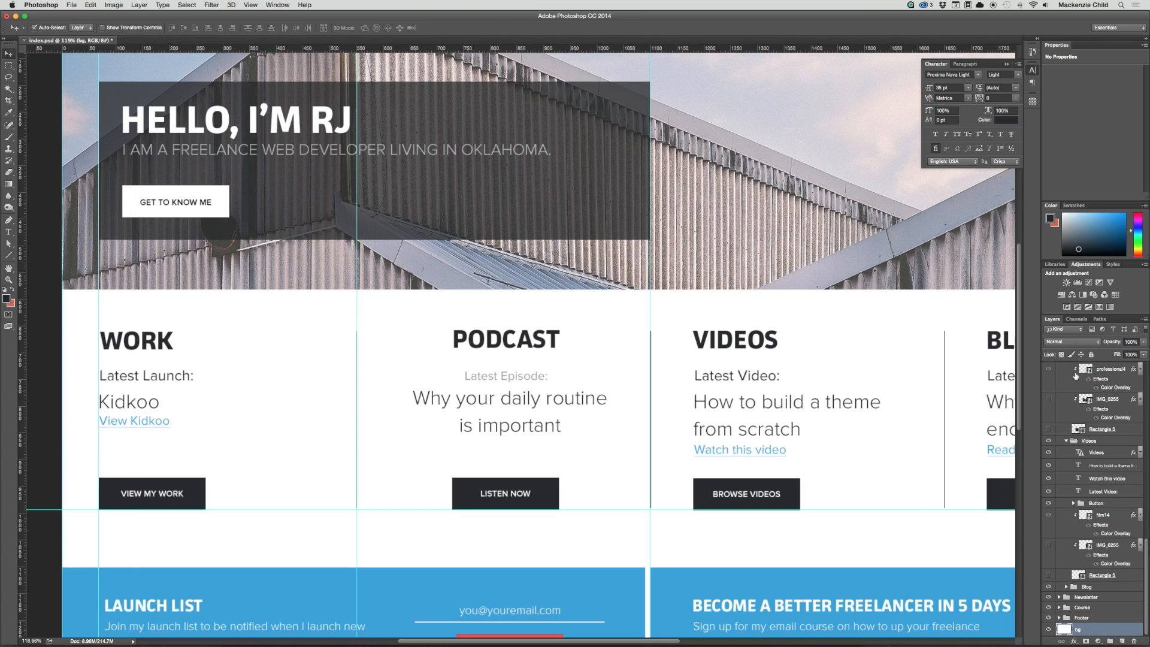
click(1101, 367)
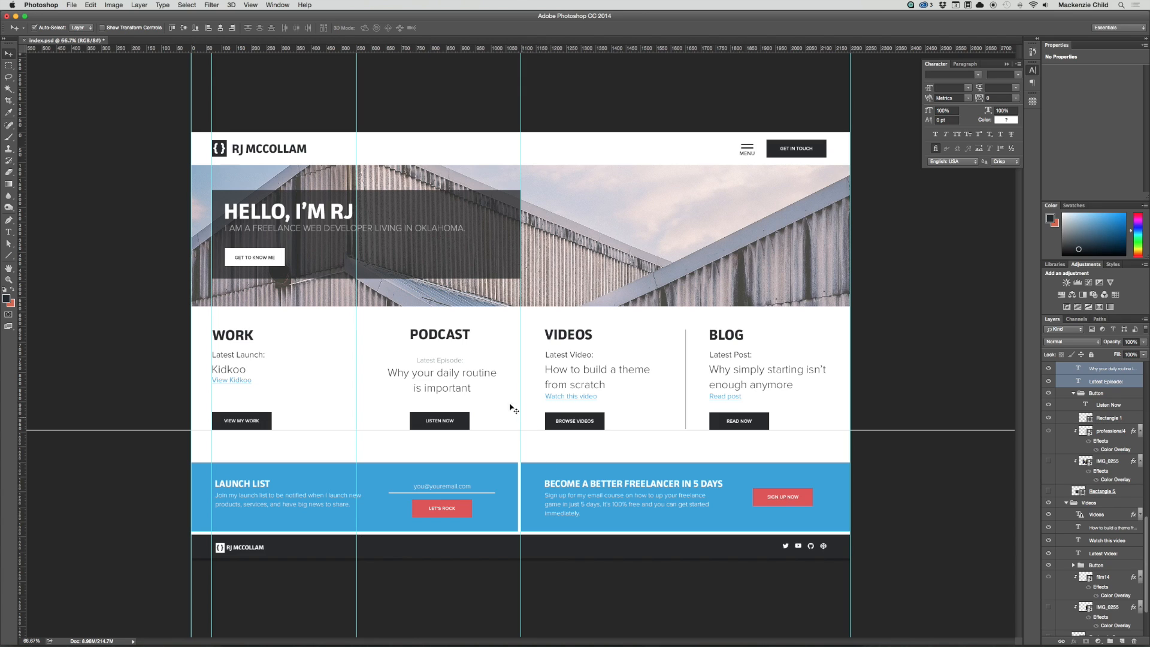
click(439, 335)
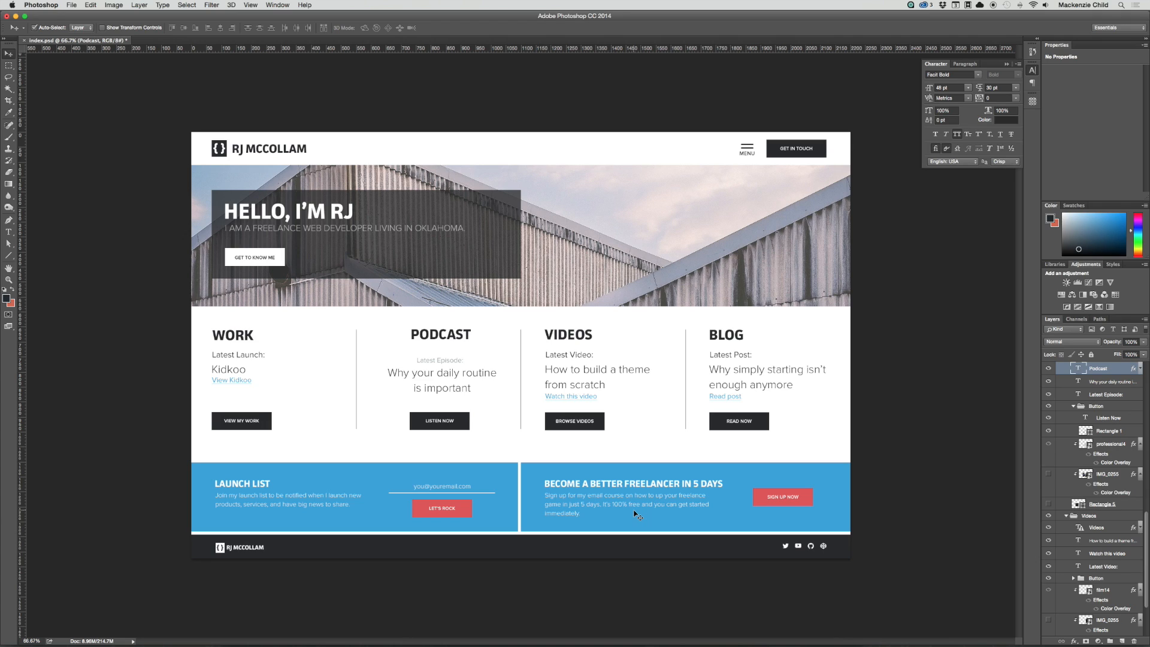
mouse_move(476, 465)
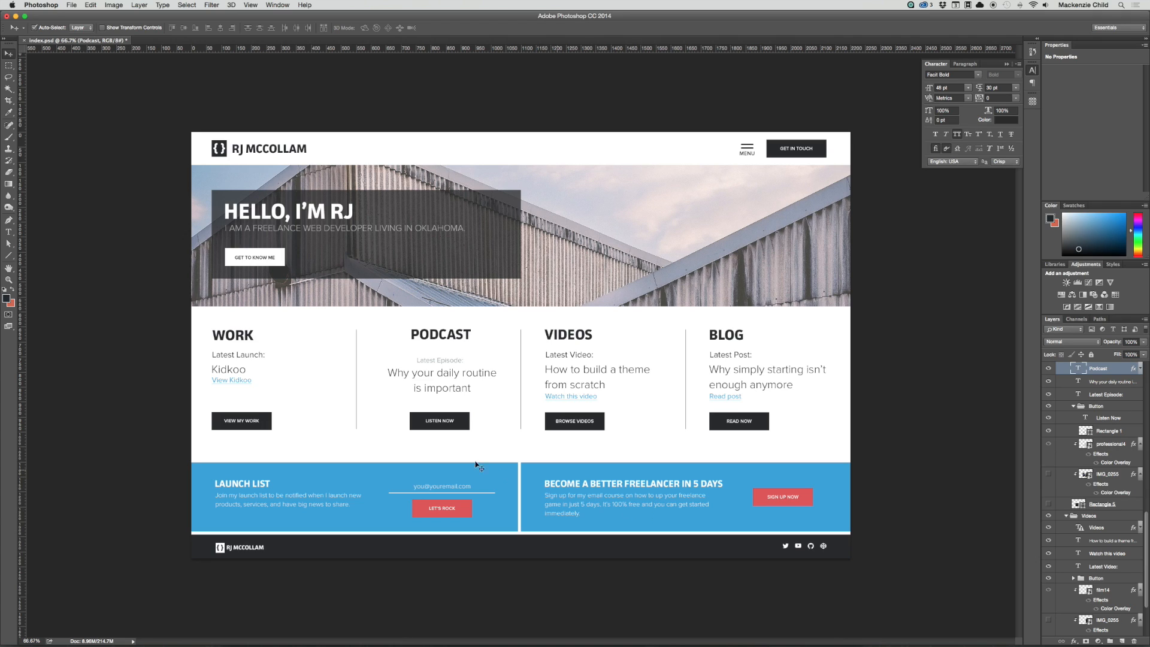
mouse_move(601, 416)
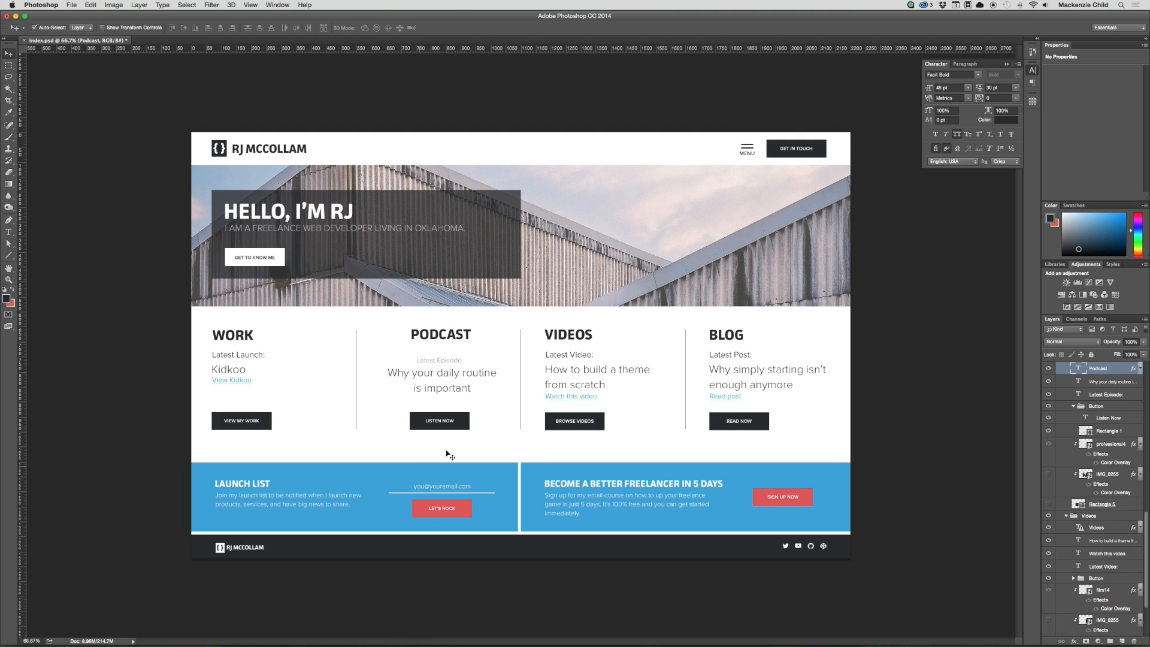
mouse_move(620, 367)
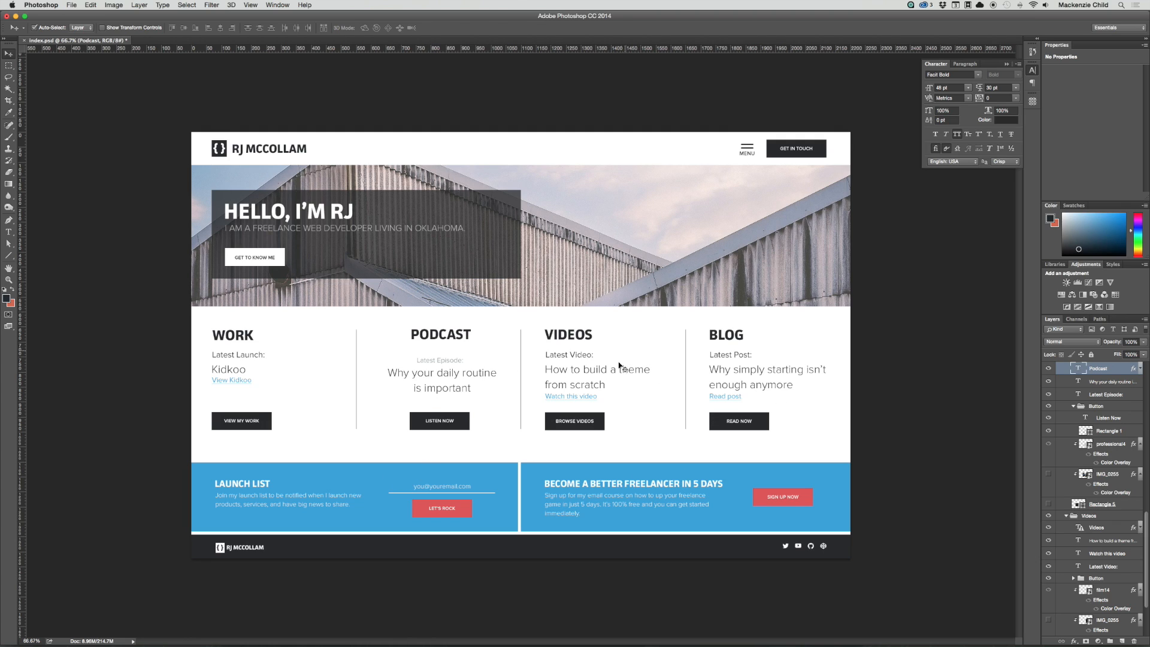
mouse_move(607, 382)
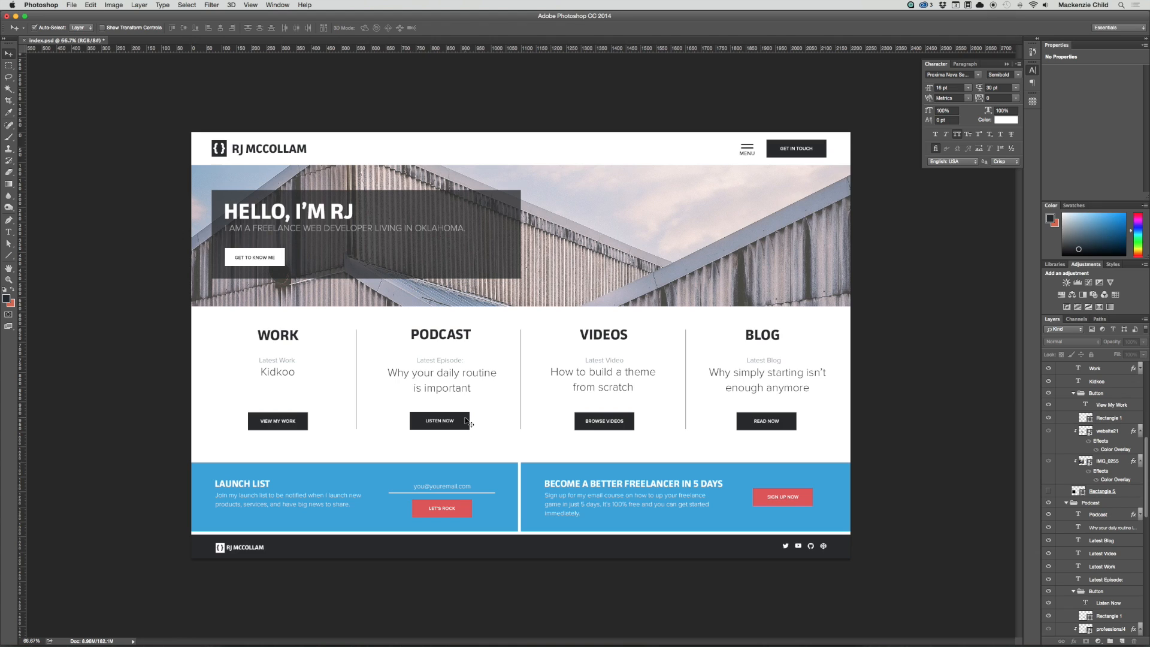
mouse_move(317, 371)
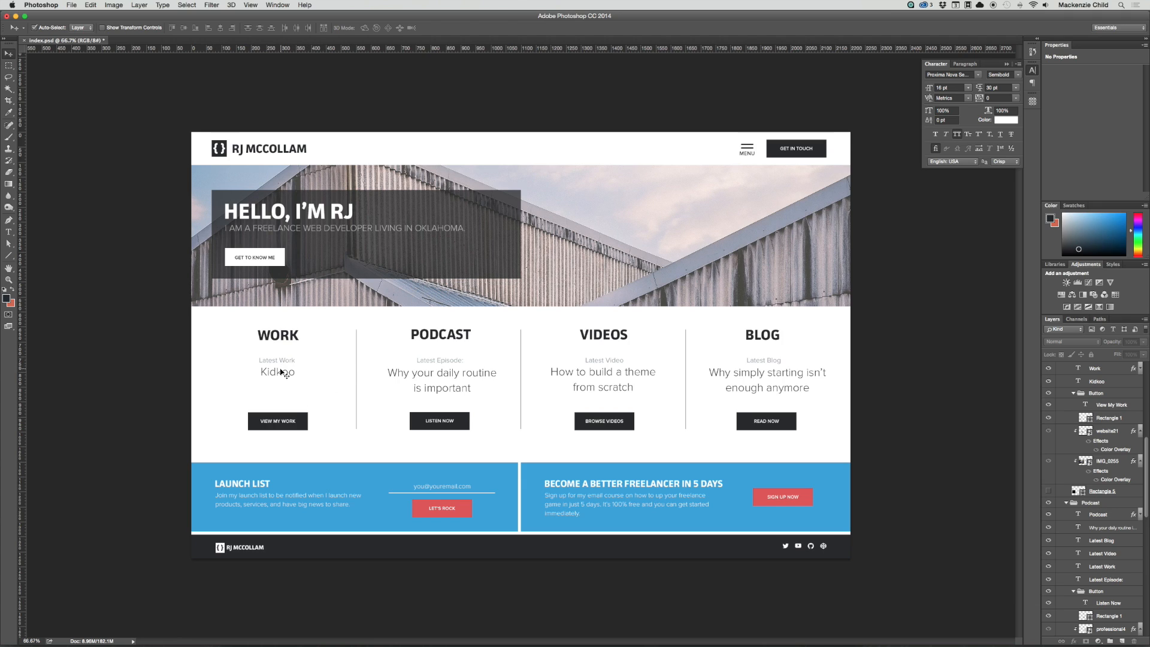
mouse_move(323, 403)
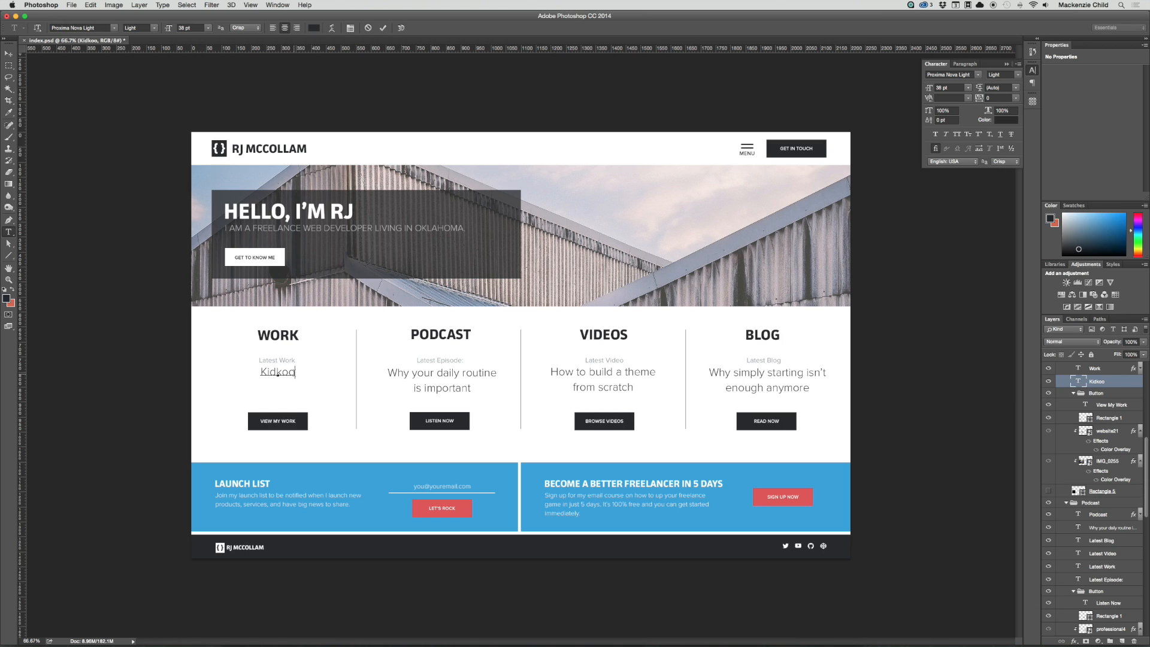
Step: Add 'Save all of the funny things your kids say' after Kidkoo and tidy the ending
text(Save all of the funny things your kids say in)
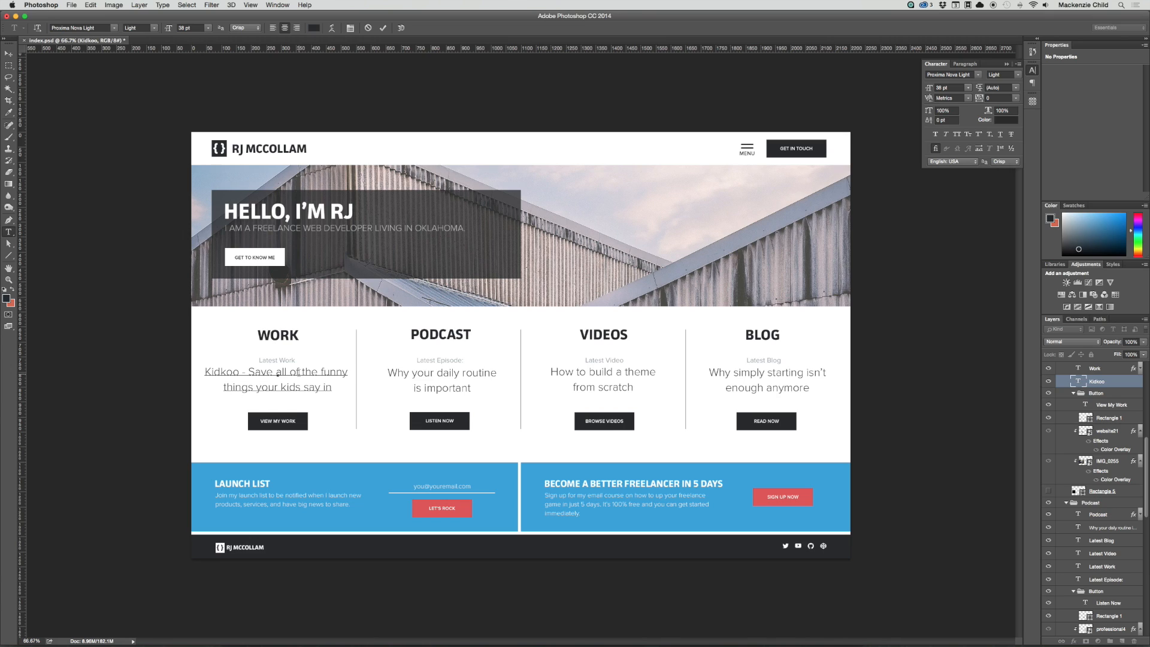
click(277, 379)
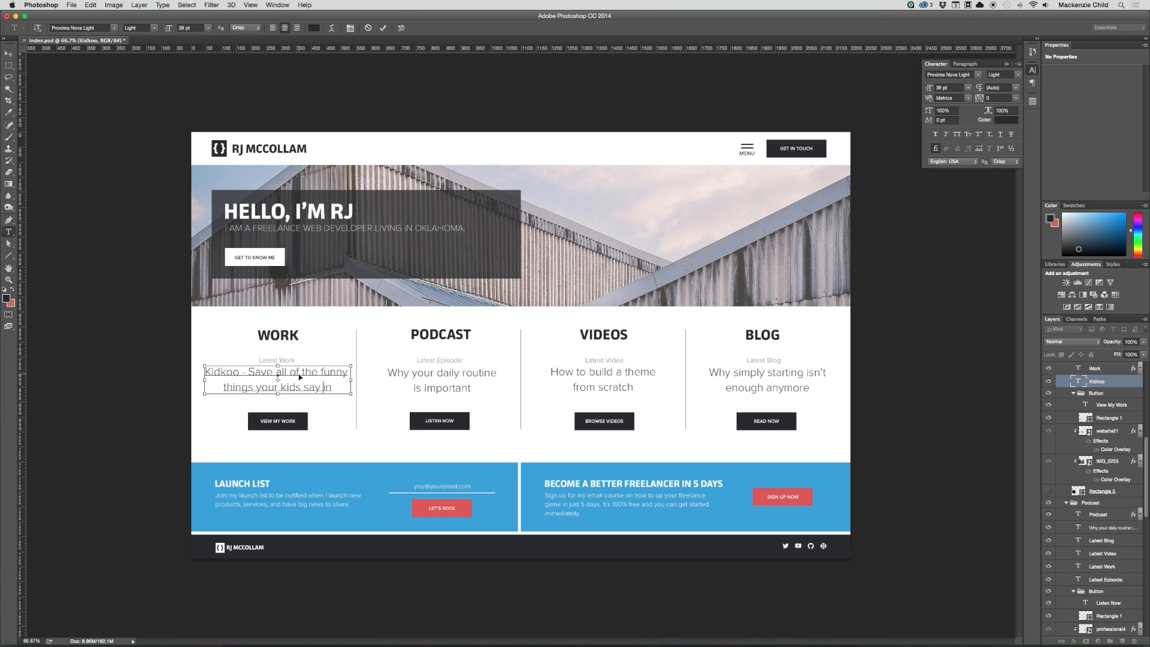
key(backspace)
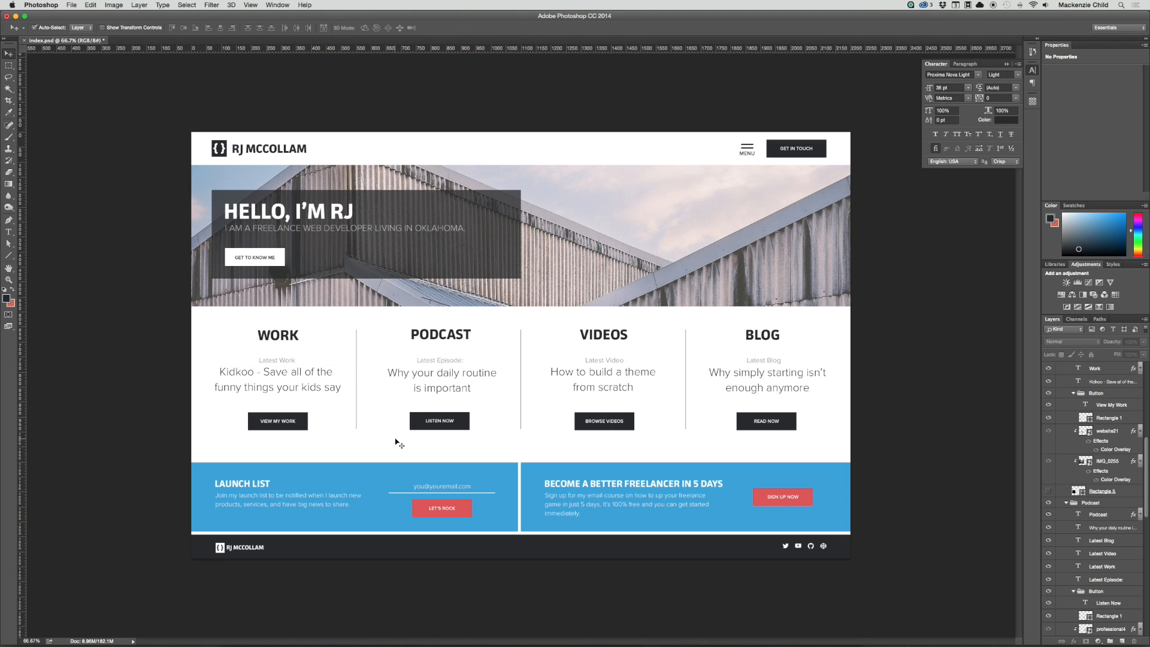
mouse_move(520, 442)
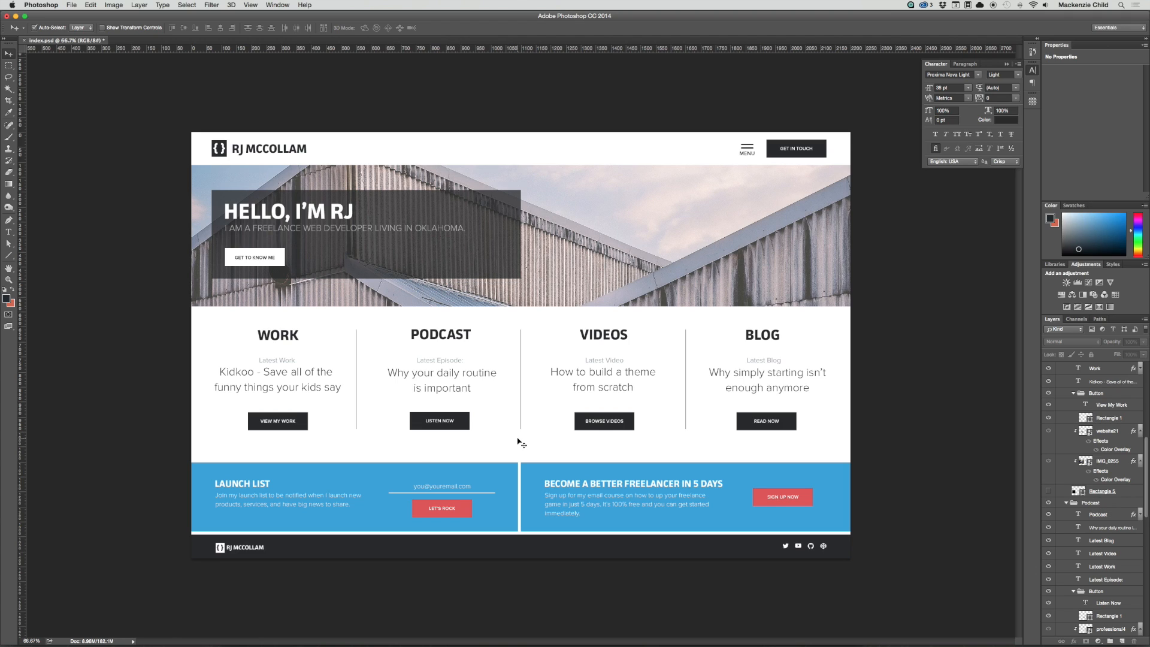
click(278, 379)
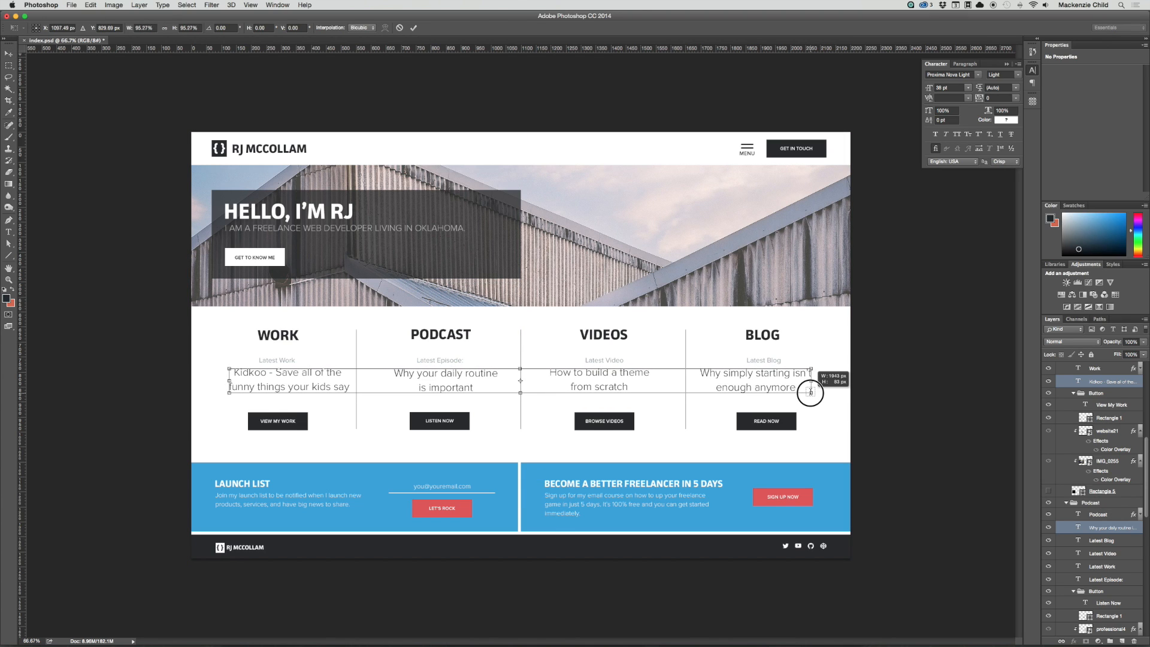
drag(811, 393, 792, 379)
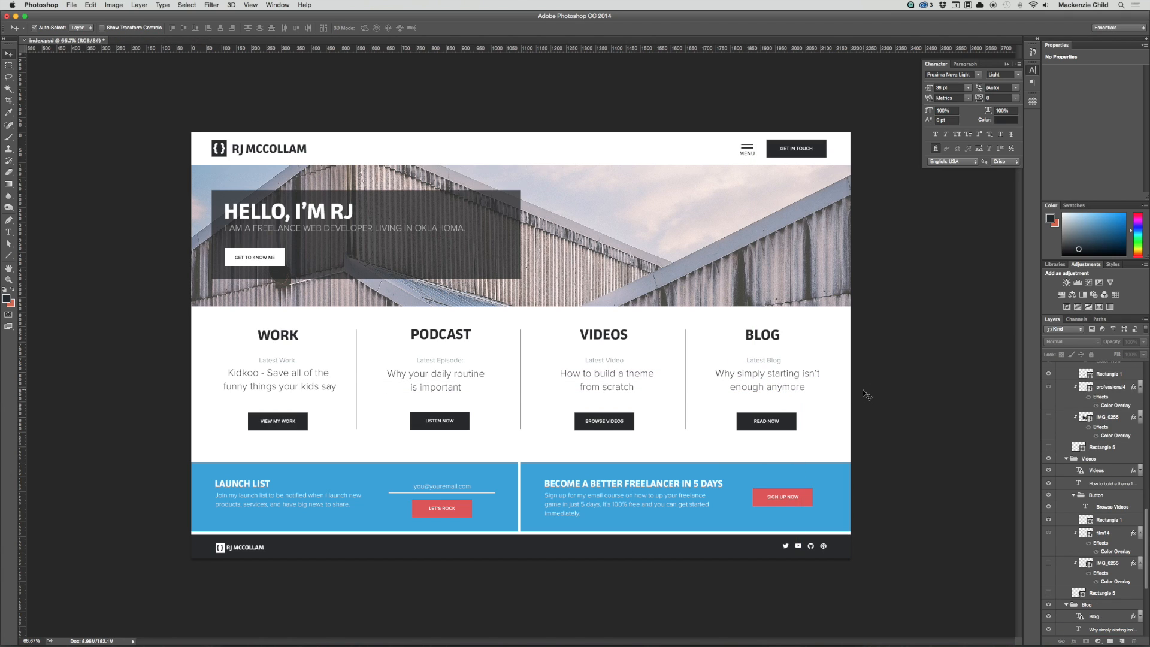
mouse_move(882, 470)
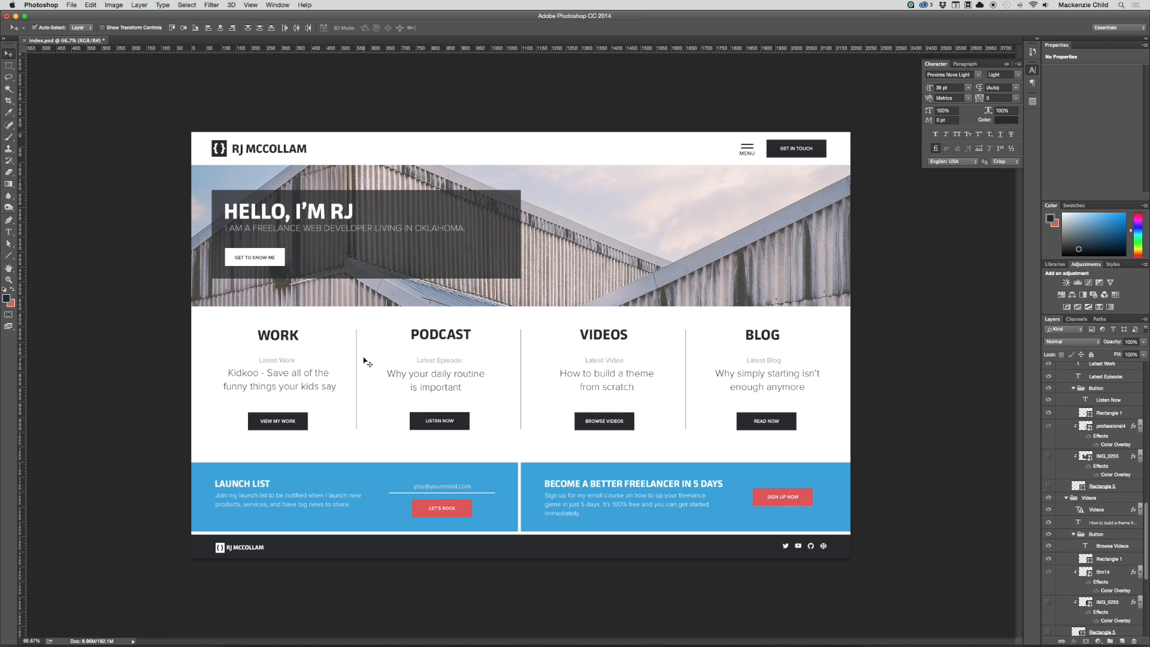
mouse_move(697, 363)
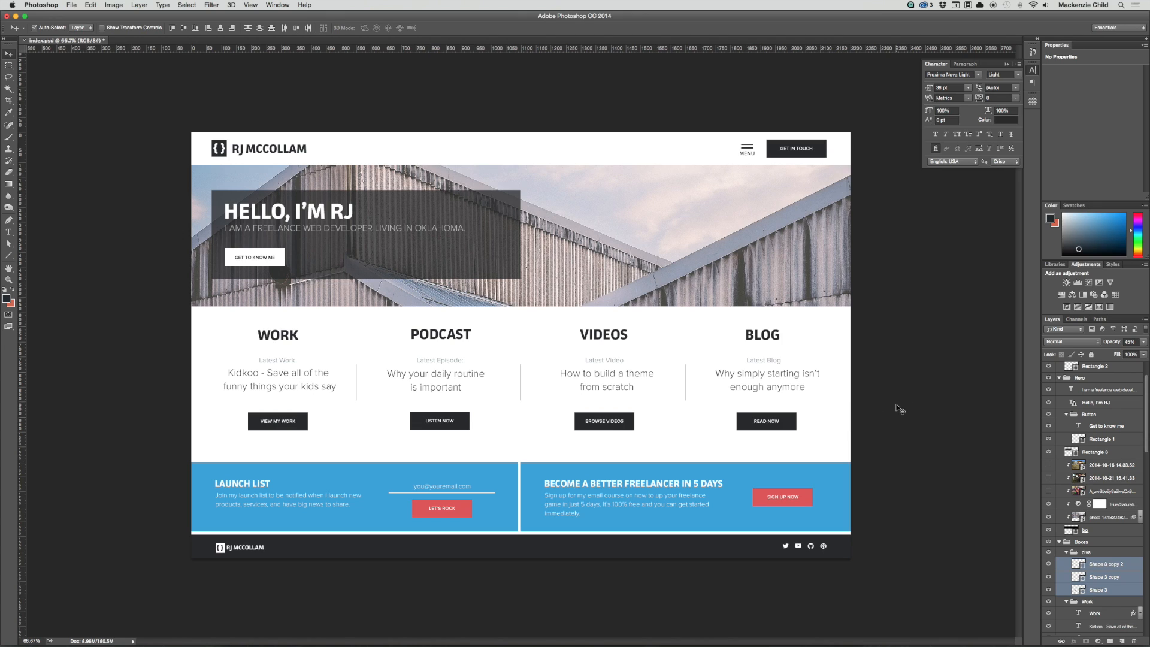
click(1100, 451)
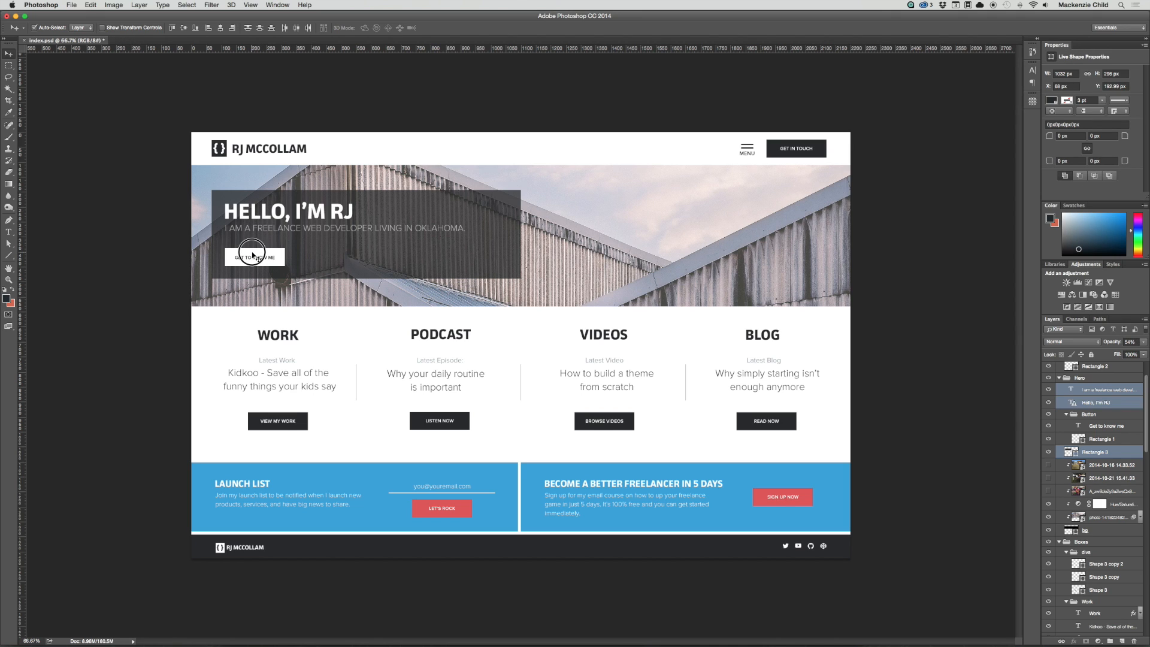
drag(252, 256, 429, 259)
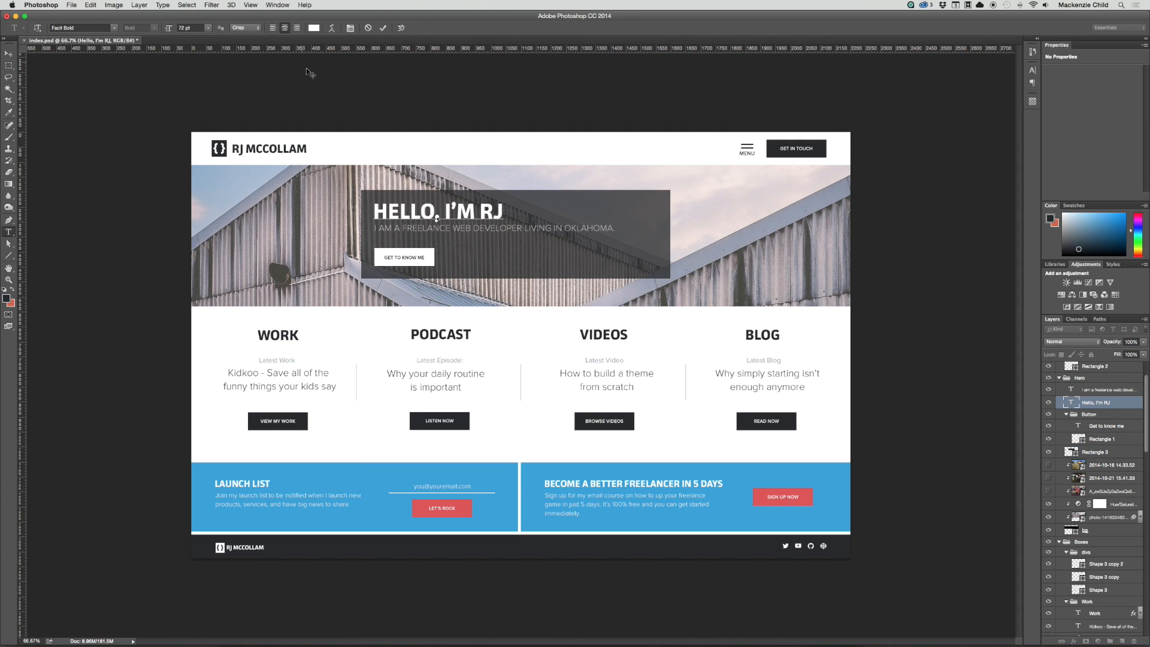
drag(439, 211, 554, 211)
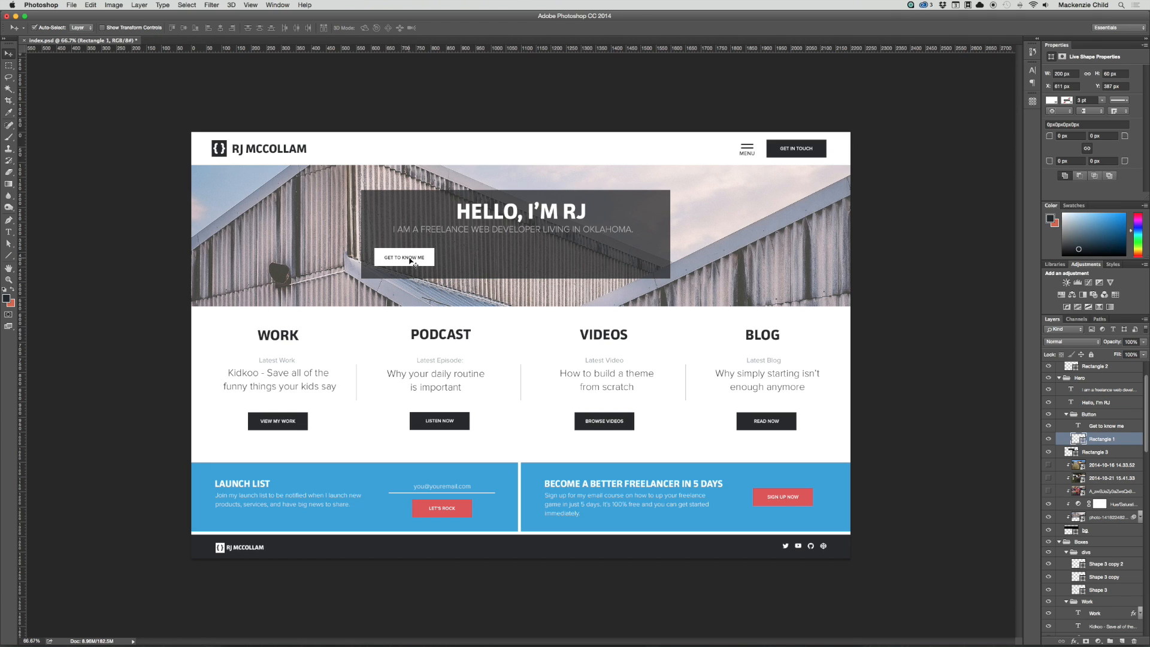
drag(403, 257, 521, 257)
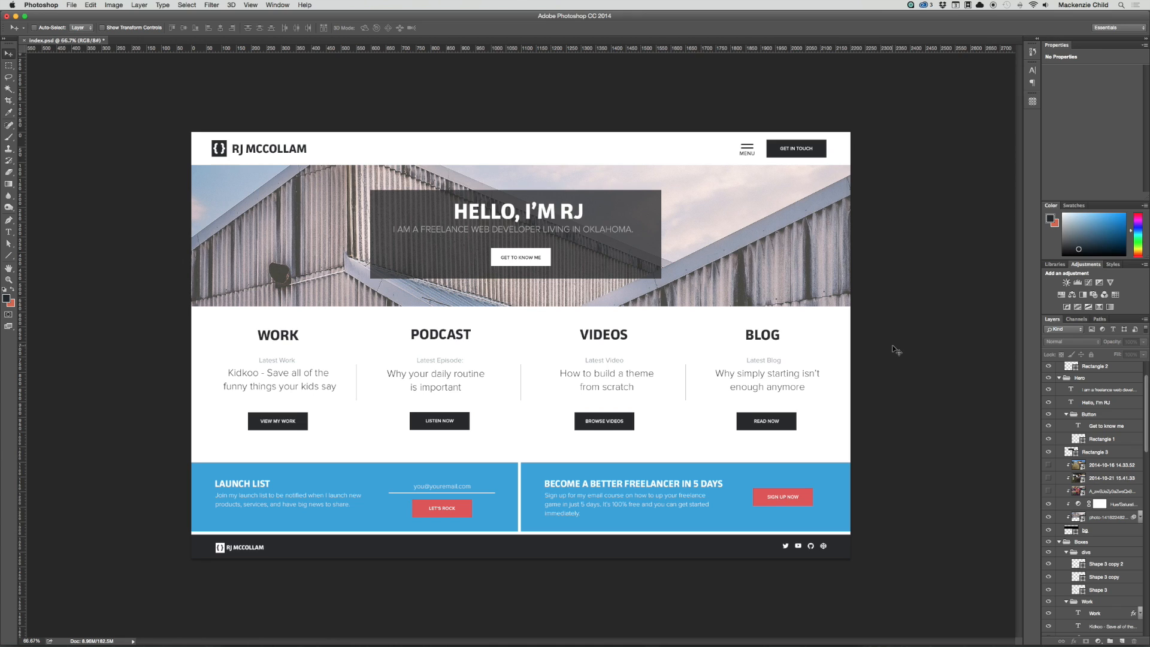
click(1098, 402)
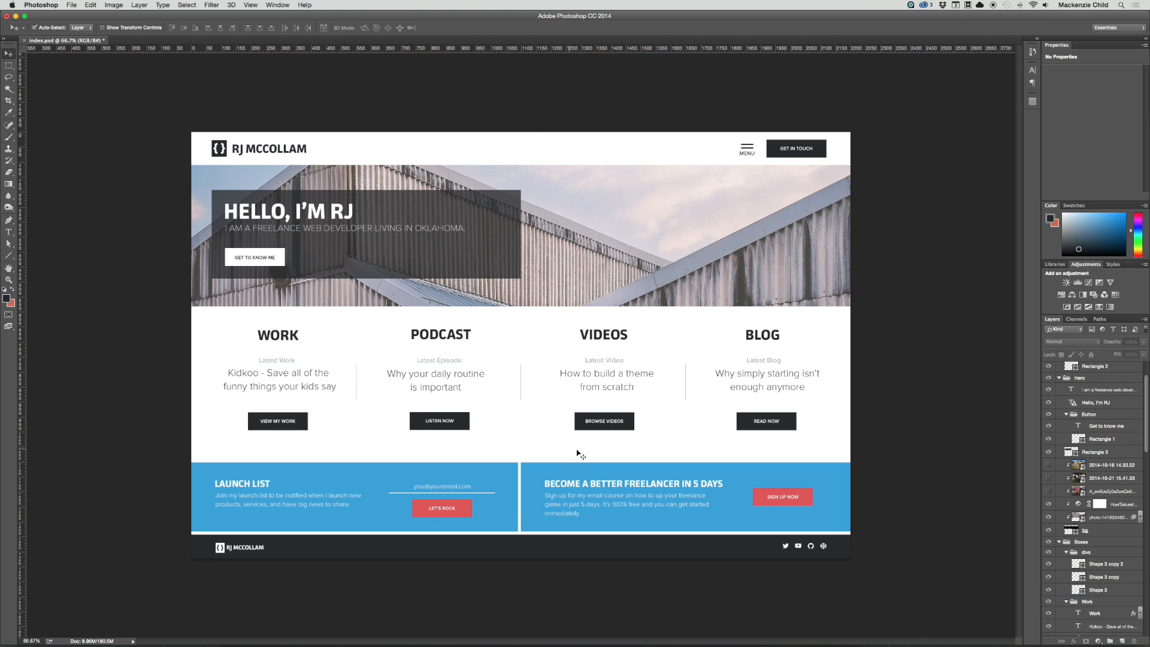
mouse_move(221, 202)
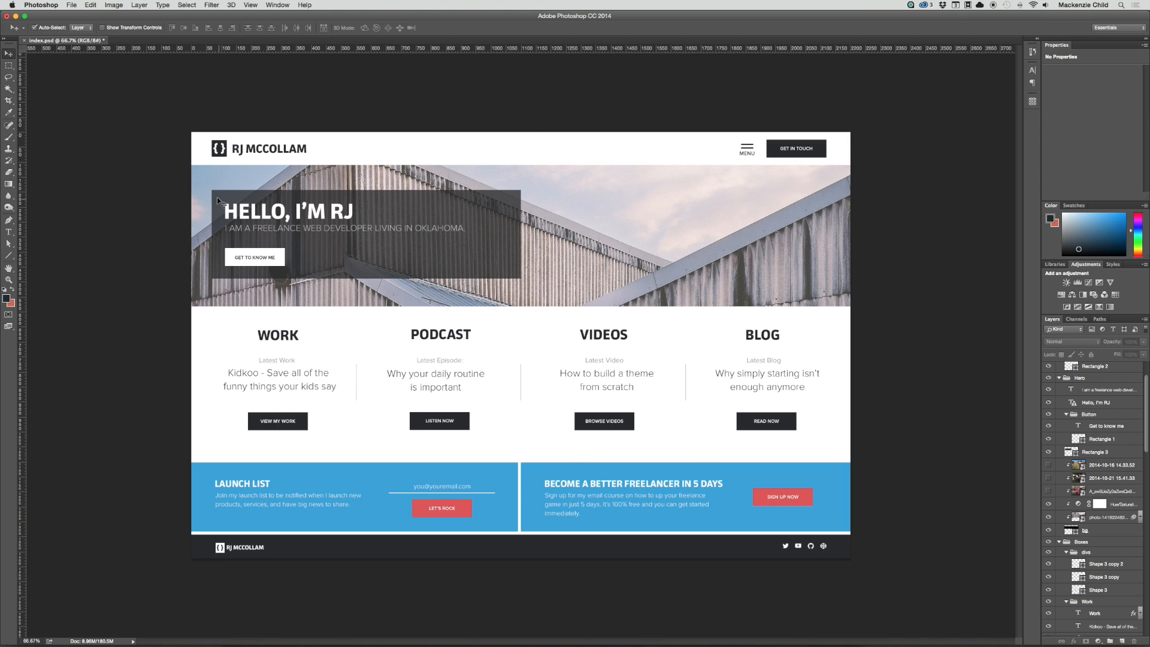
mouse_move(272, 477)
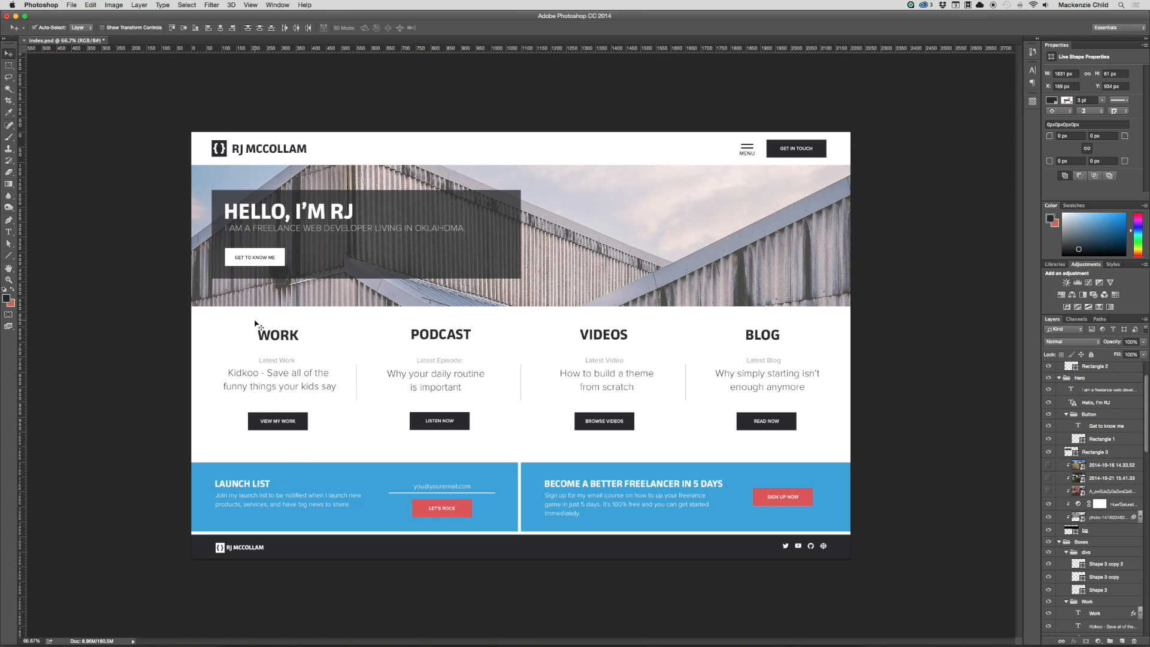
mouse_move(692, 347)
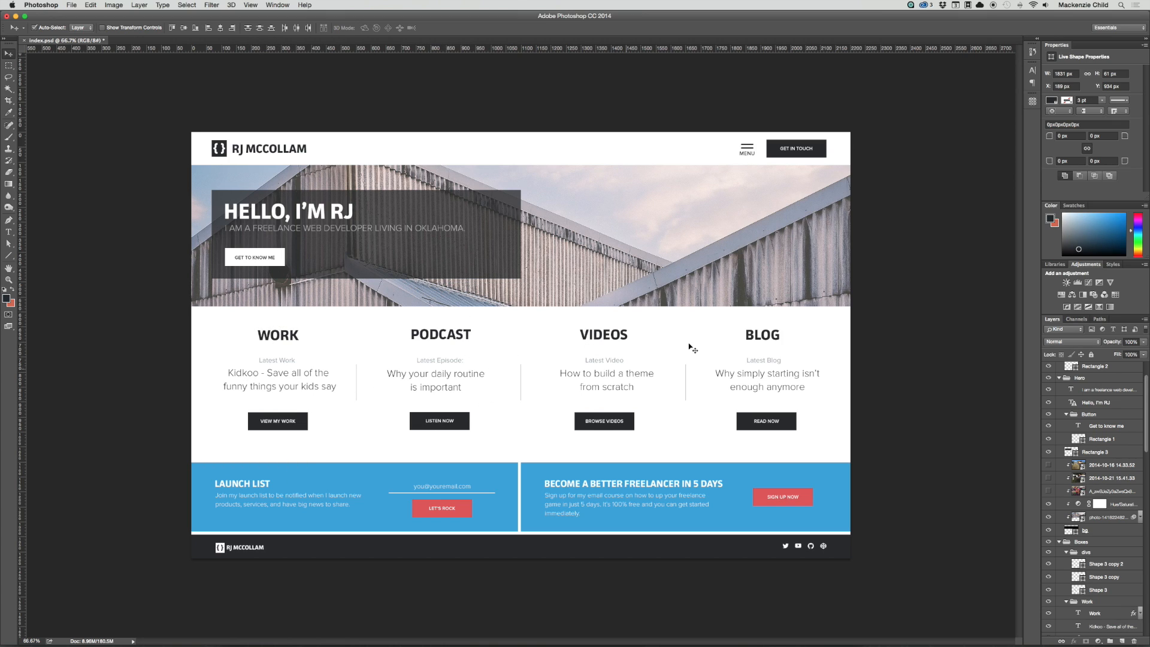
mouse_move(292, 380)
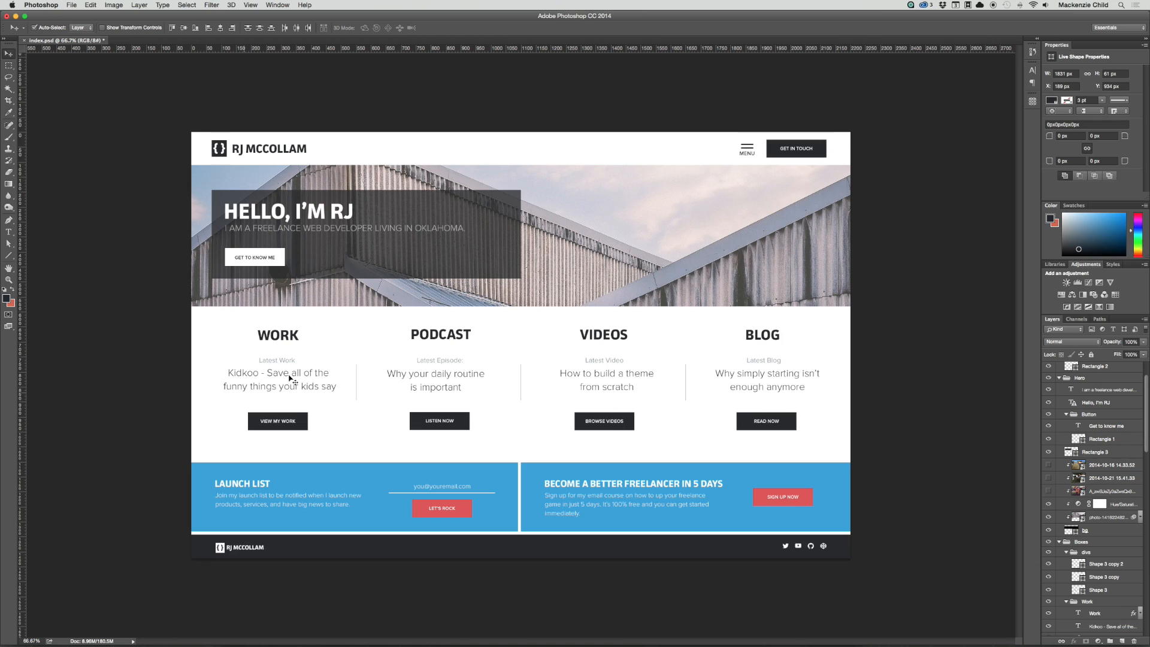
mouse_move(731, 354)
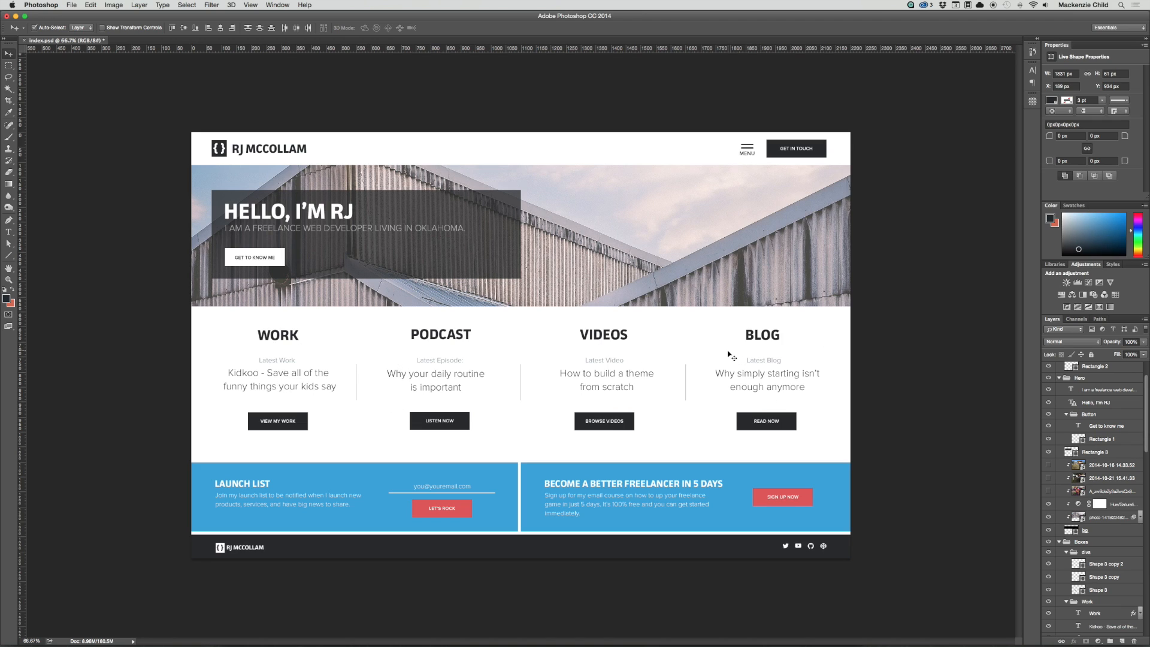
mouse_move(731, 467)
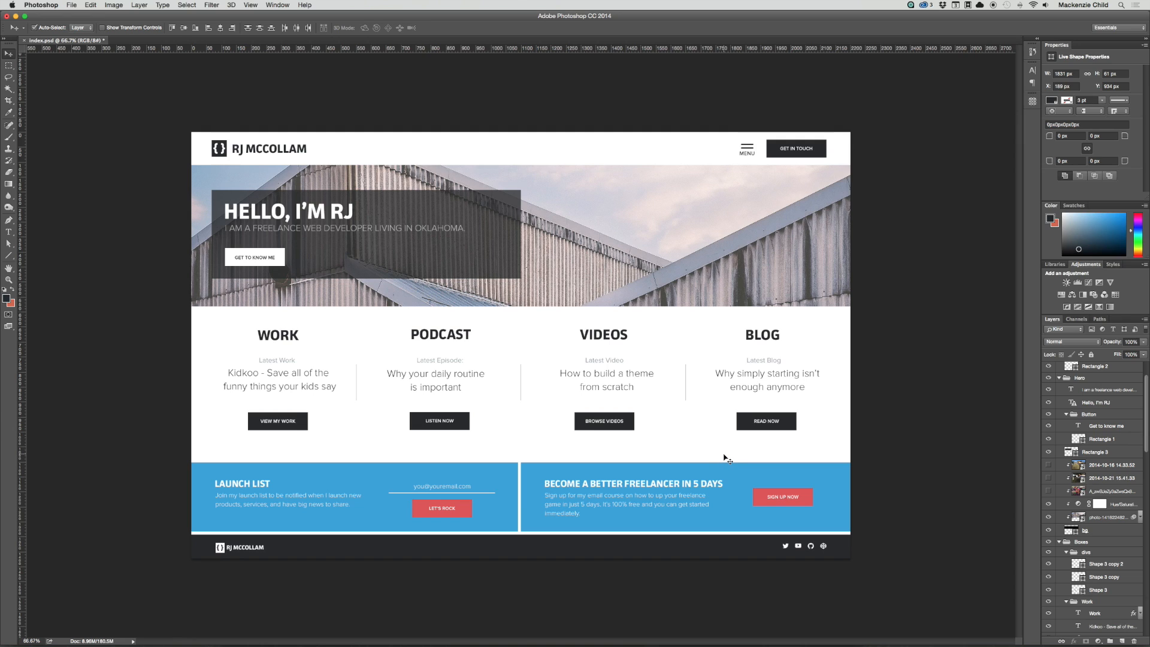
mouse_move(202, 464)
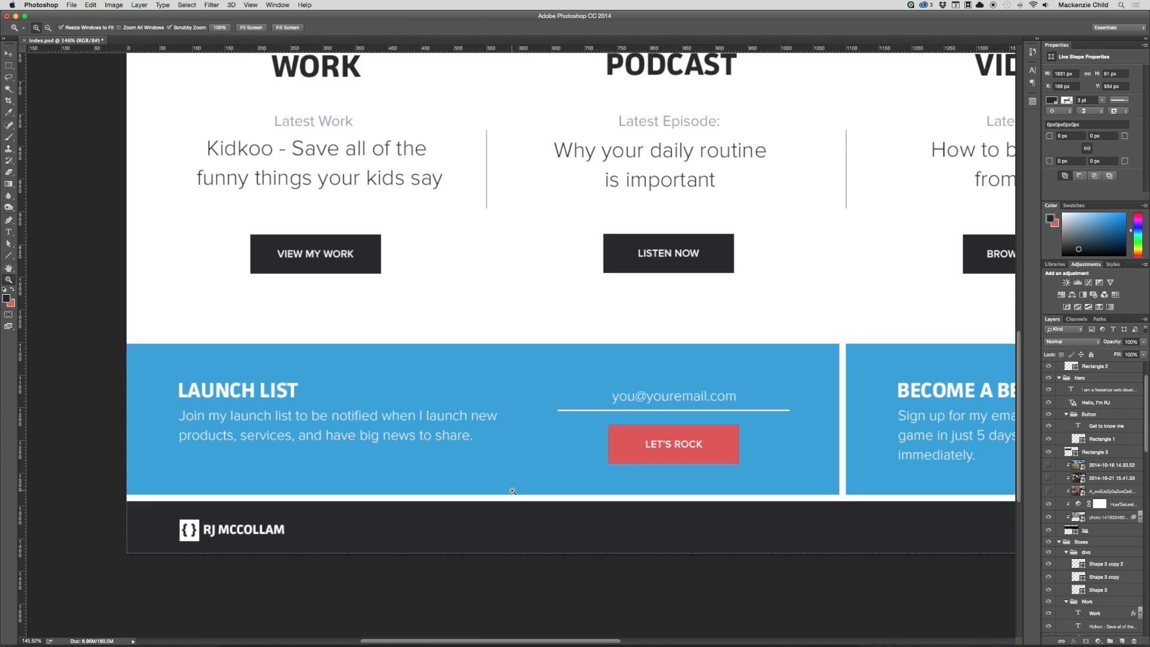
scroll(right, 3)
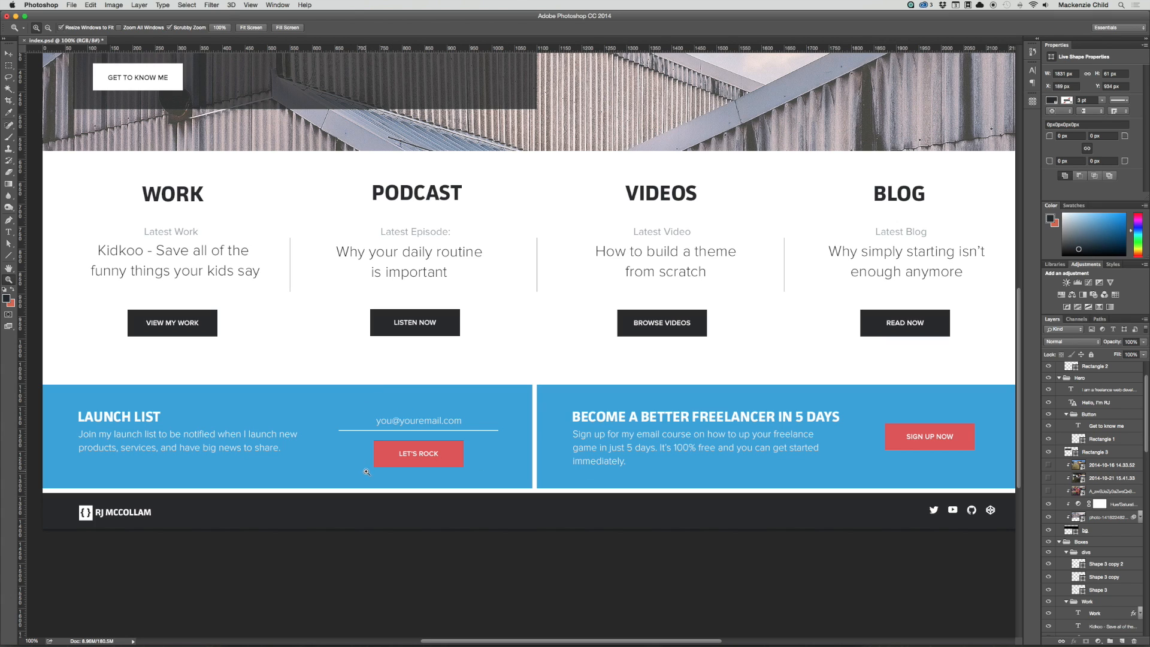
mouse_move(370, 463)
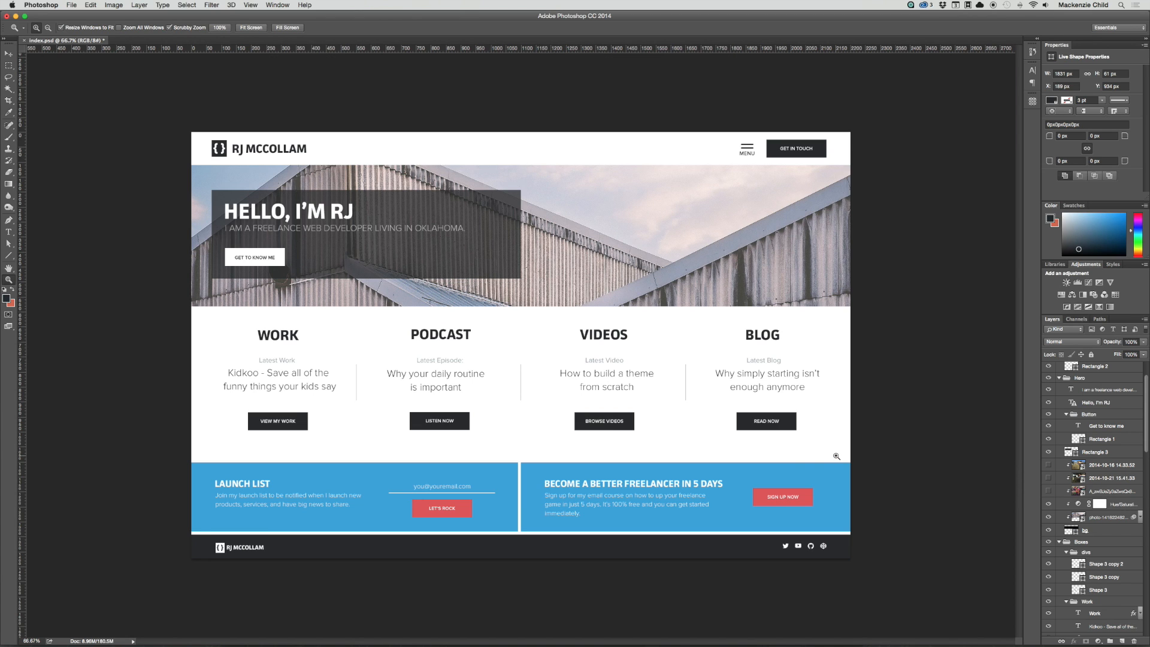
mouse_move(589, 507)
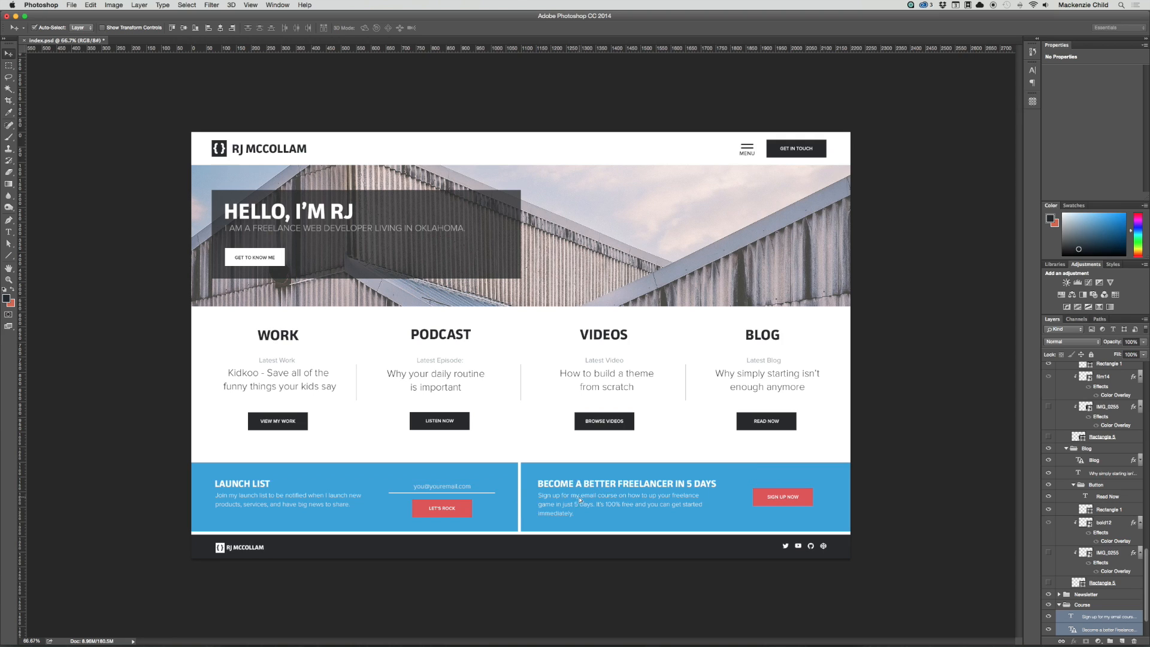
mouse_move(554, 471)
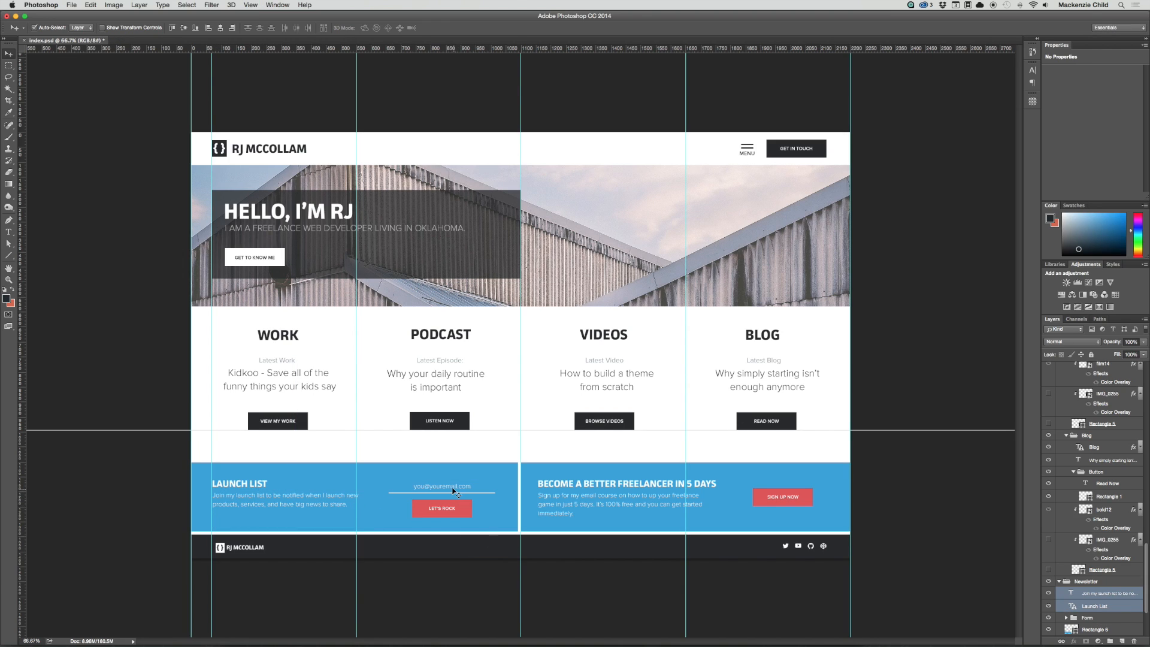
mouse_move(672, 545)
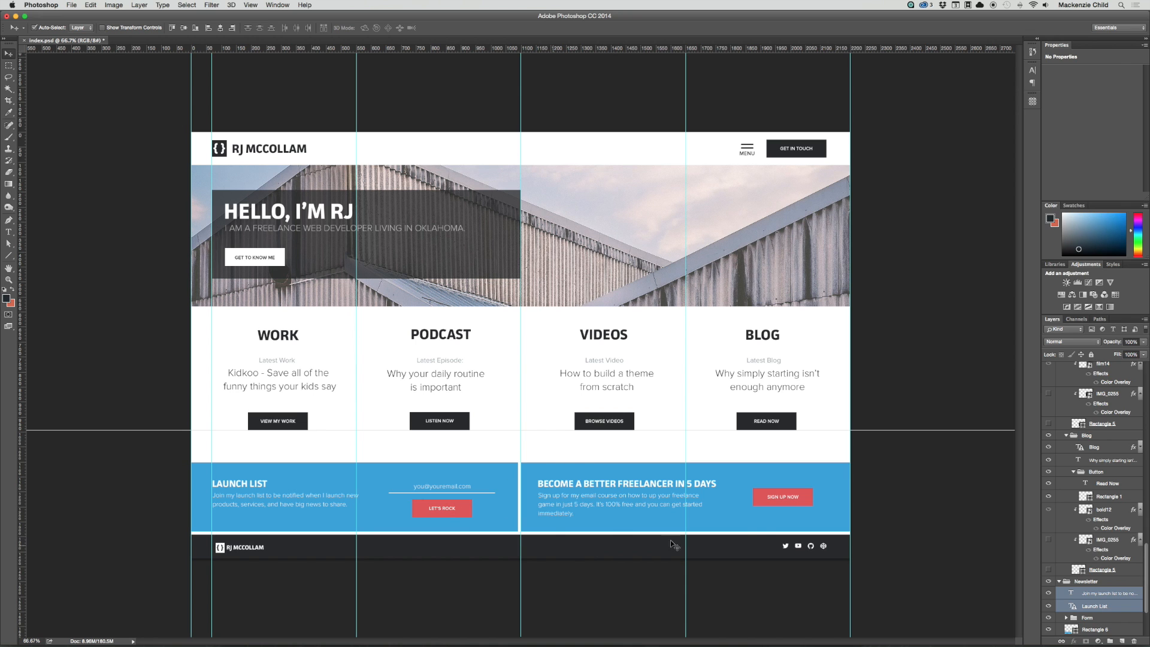
mouse_move(714, 562)
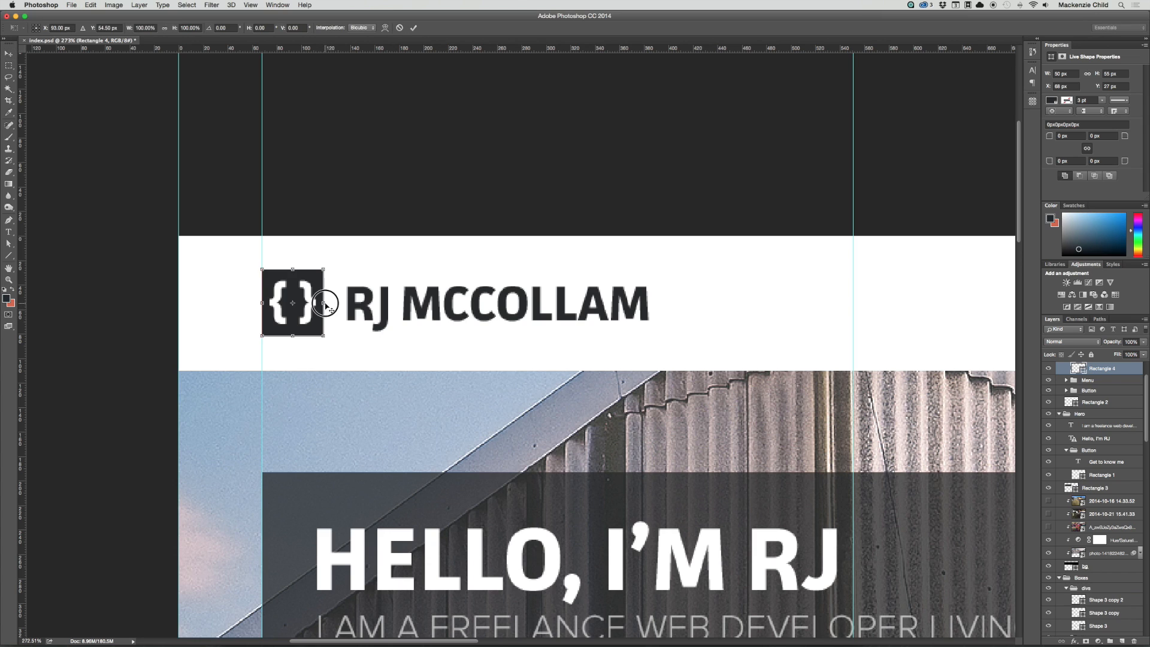
Step: Stretch the logo's bracket square wider to match the RJ McCollam wordmark
drag(323, 303, 333, 303)
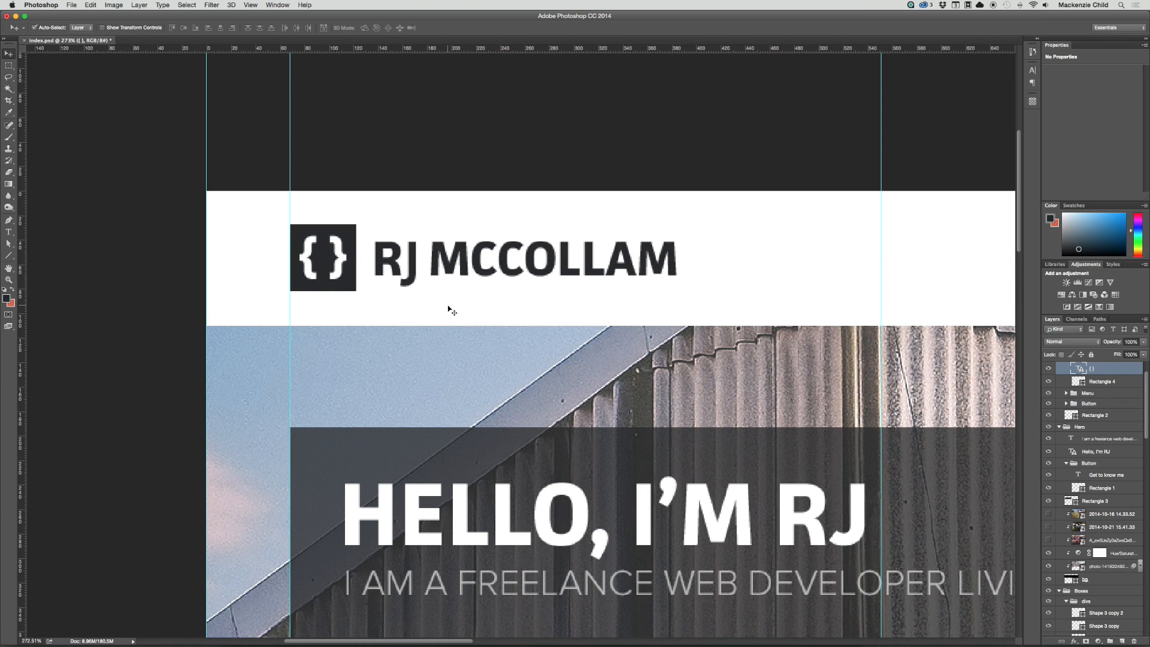
mouse_move(415, 265)
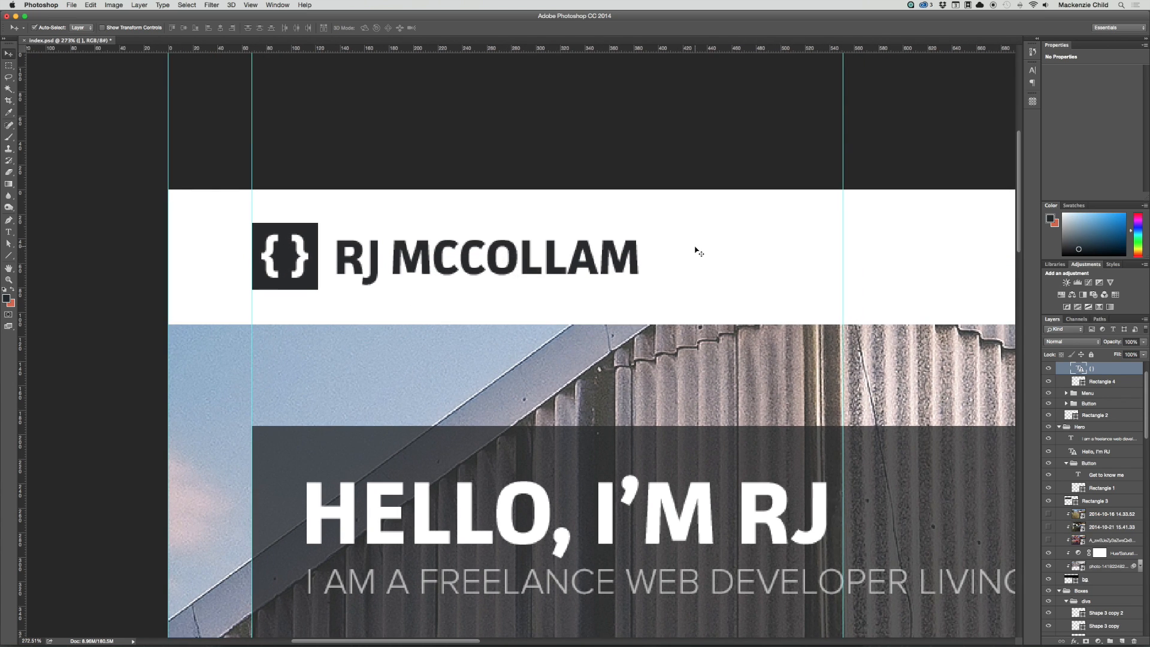
scroll(right, 3)
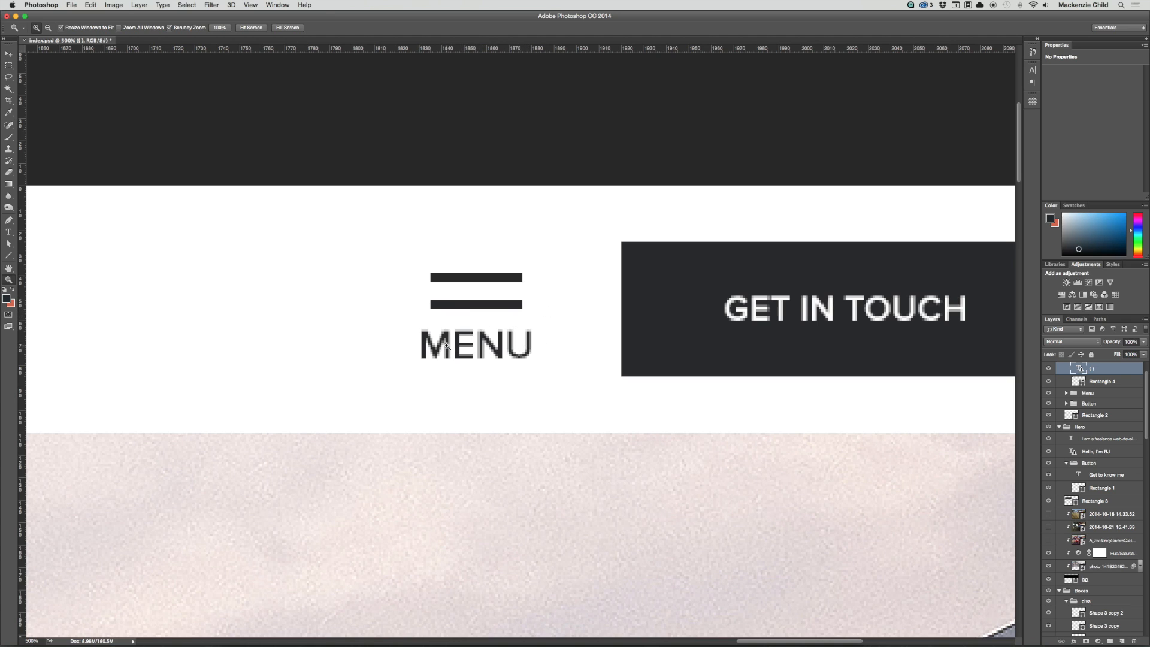
Step: Edit the MENU label and scale it down to about the icon's width
double_click(475, 346)
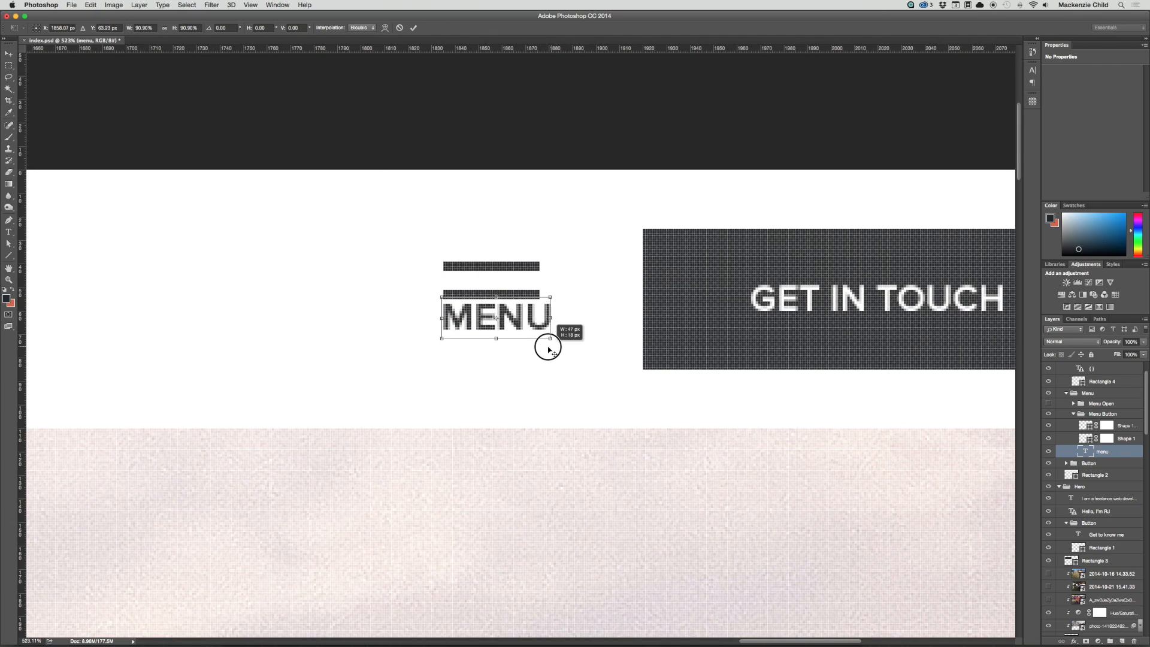
drag(550, 336, 541, 336)
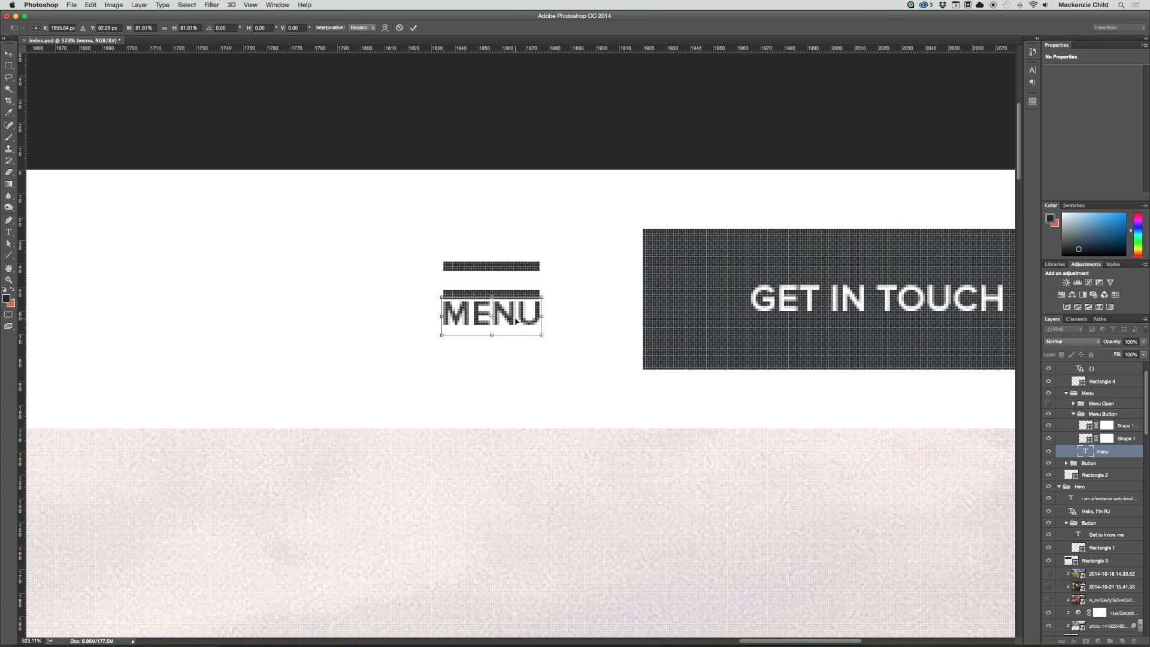